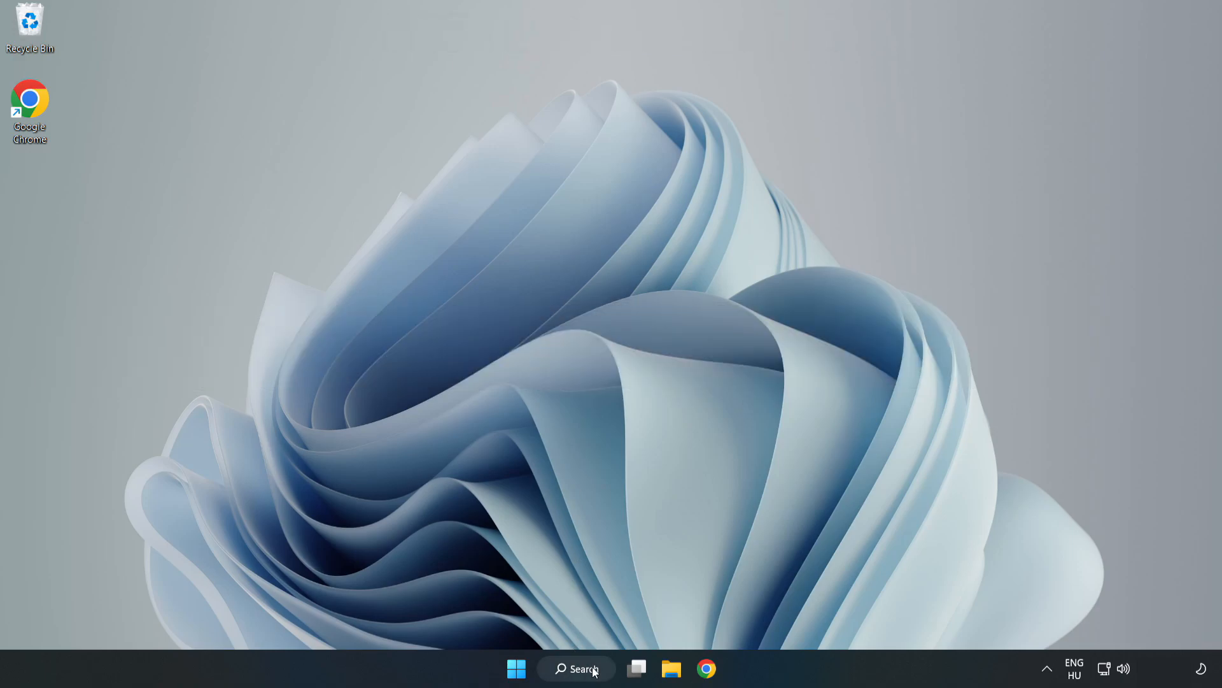
Launch Device Manager via taskbar search for "de"
left_click(575, 668)
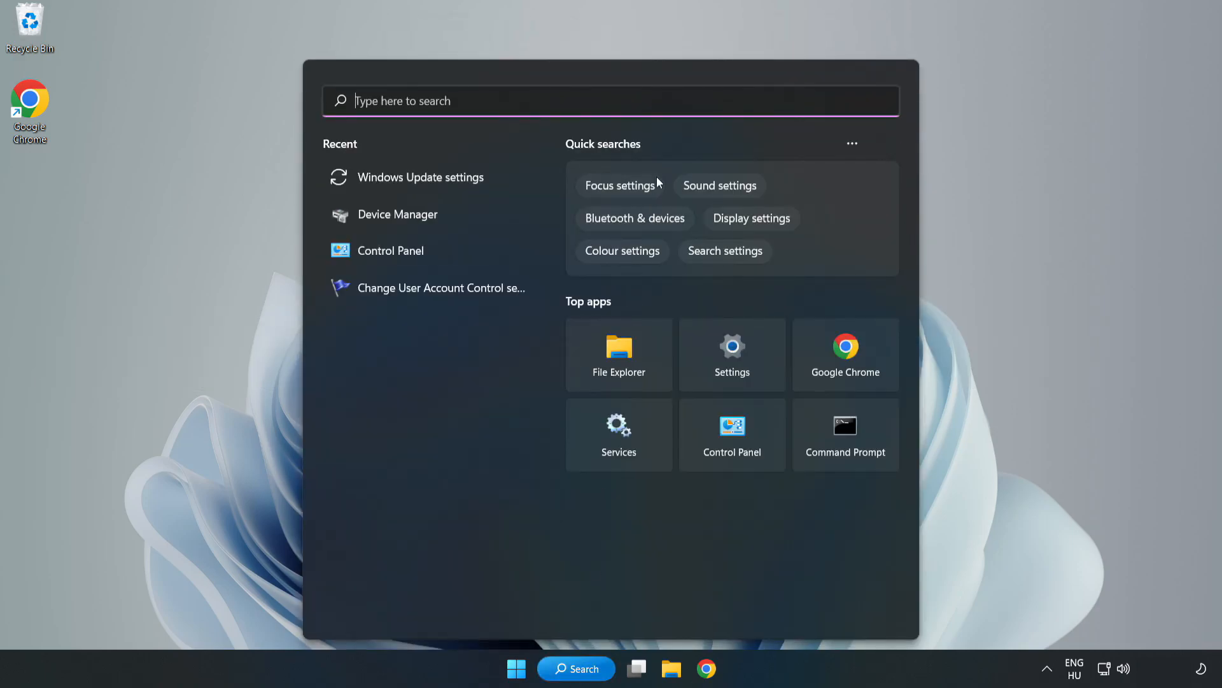
type("de")
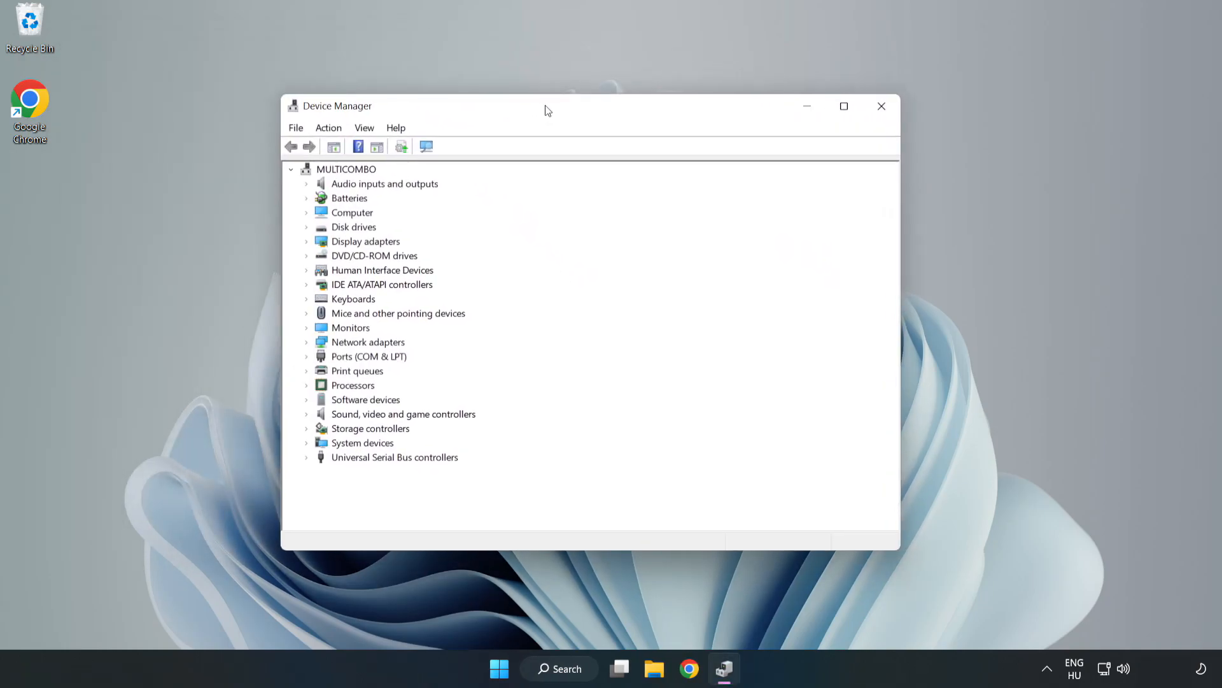
Run an automatic driver update search for the VMware SVGA 3D display adapter
left_click(365, 241)
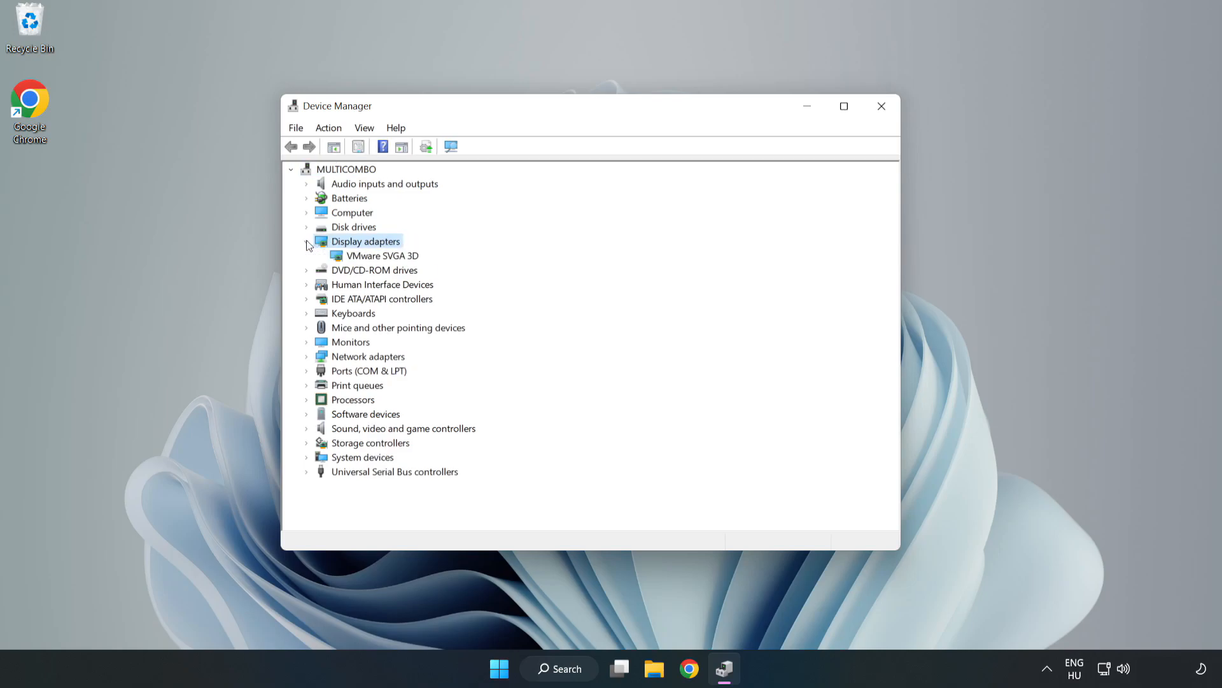
left_click(382, 255)
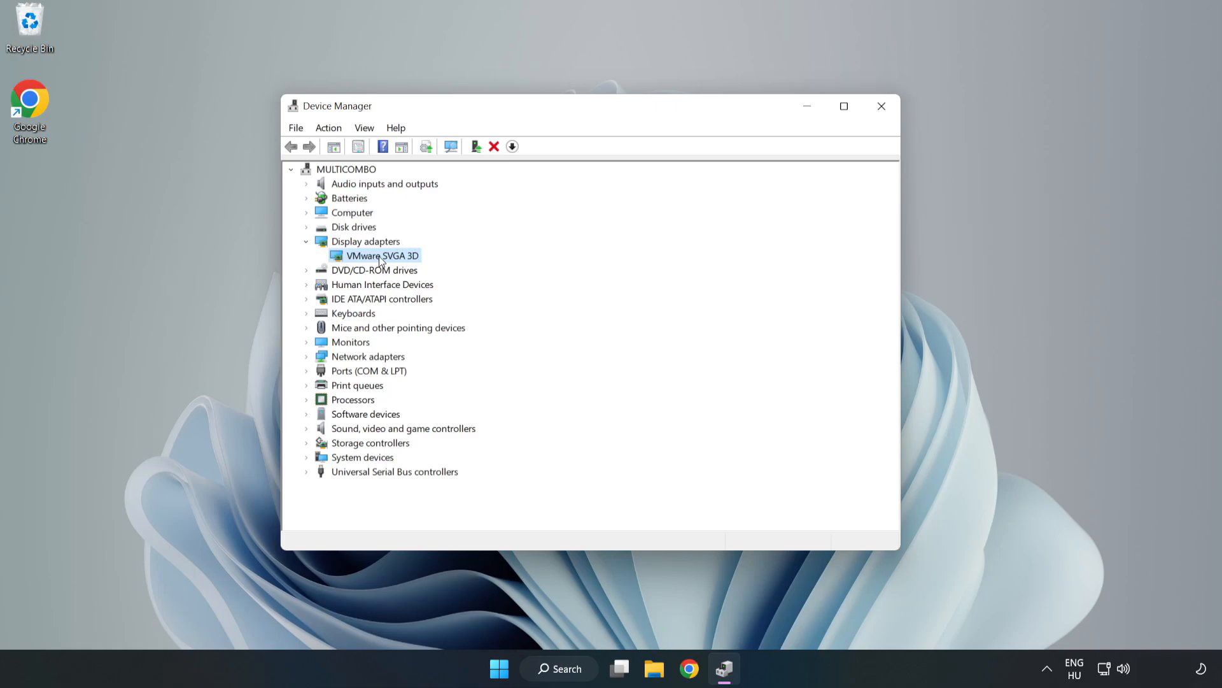
right_click(381, 255)
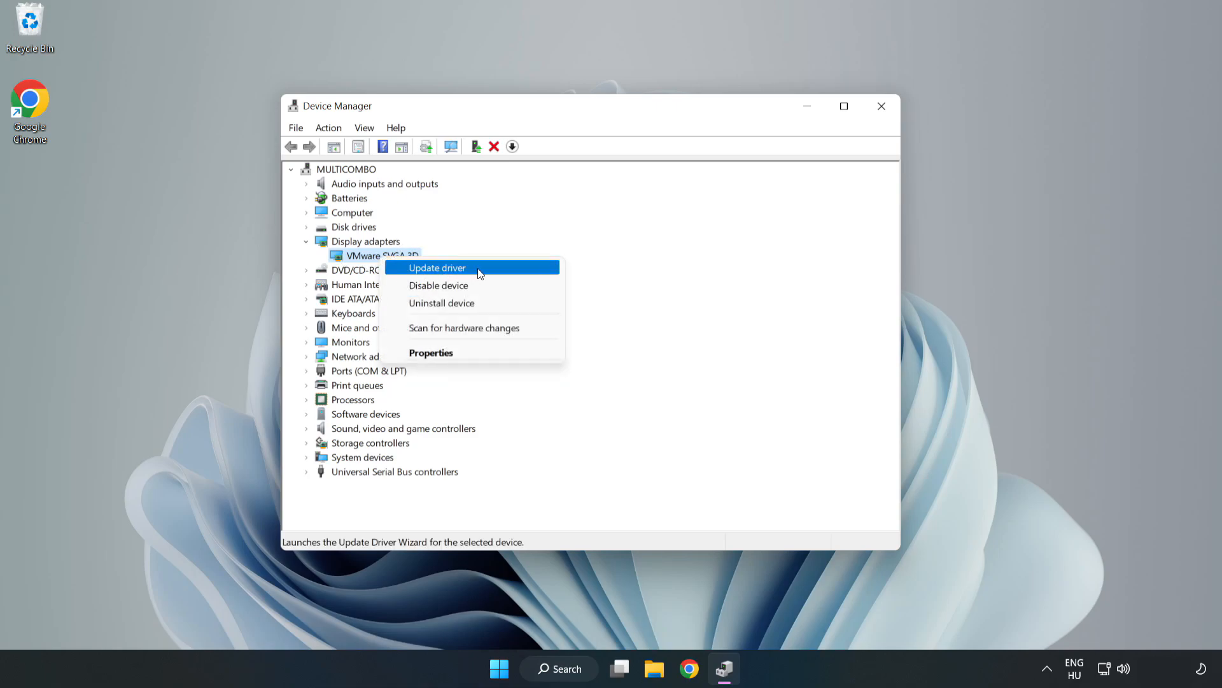
left_click(437, 267)
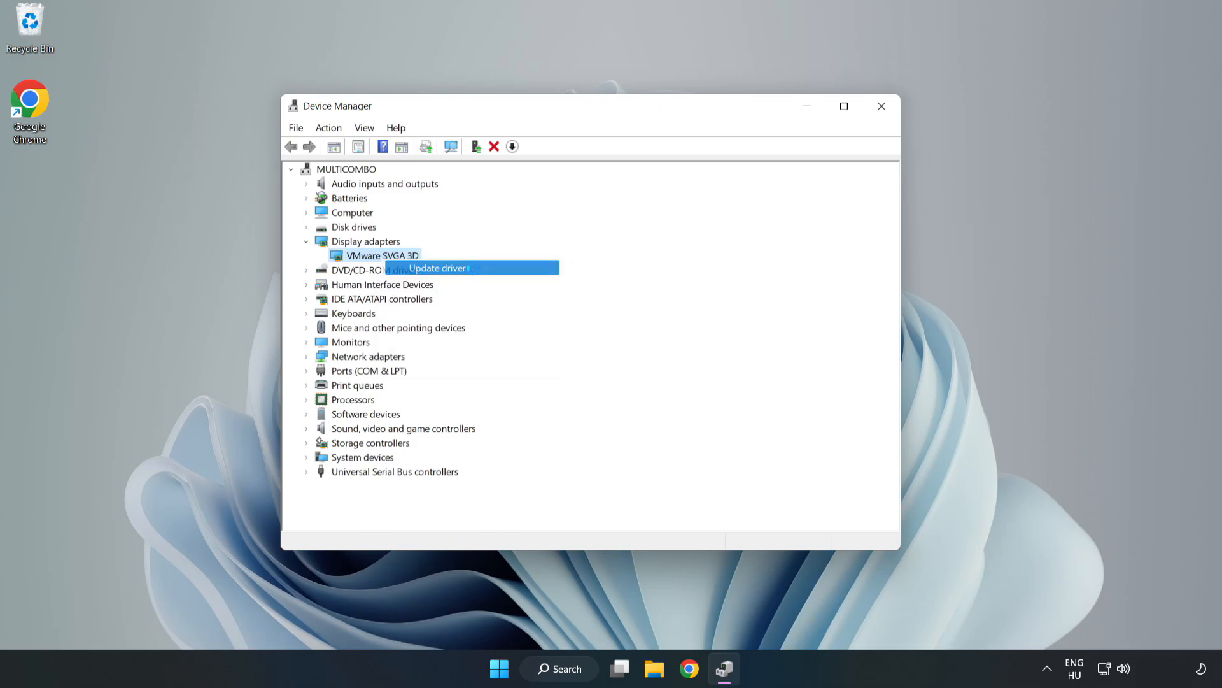
left_click(436, 269)
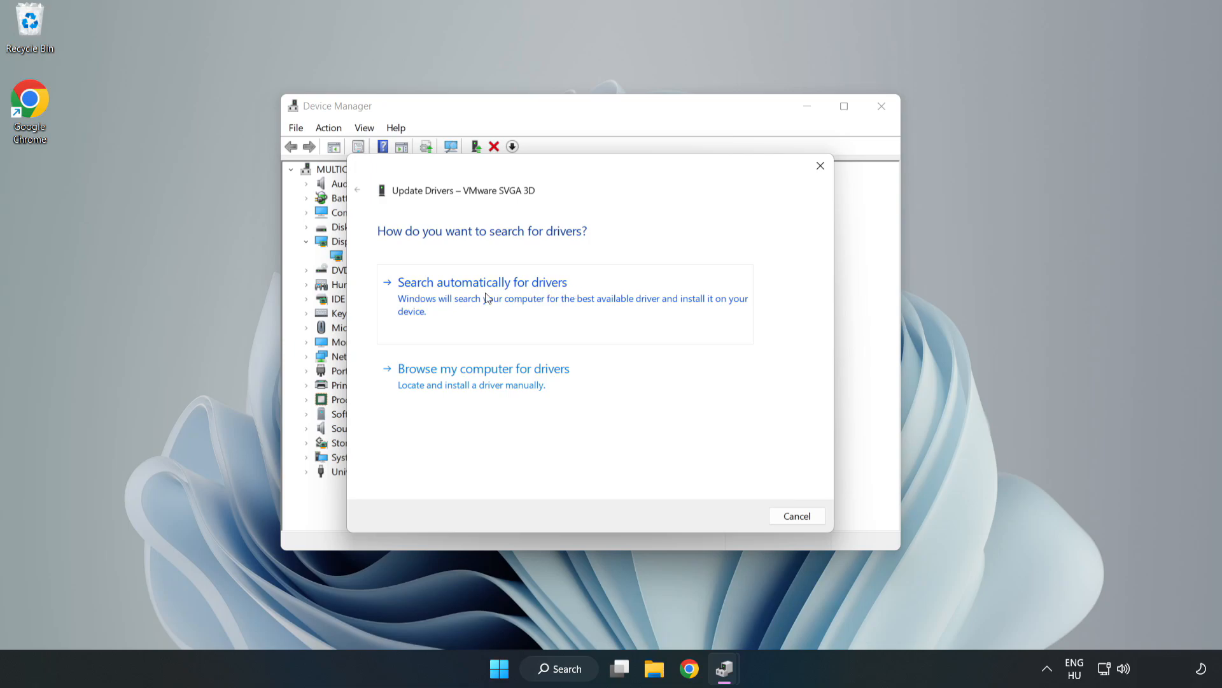
left_click(481, 281)
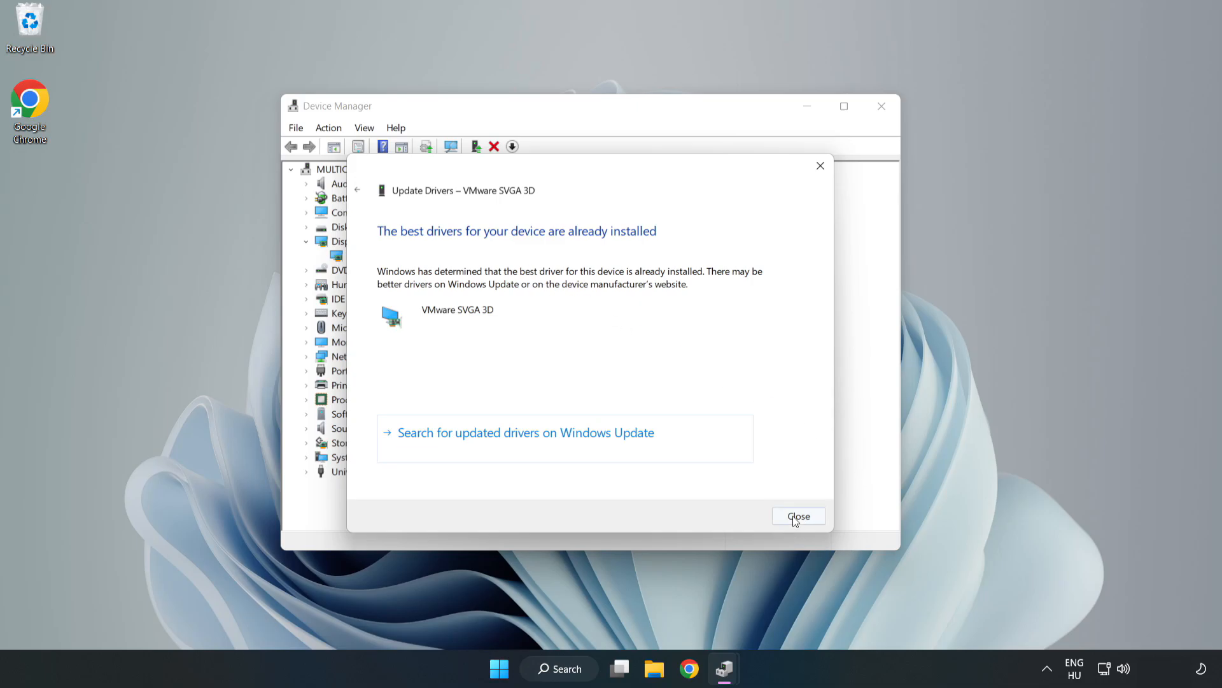
Dismiss the 'best driver already installed' result and close Device Manager
left_click(797, 515)
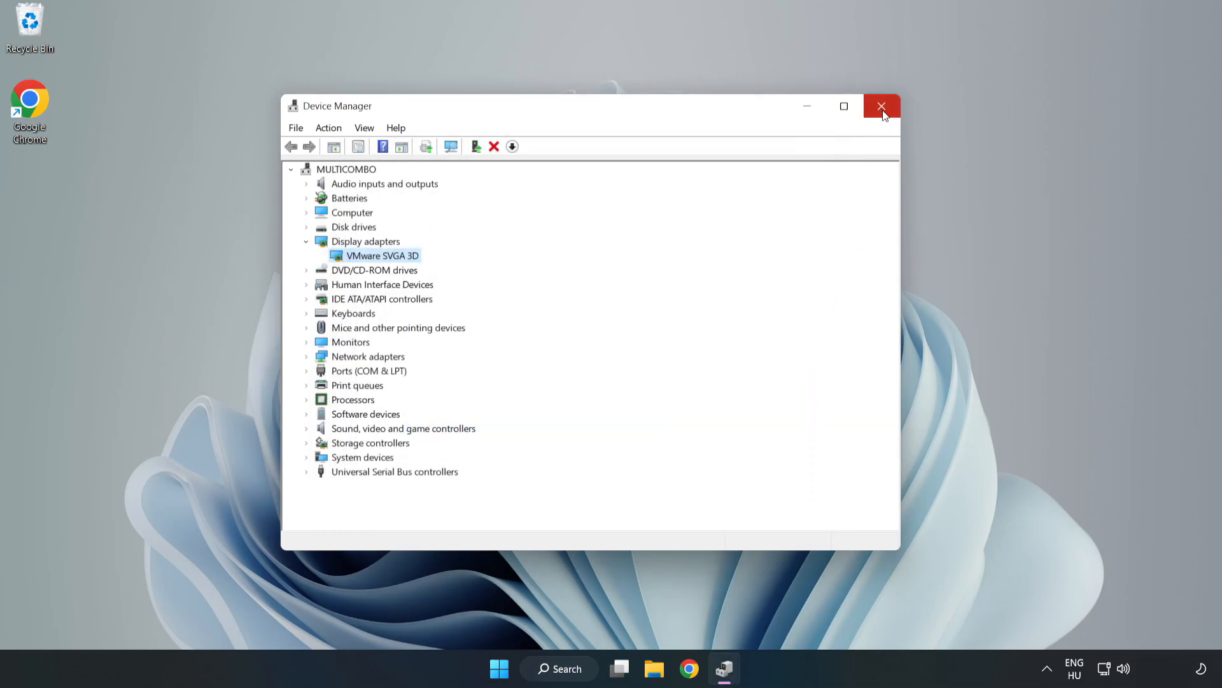
left_click(882, 106)
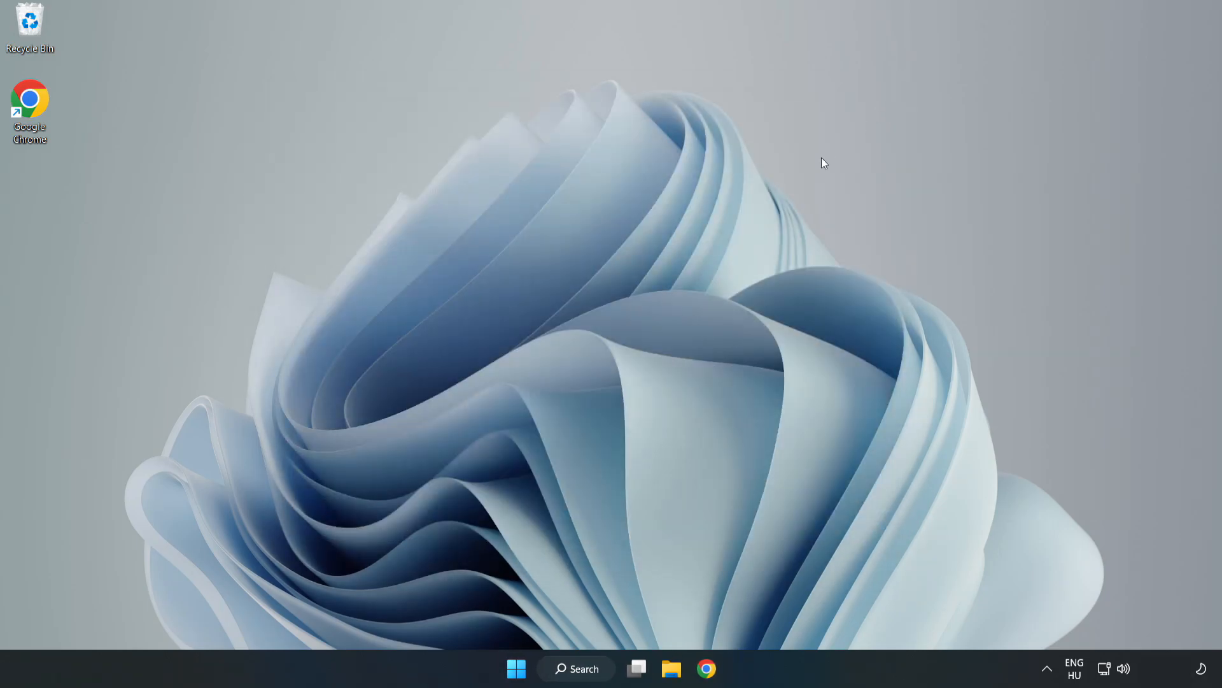
Open Windows Update settings, check for updates (PC up to date), then close Settings
left_click(576, 668)
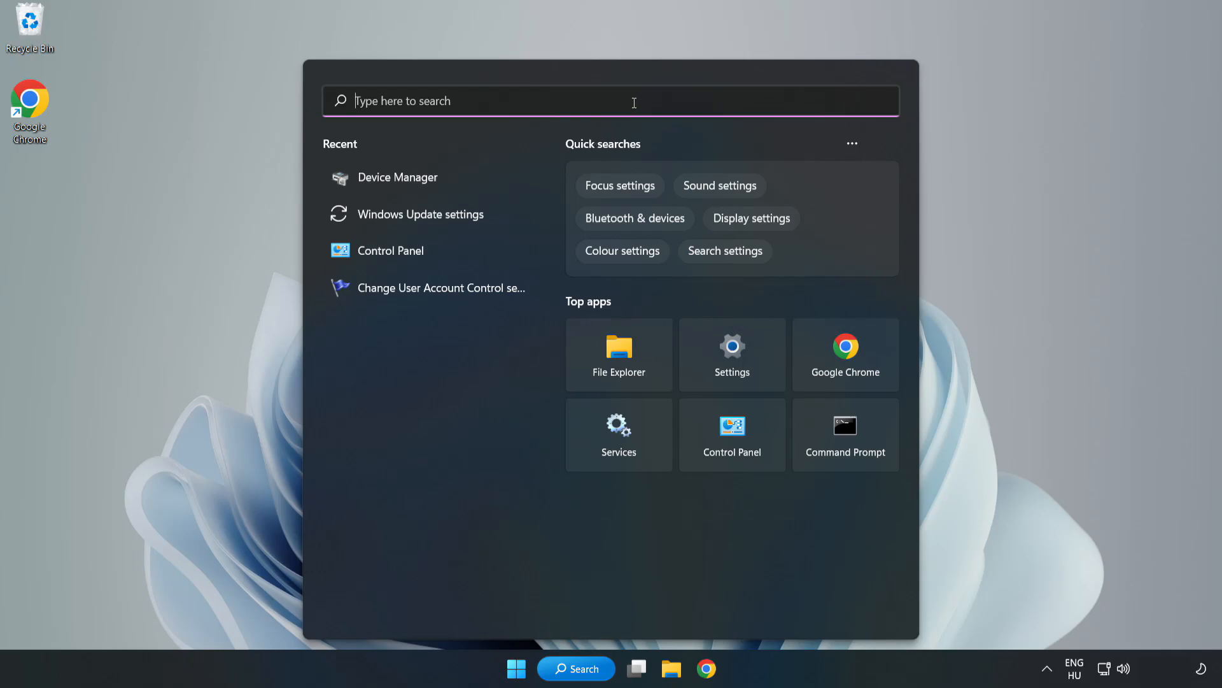
type("upda")
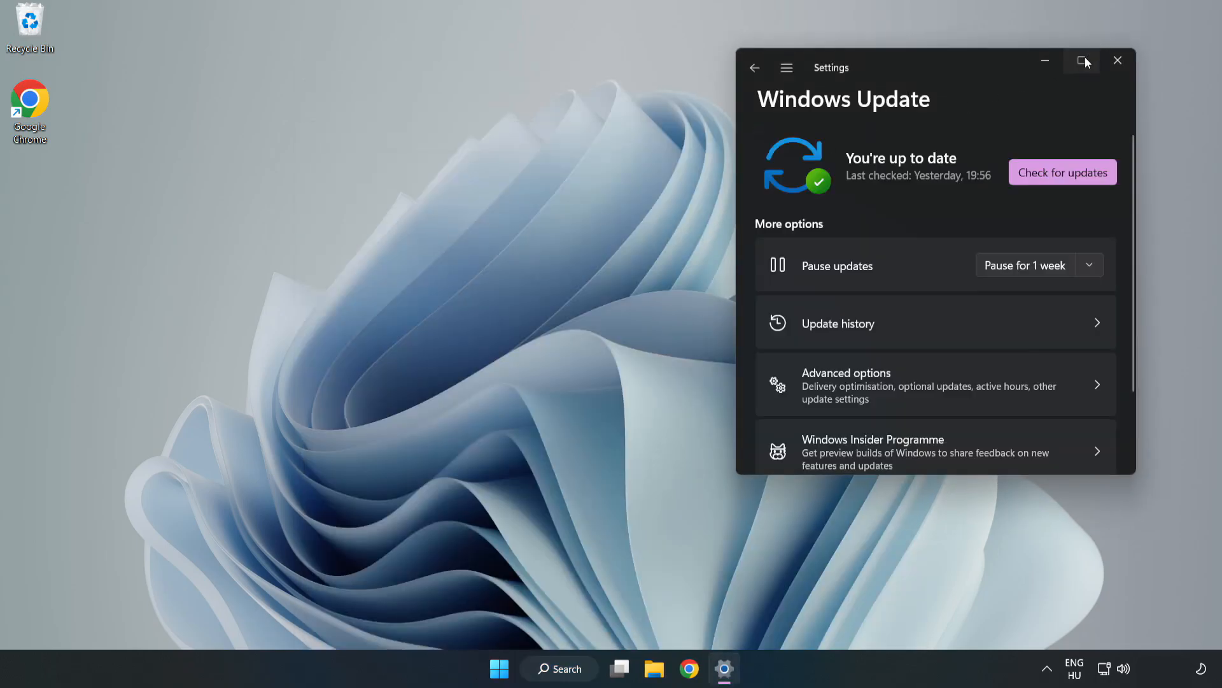
left_click(1081, 62)
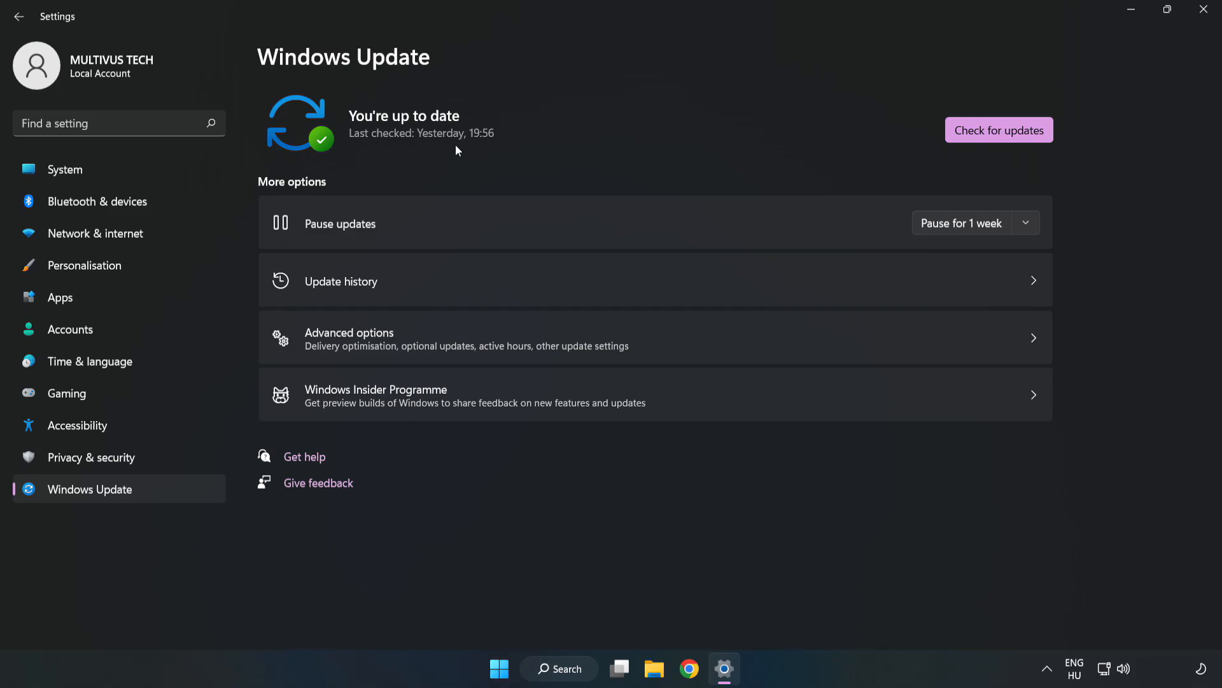
left_click(998, 130)
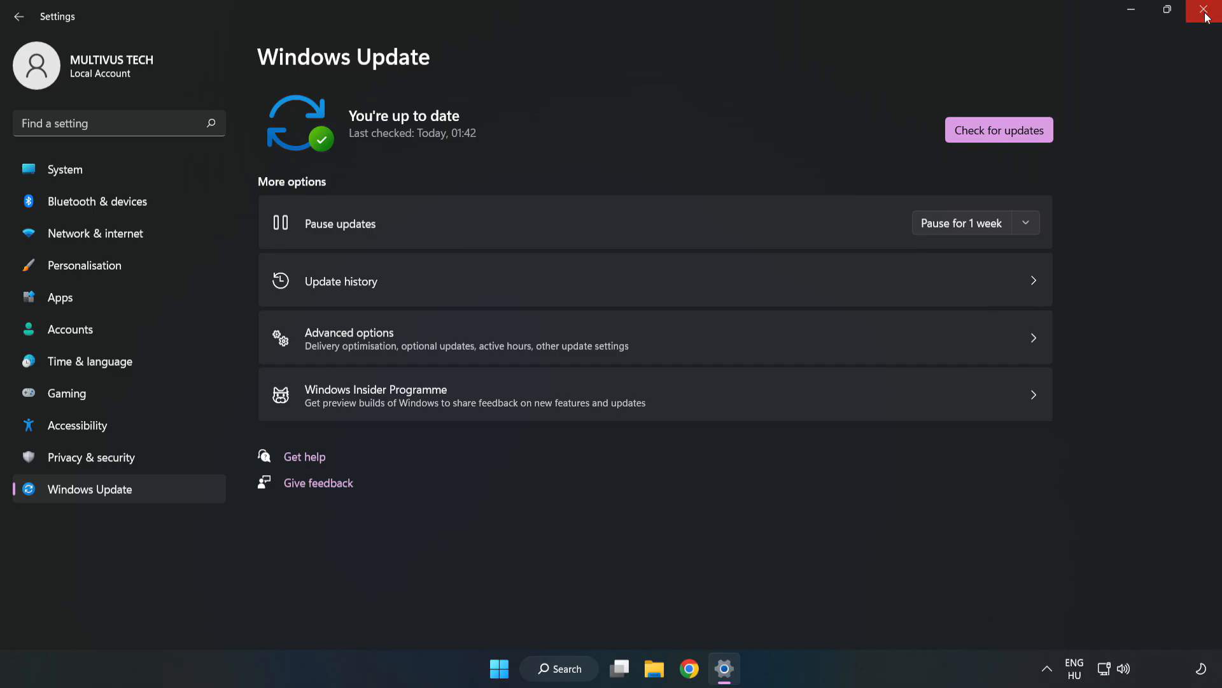
left_click(1207, 12)
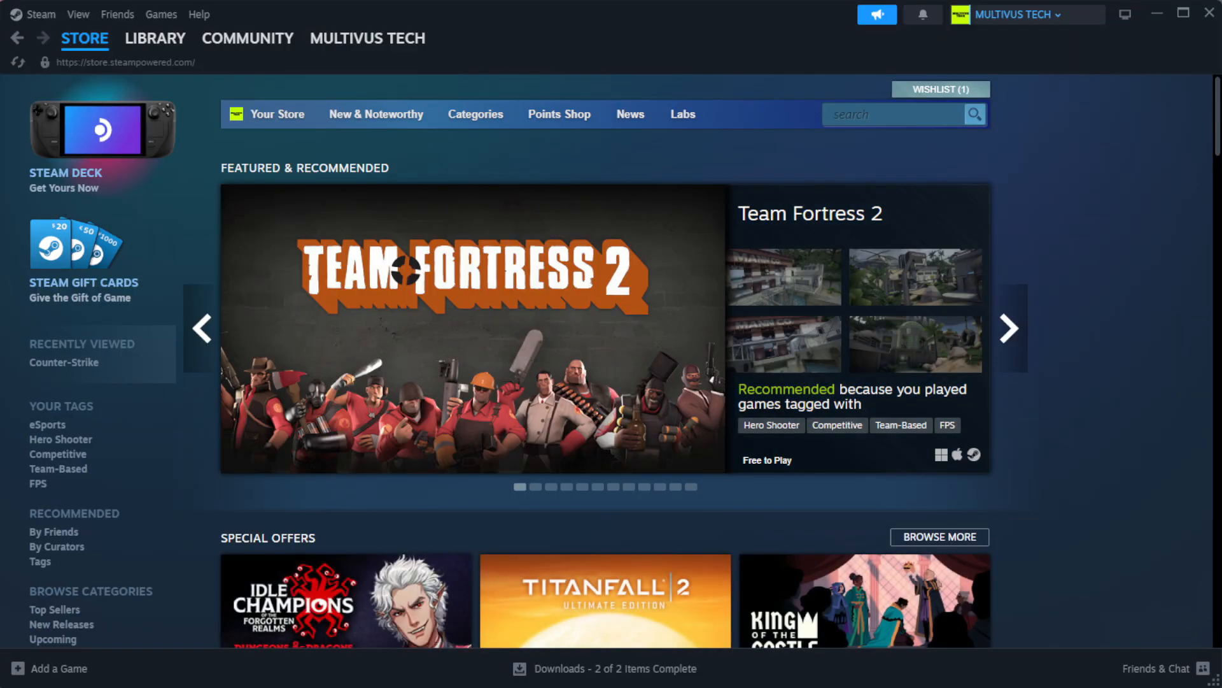
Go to Library Home and bring up the context menu for YOUR NOT WORKING GAME
left_click(155, 39)
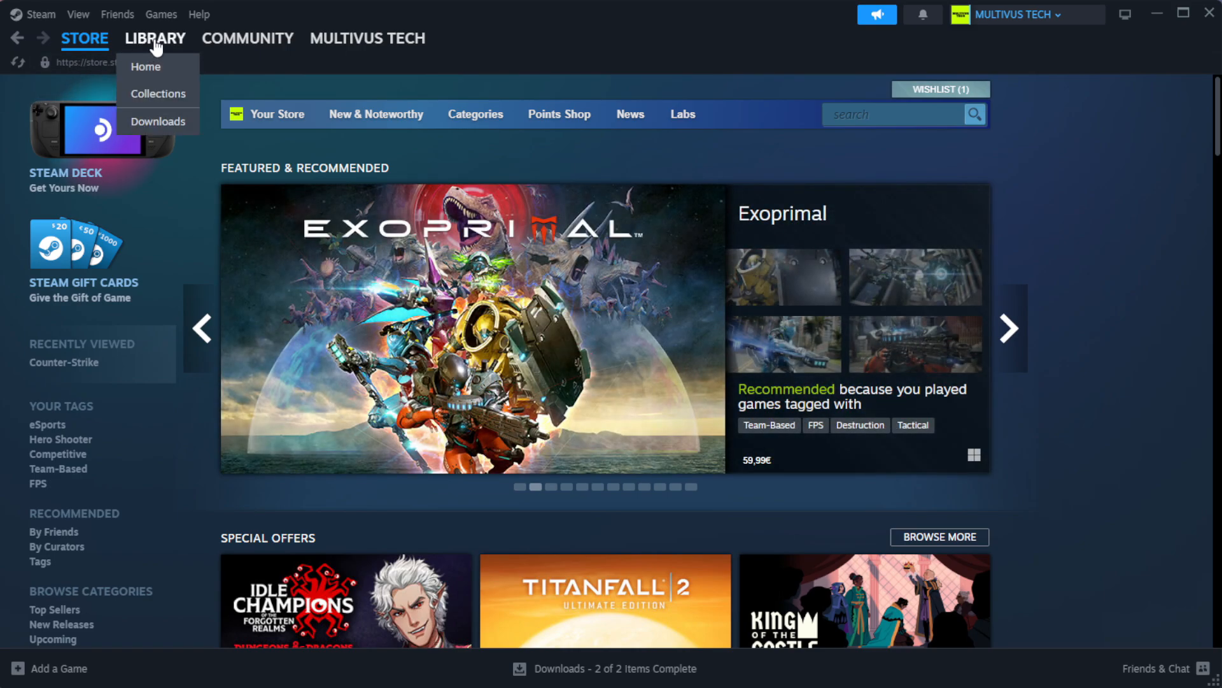
left_click(145, 66)
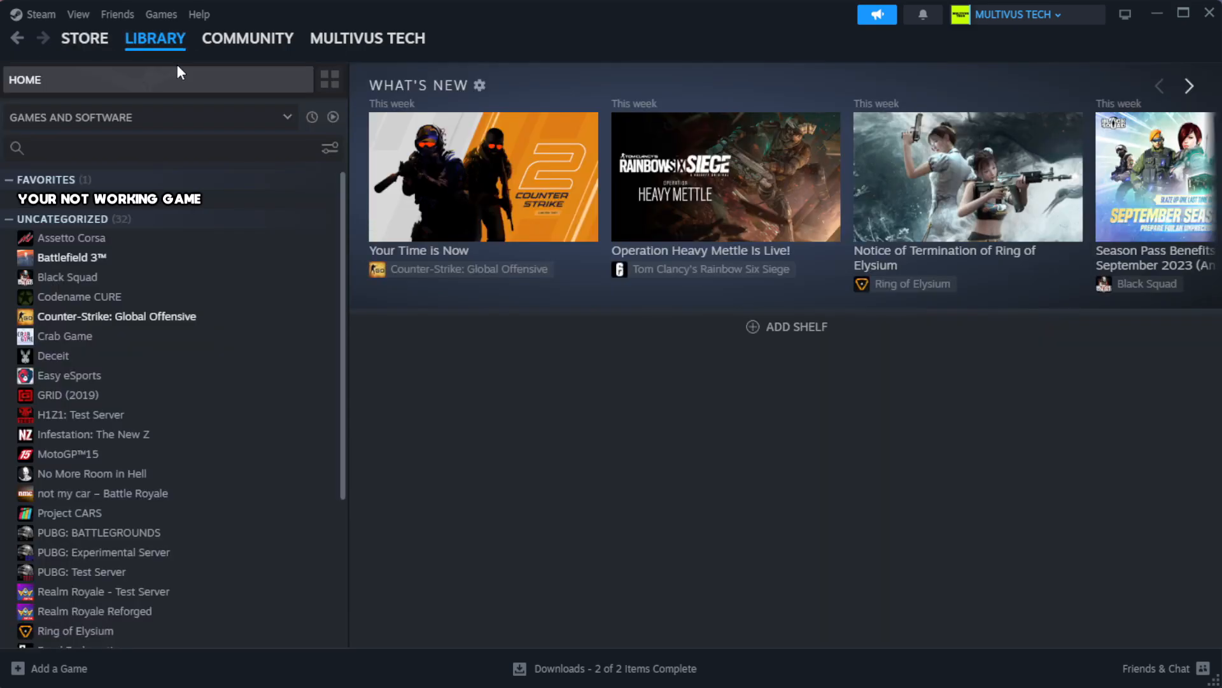
mouse_move(206, 103)
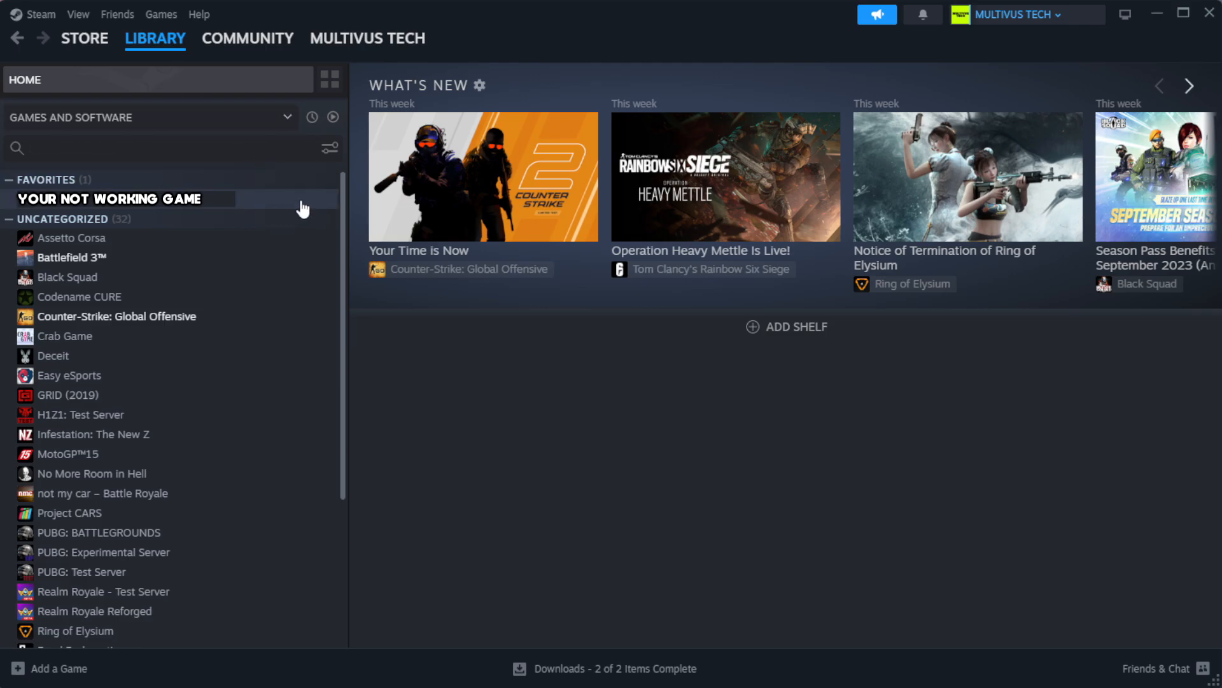
right_click(110, 199)
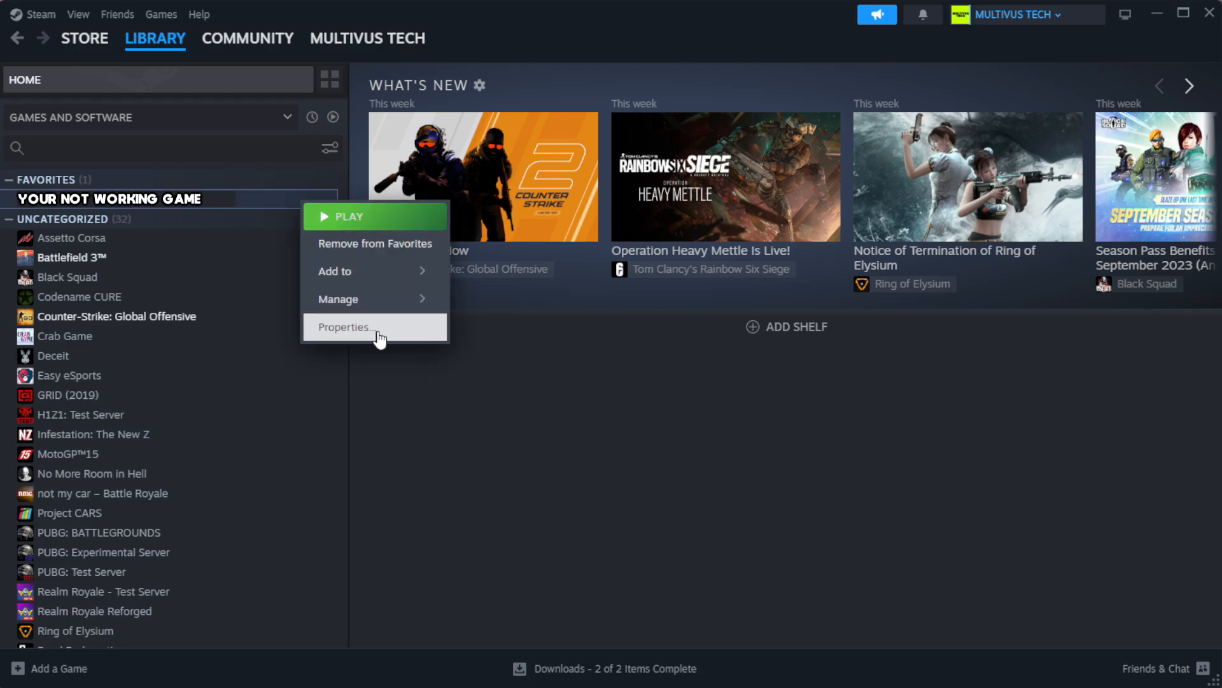
From the game's Properties > Installed Files, verify integrity of game files (1039 validated)
left_click(345, 327)
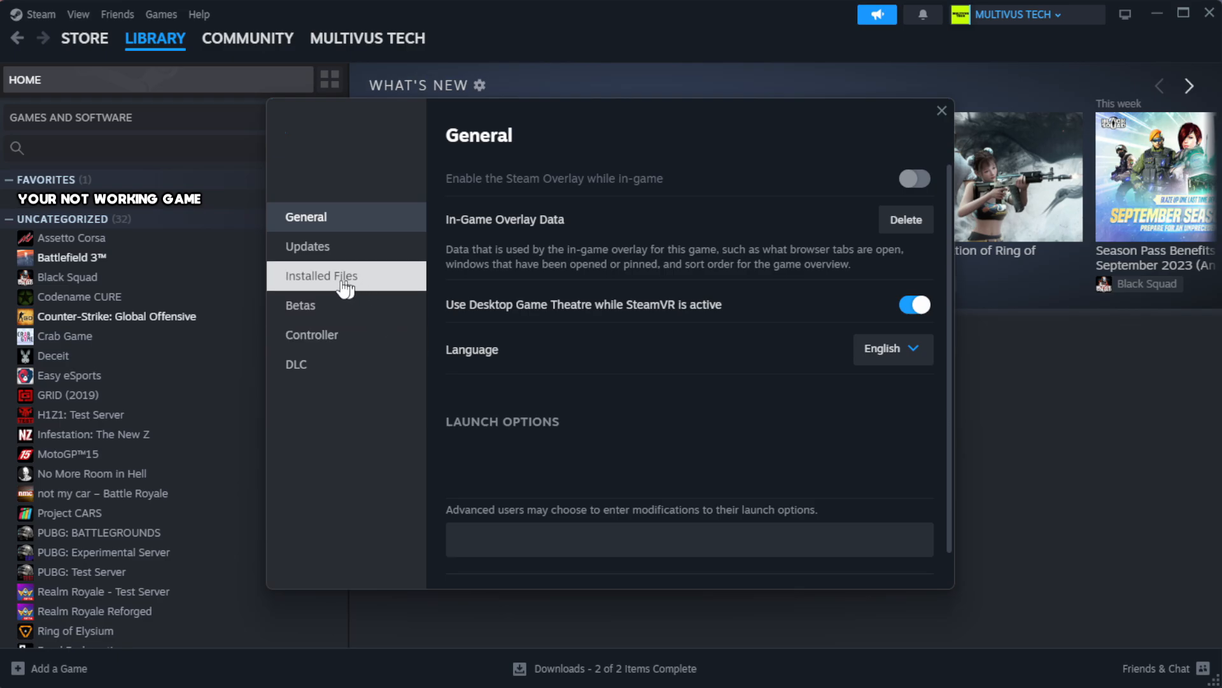
mouse_move(401, 290)
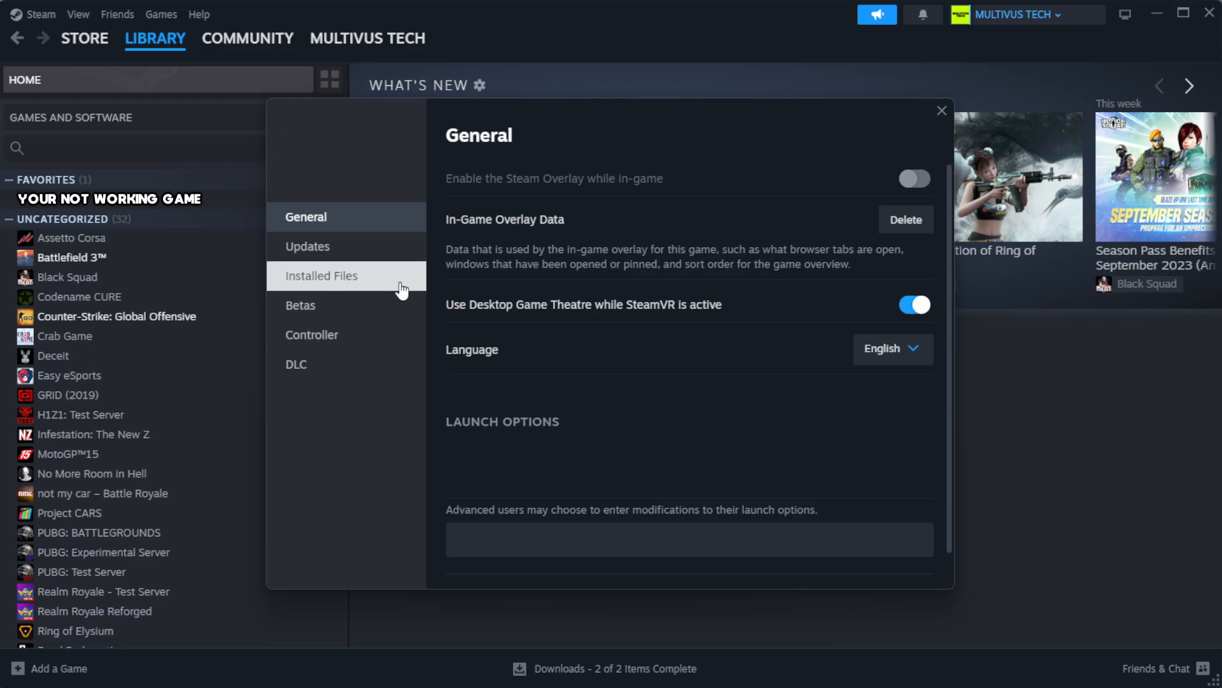
left_click(320, 275)
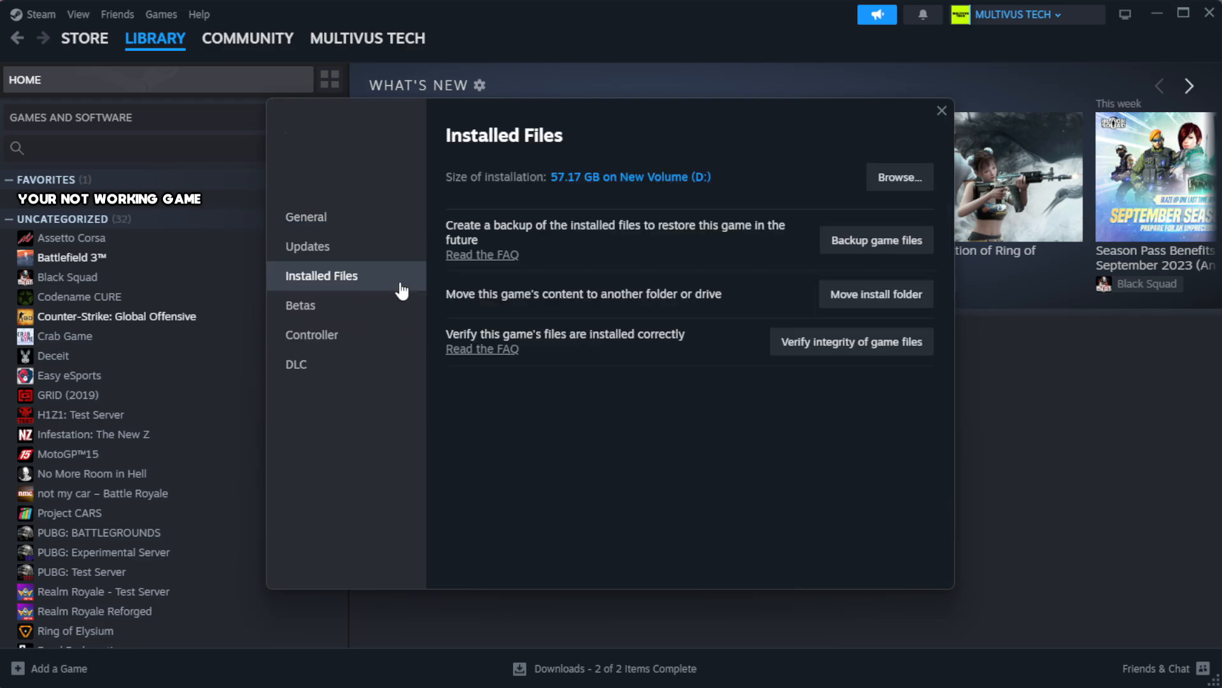
mouse_move(787, 388)
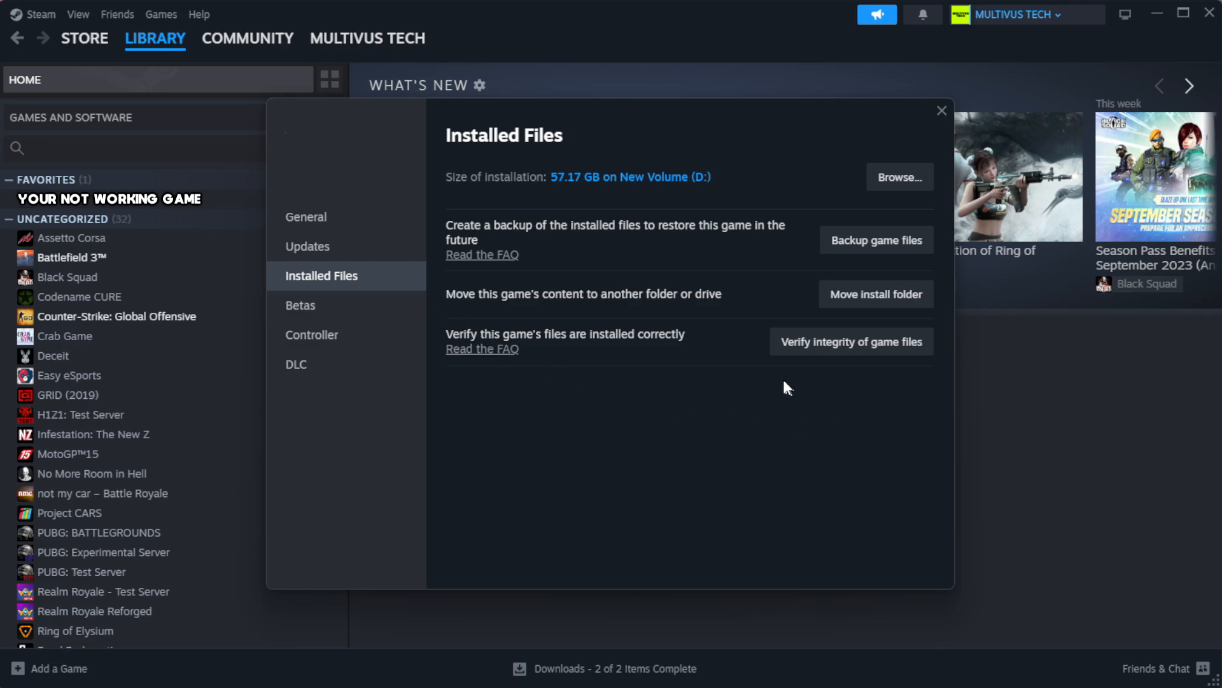
mouse_move(850, 341)
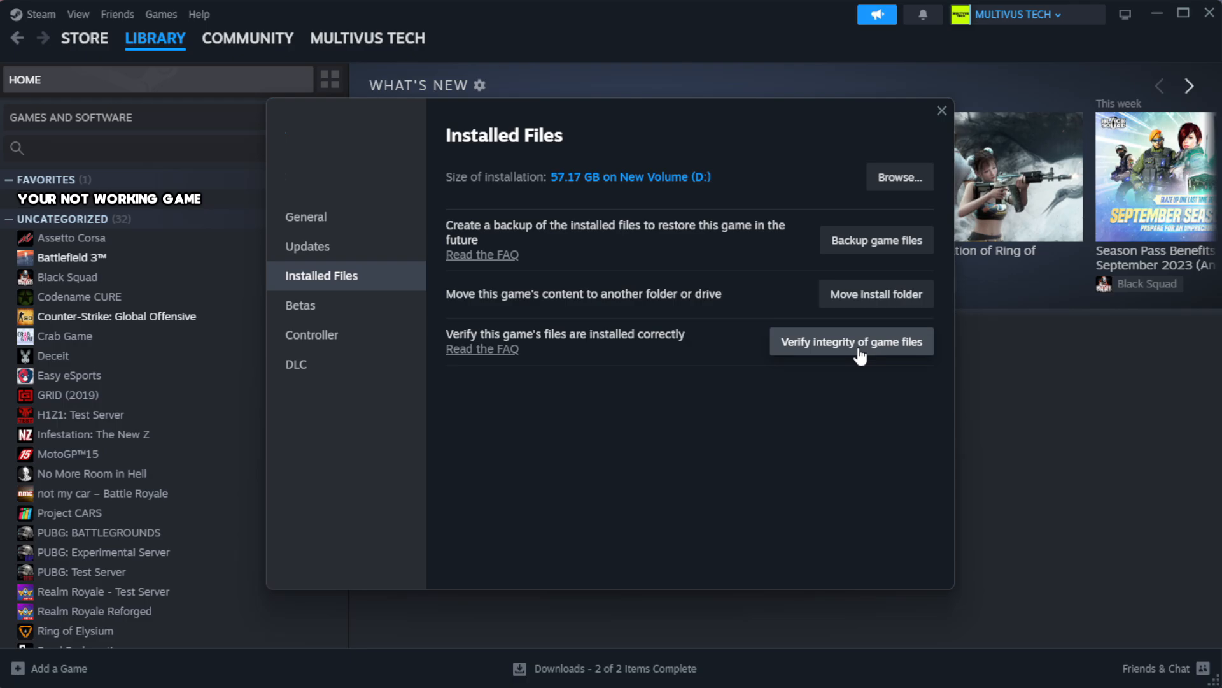
left_click(851, 341)
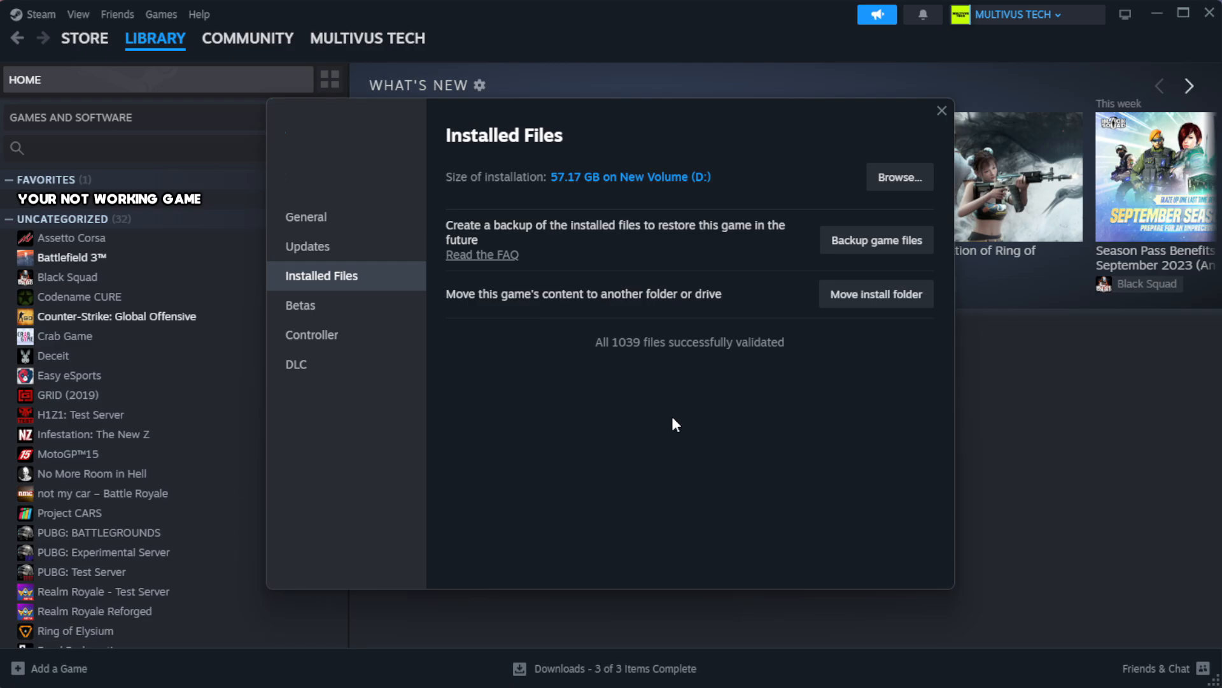
mouse_move(675, 370)
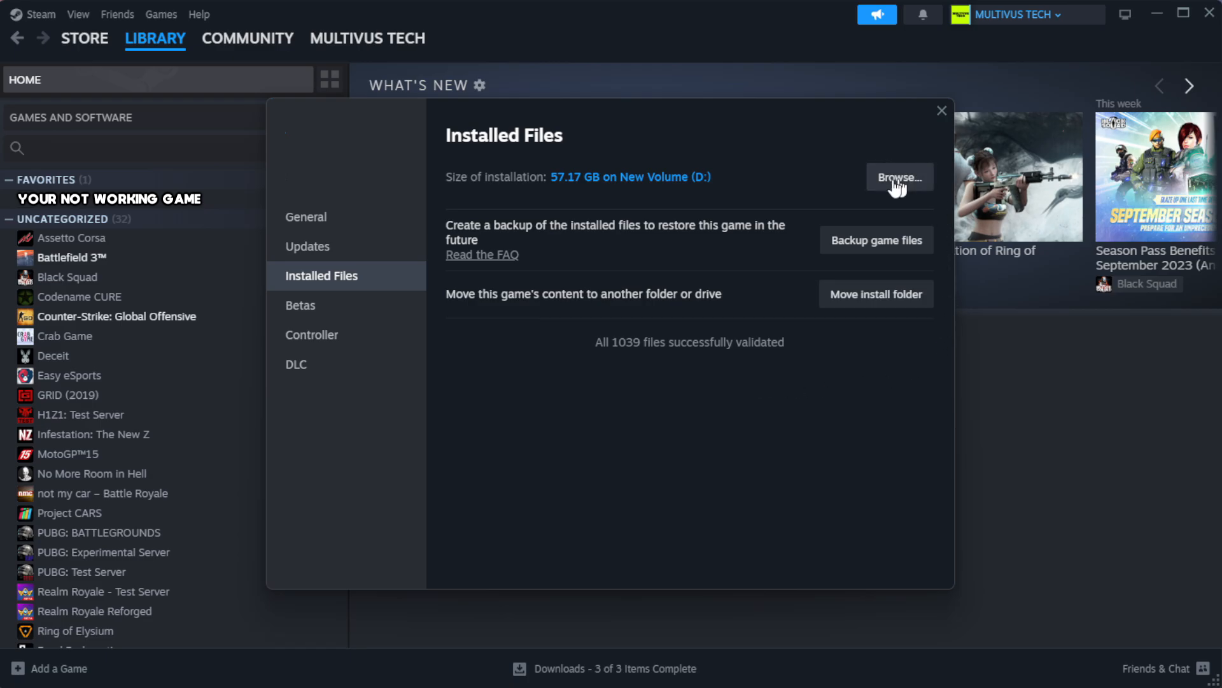
Browse to the install folder and open Properties for the YOUR NOT WORKING GAME shortcut
left_click(898, 177)
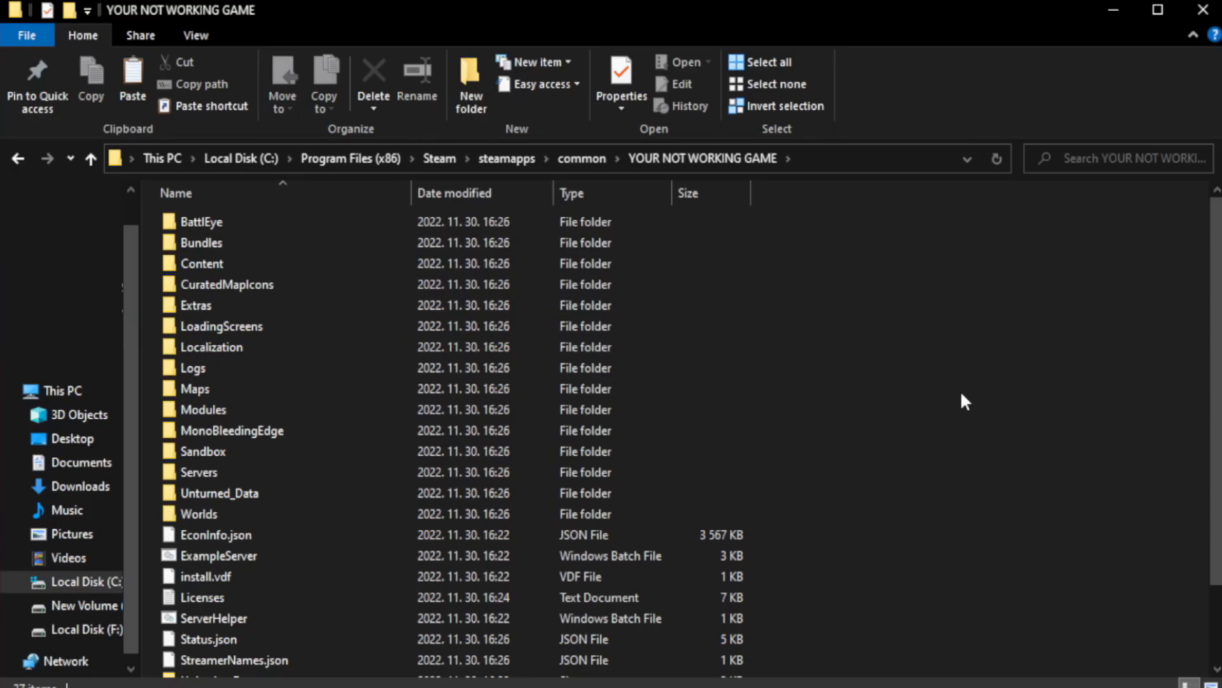
scroll("down", 3)
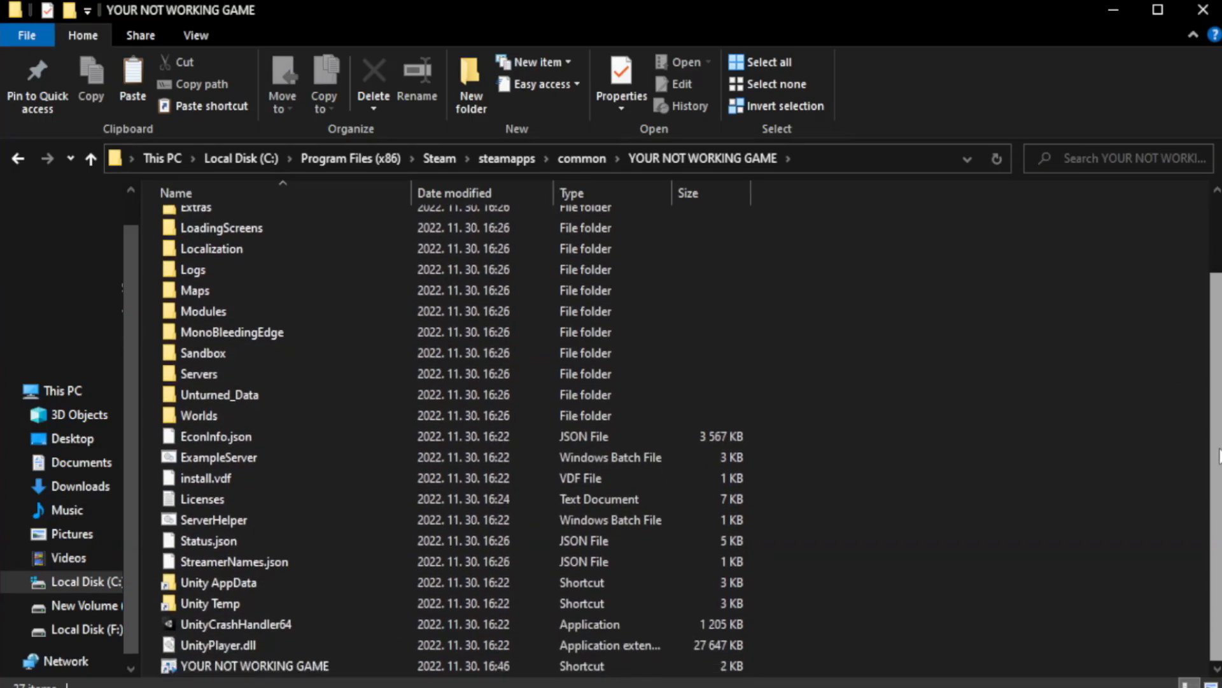
left_click(255, 666)
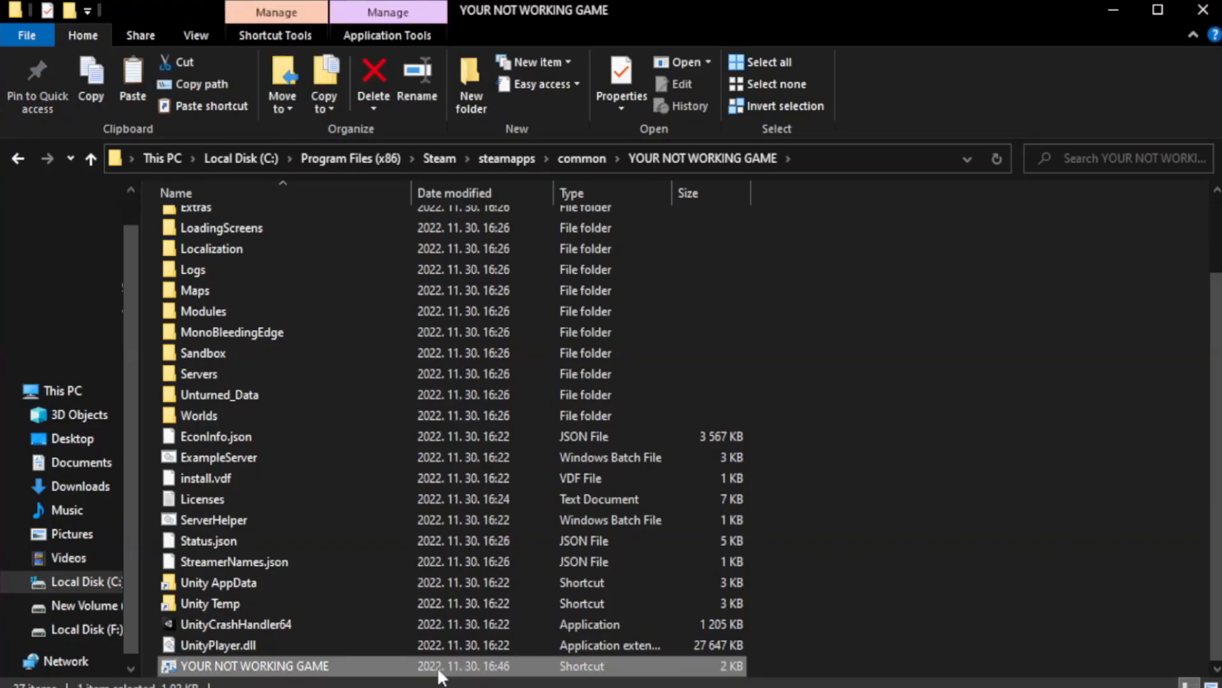
right_click(254, 666)
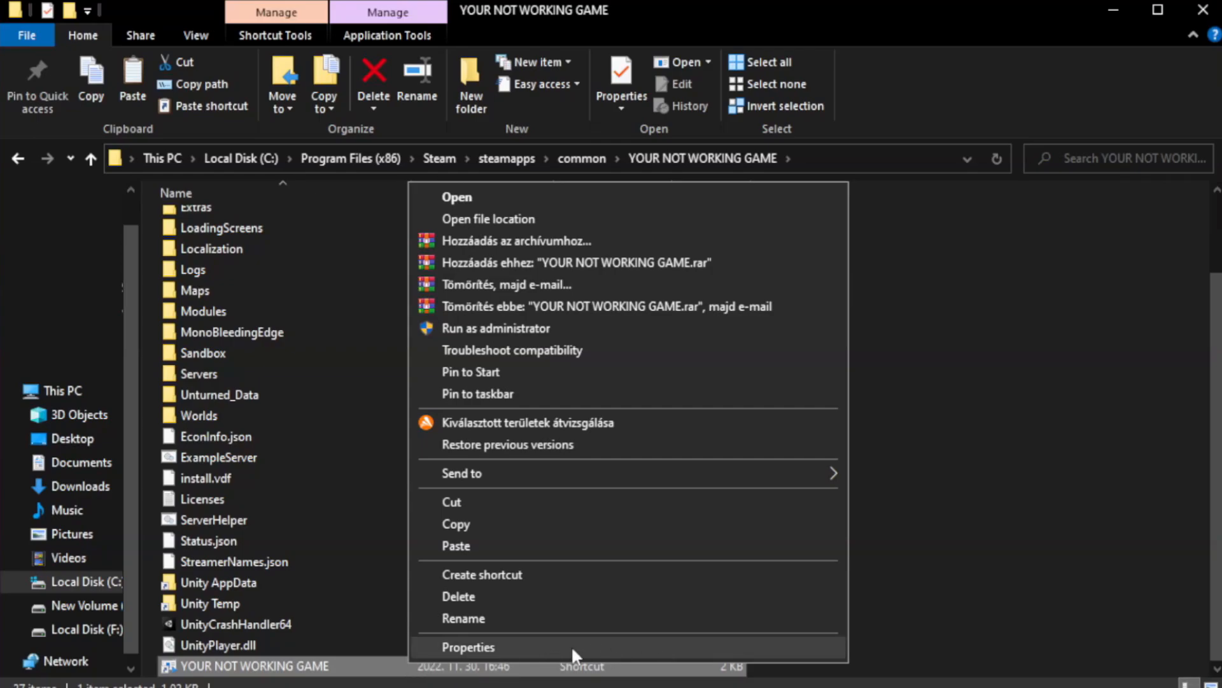
left_click(467, 647)
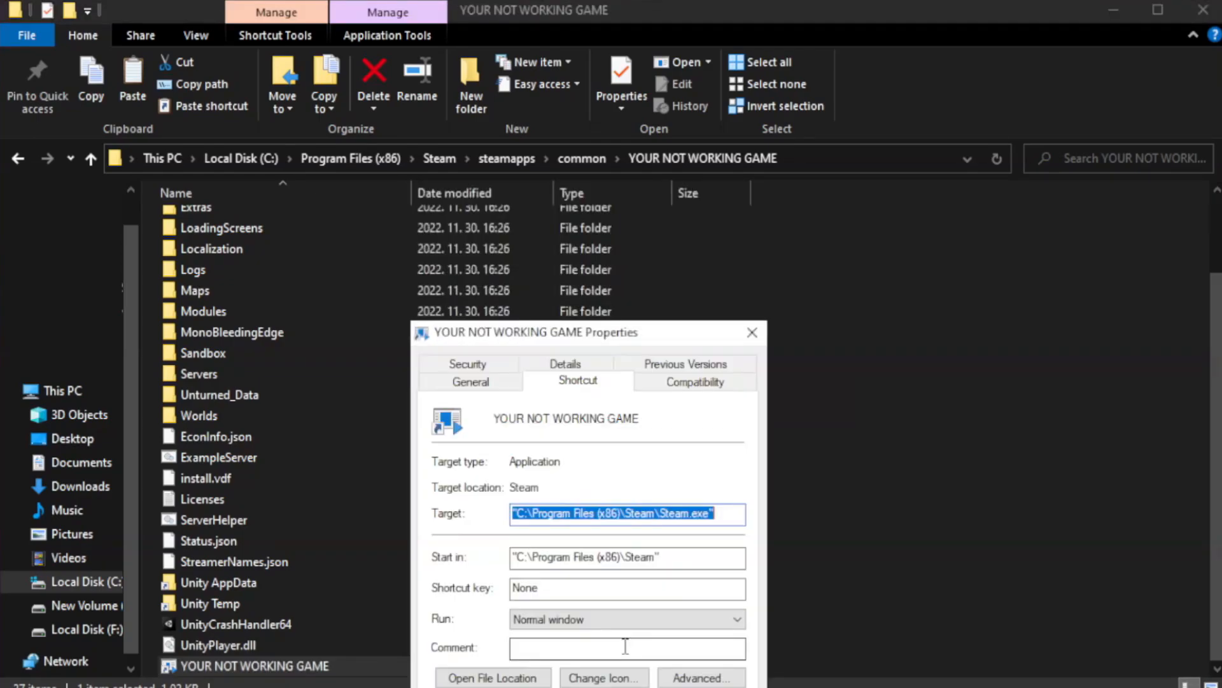
left_click_drag(530, 331, 565, 158)
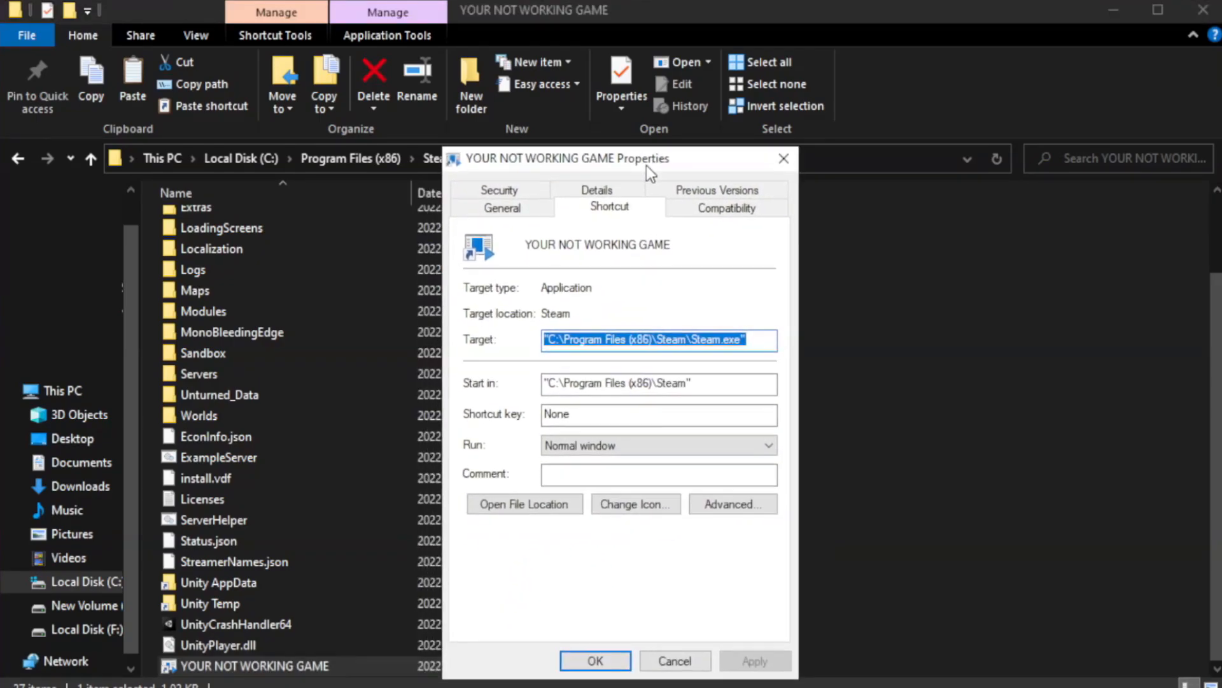
left_click_drag(651, 158, 596, 118)
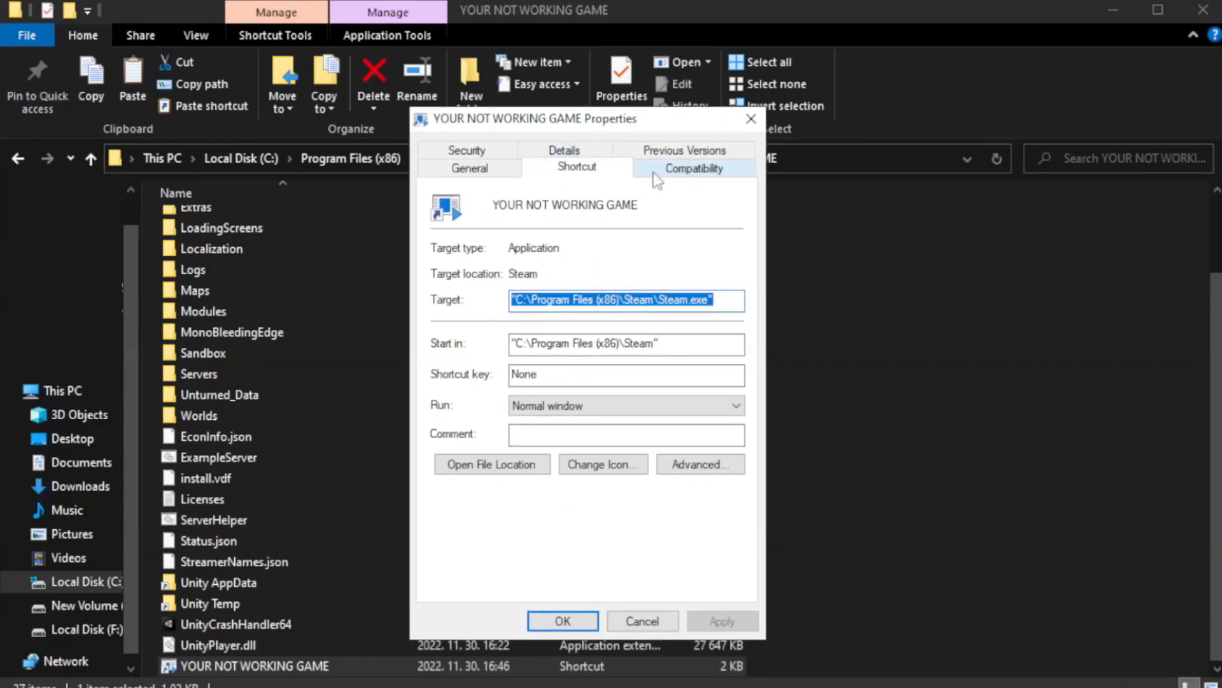
On Compatibility, set Windows 8 mode, disable fullscreen optimizations and run as administrator
left_click(693, 167)
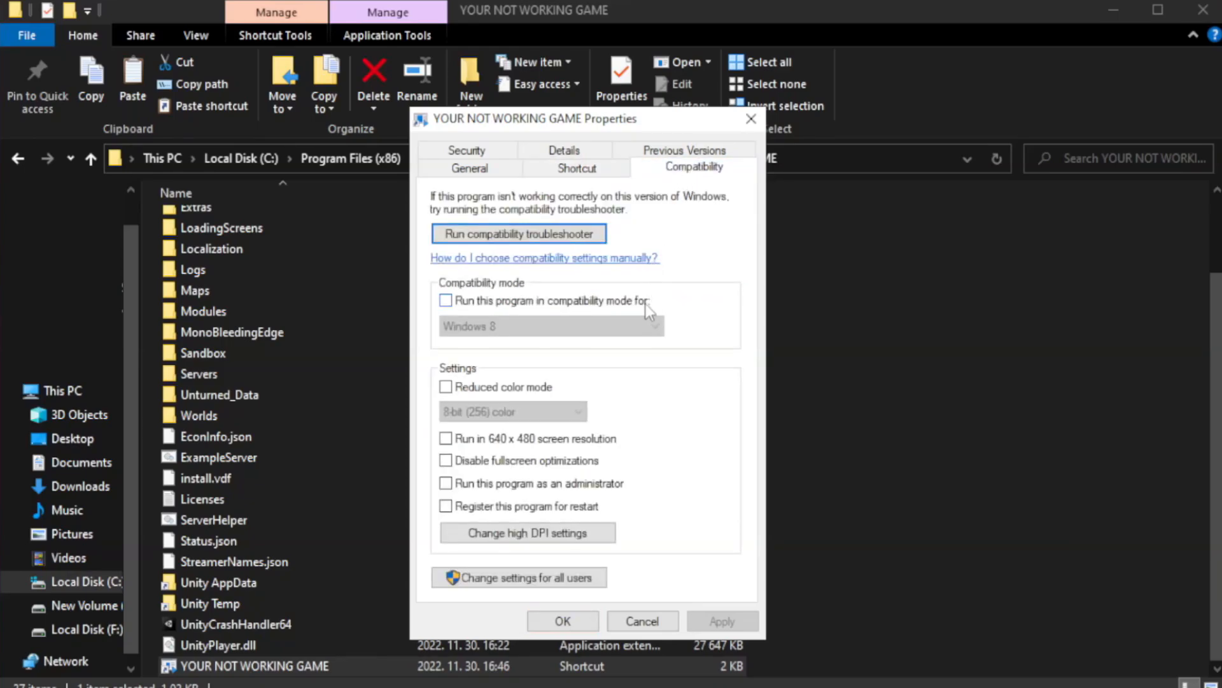
mouse_move(544, 316)
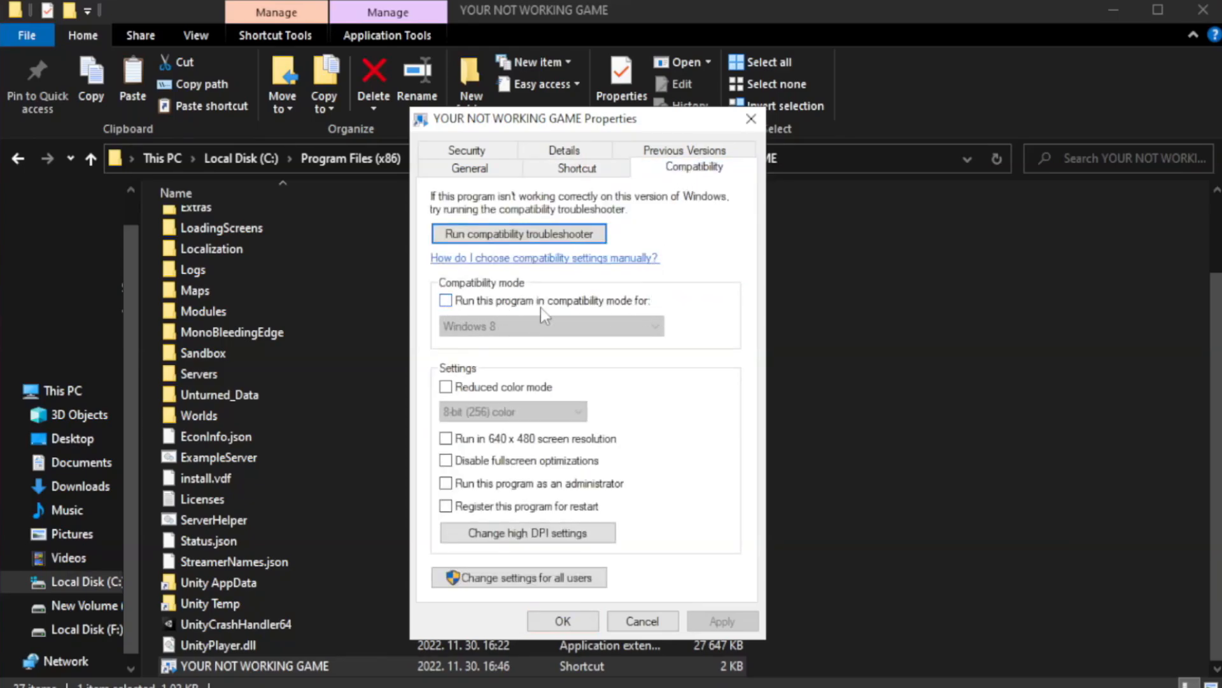
left_click(446, 300)
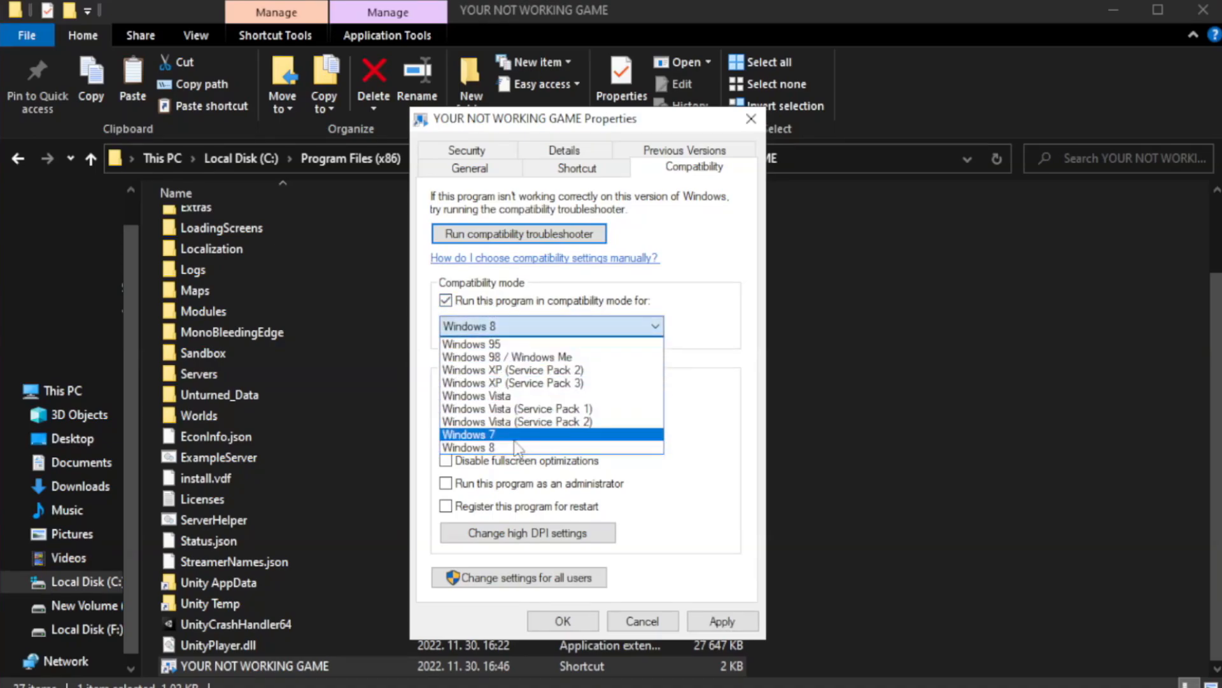
mouse_move(515, 447)
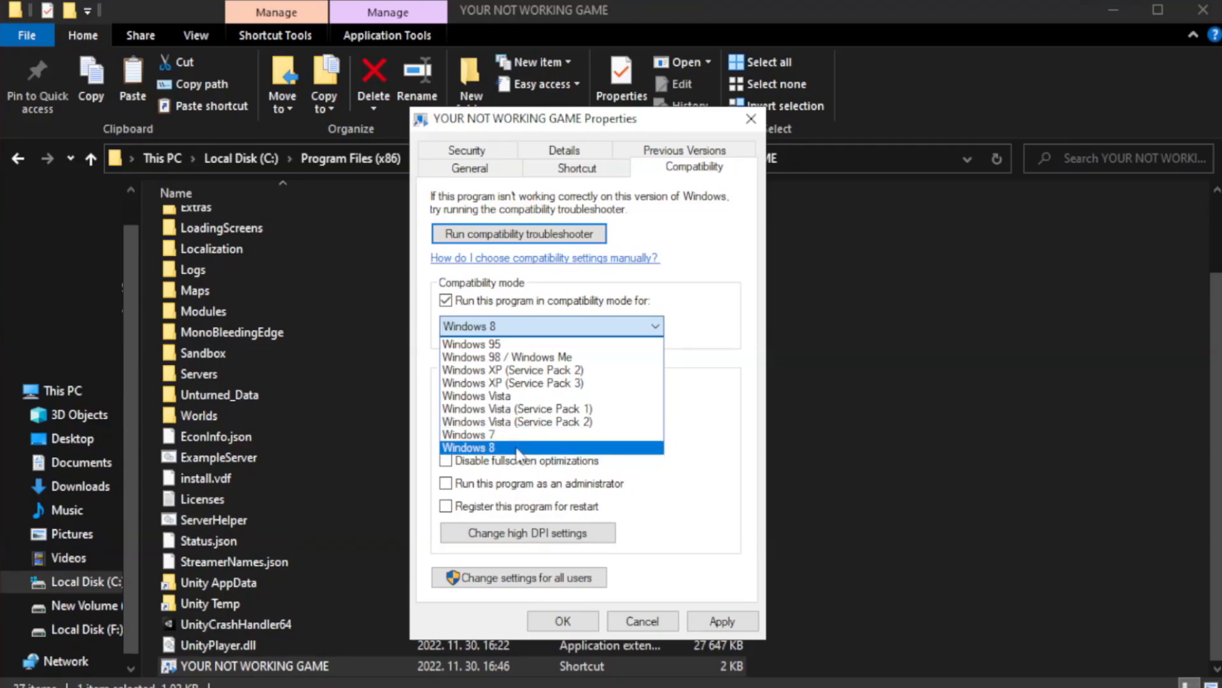
left_click(470, 447)
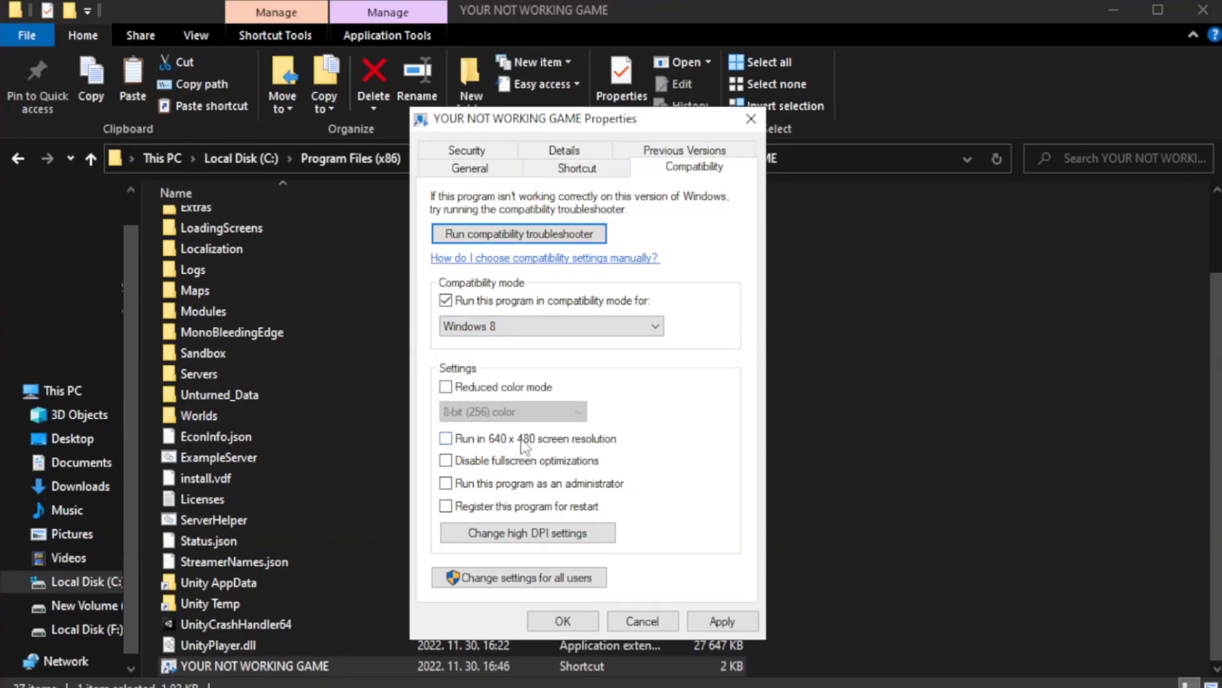
mouse_move(479, 470)
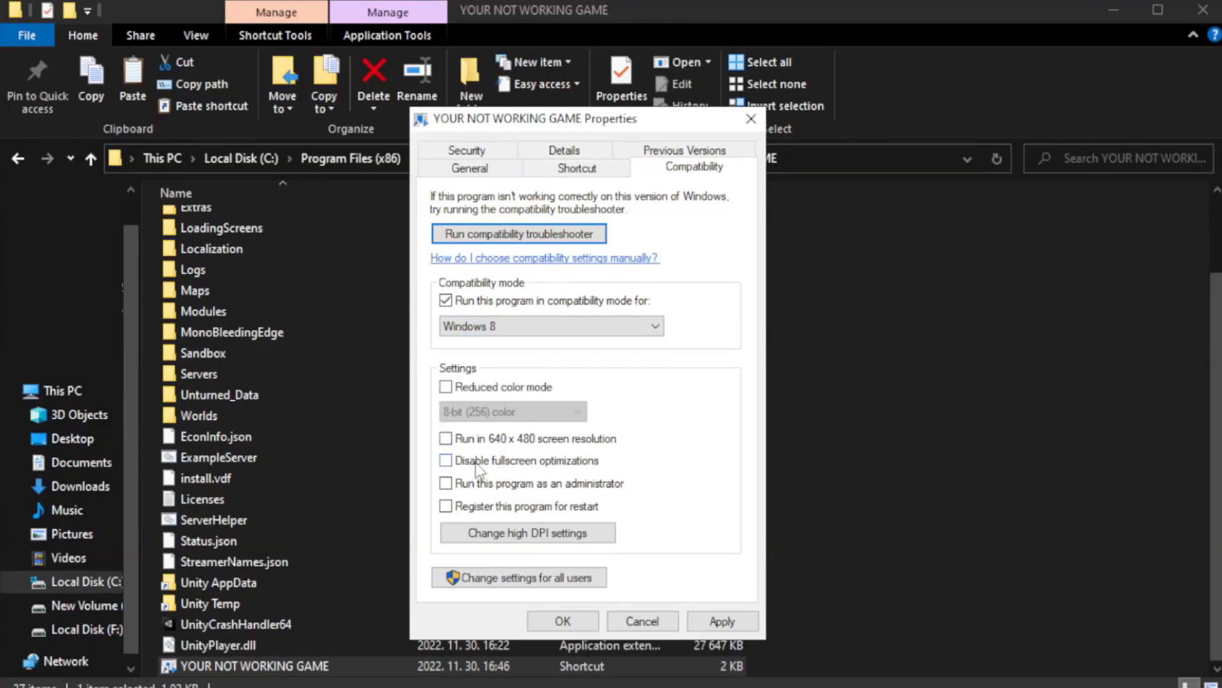
left_click(447, 460)
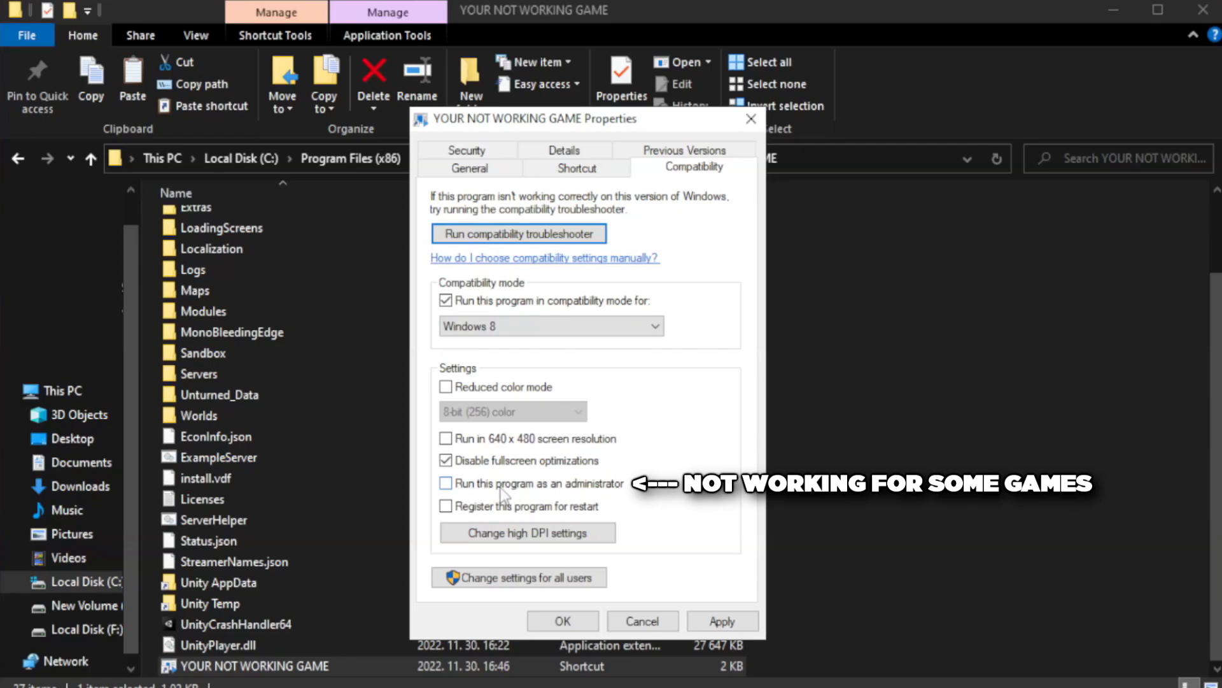
left_click(446, 484)
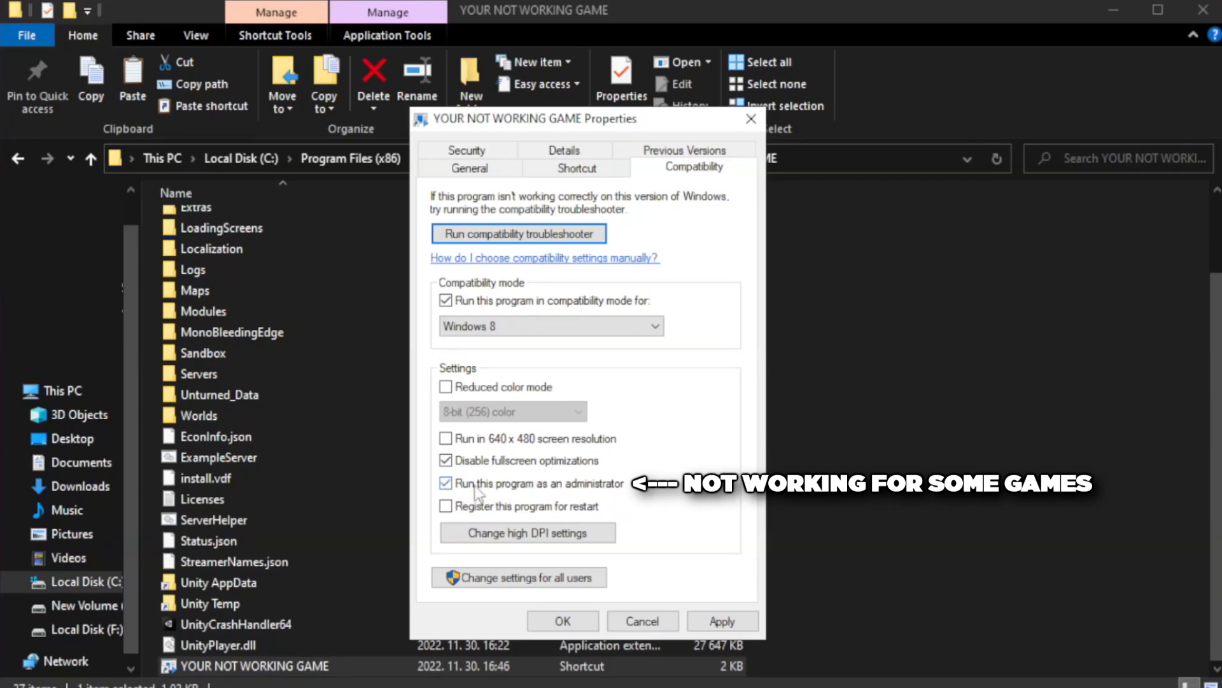
Apply and confirm the shortcut's compatibility settings, then close File Explorer
left_click(721, 620)
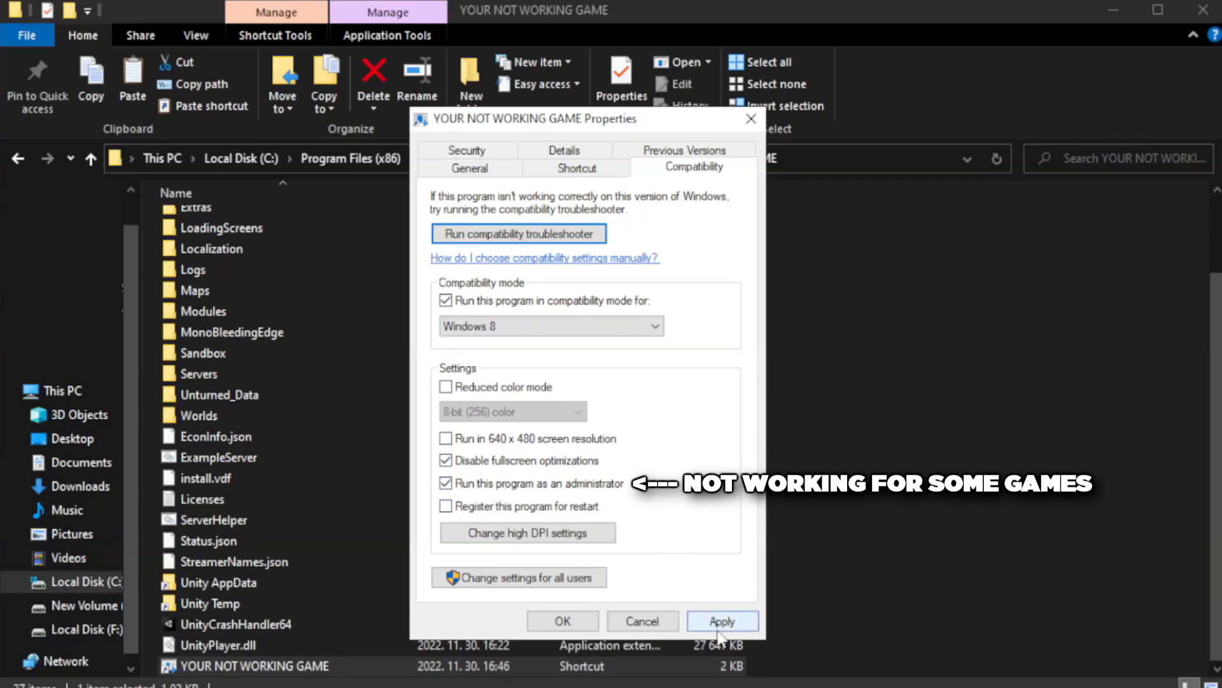
left_click(721, 620)
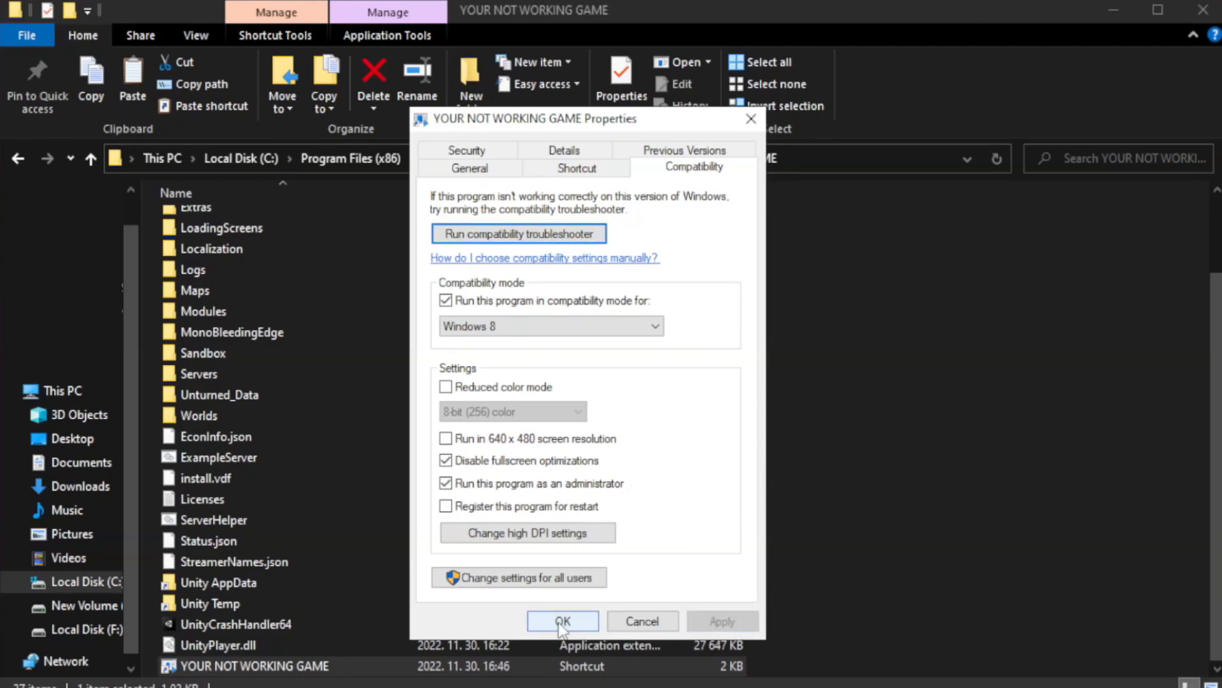
left_click(561, 621)
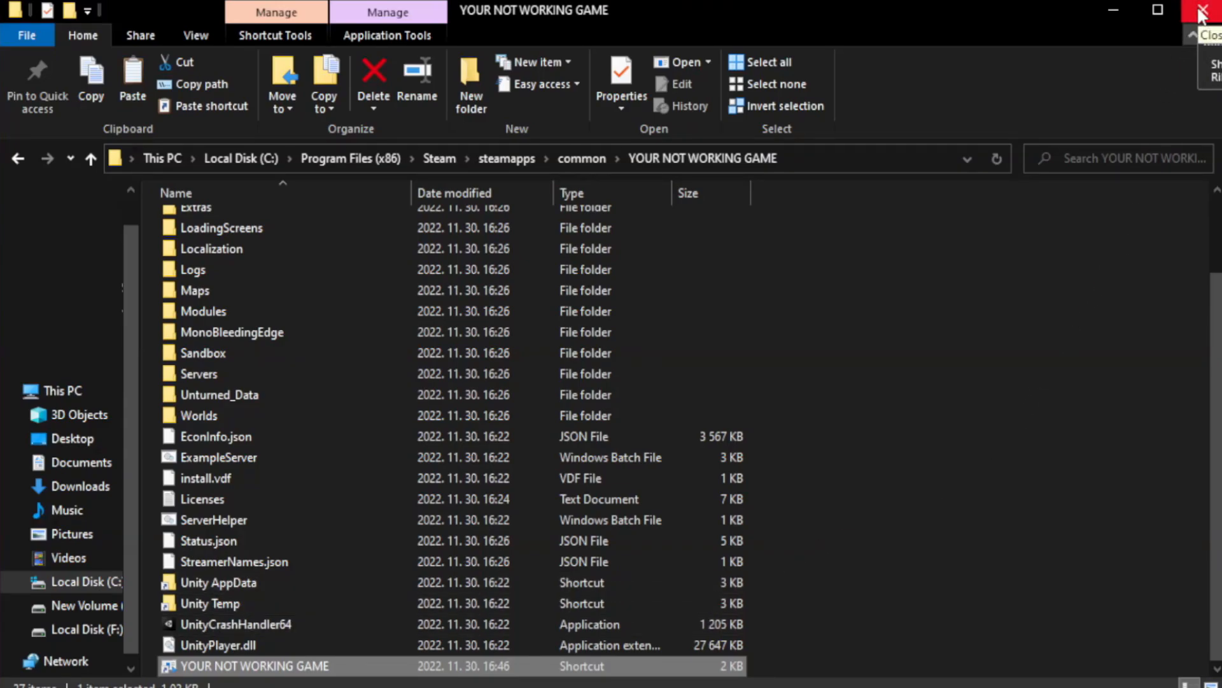
left_click(1207, 11)
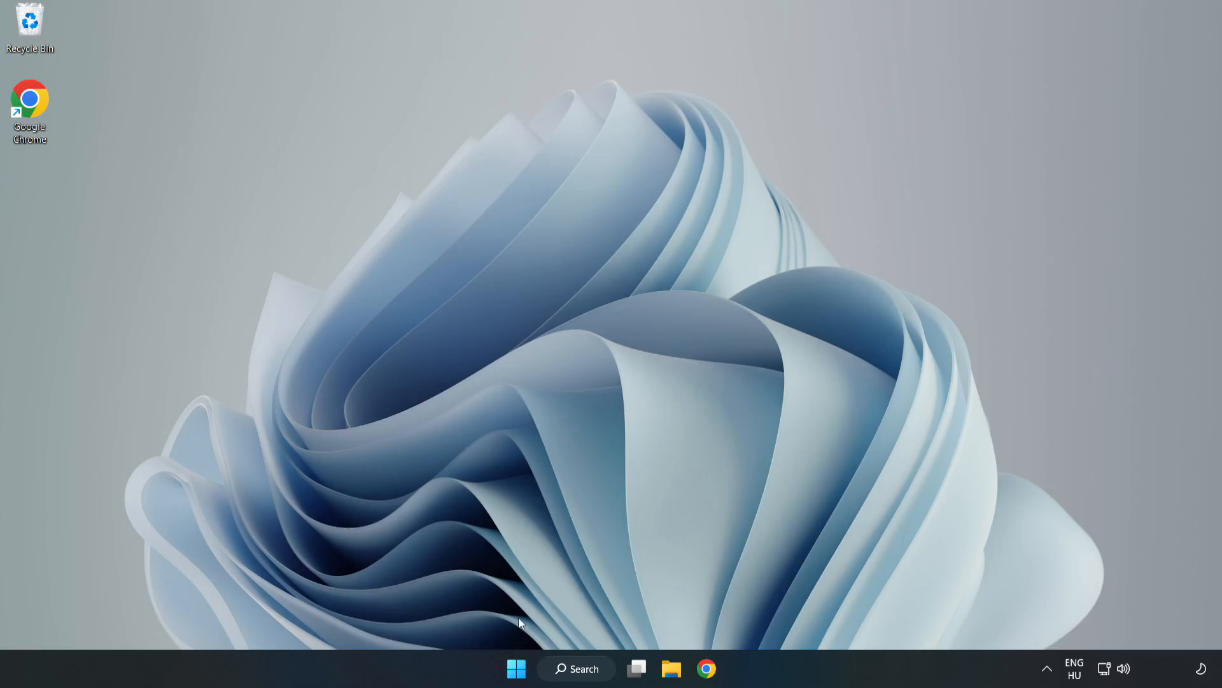
mouse_move(516, 669)
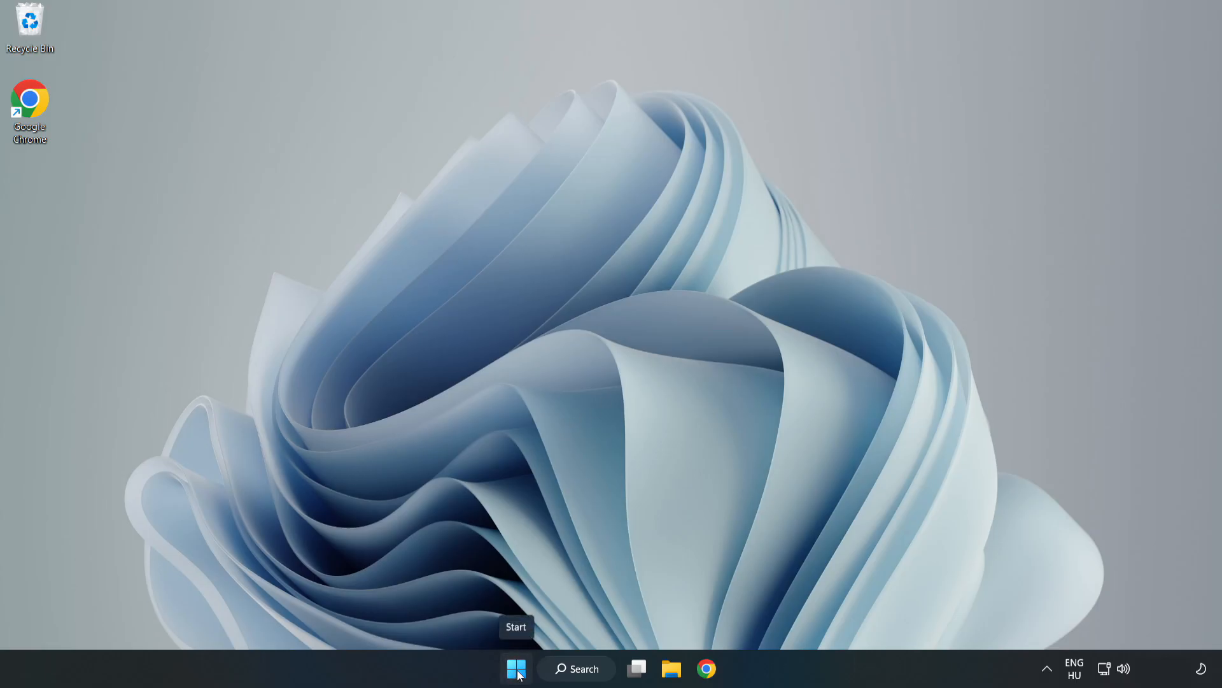
Launch Task Manager from the Start button menu and show the Startup apps list
right_click(516, 668)
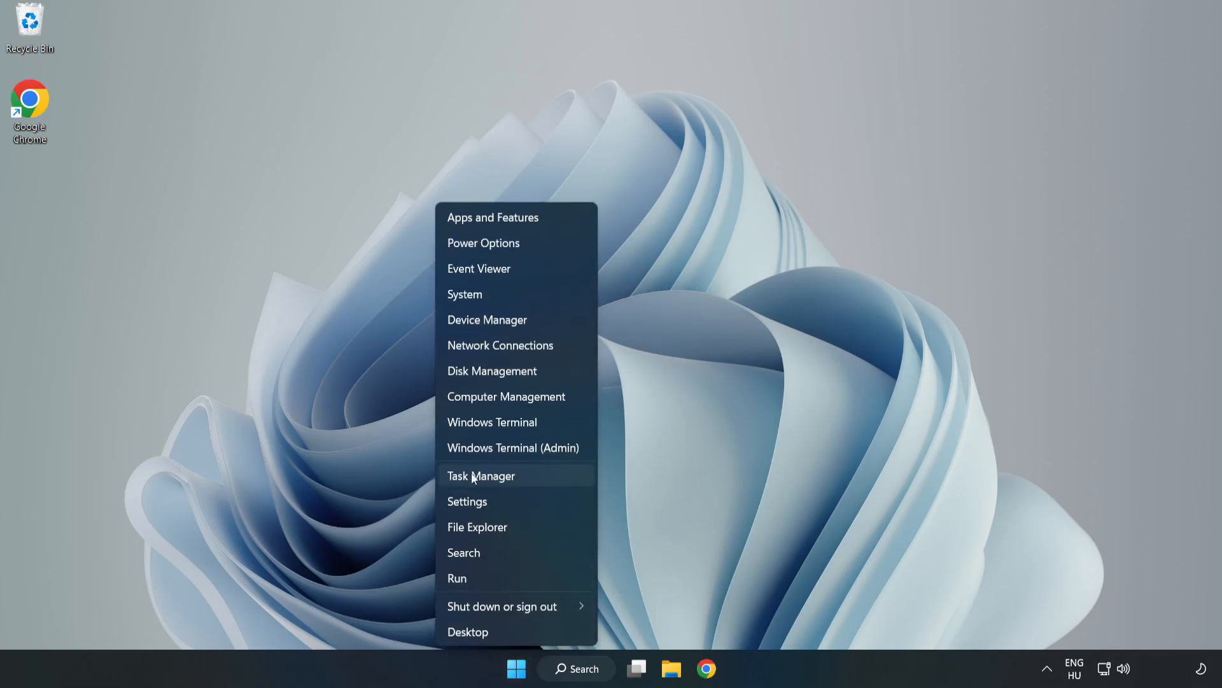
left_click(514, 480)
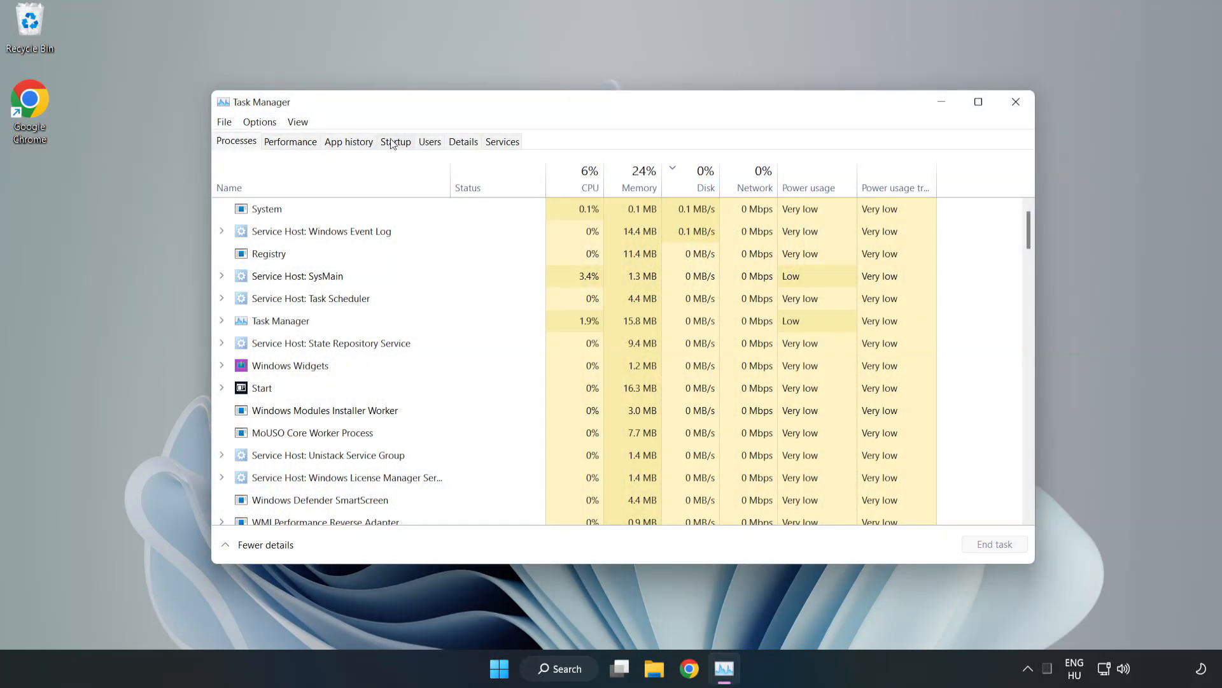
left_click(395, 141)
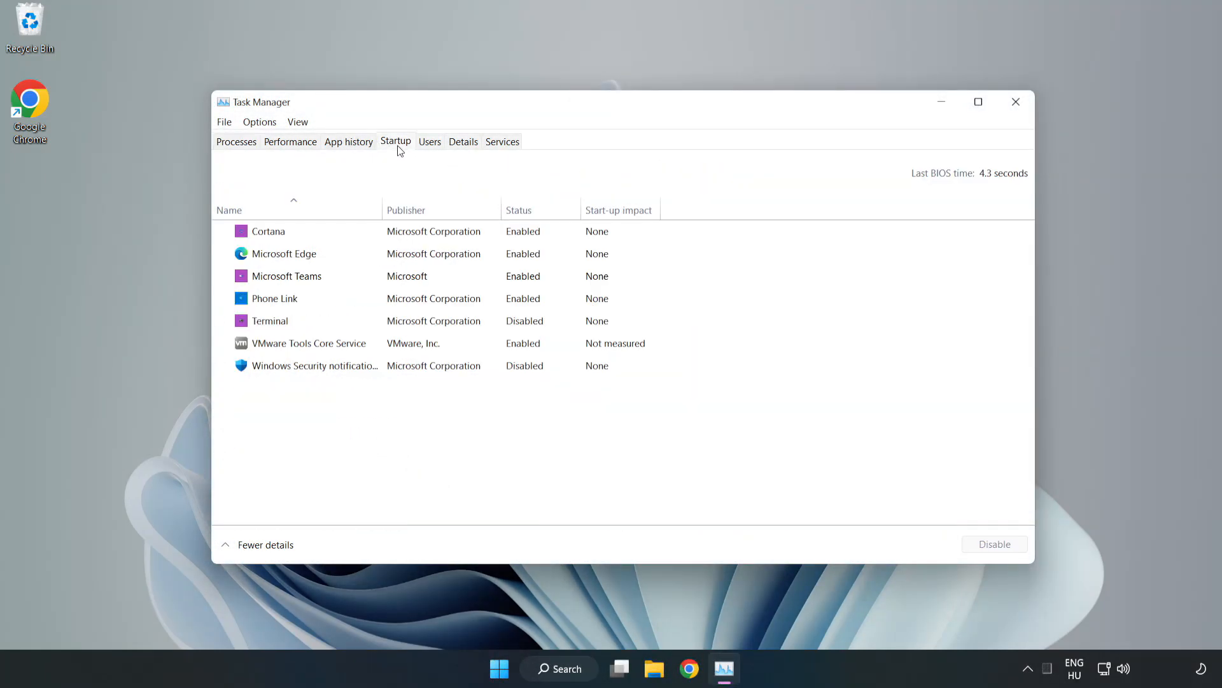
Disable Cortana, Edge, Teams and Phone Link at startup, then close Task Manager
left_click(269, 231)
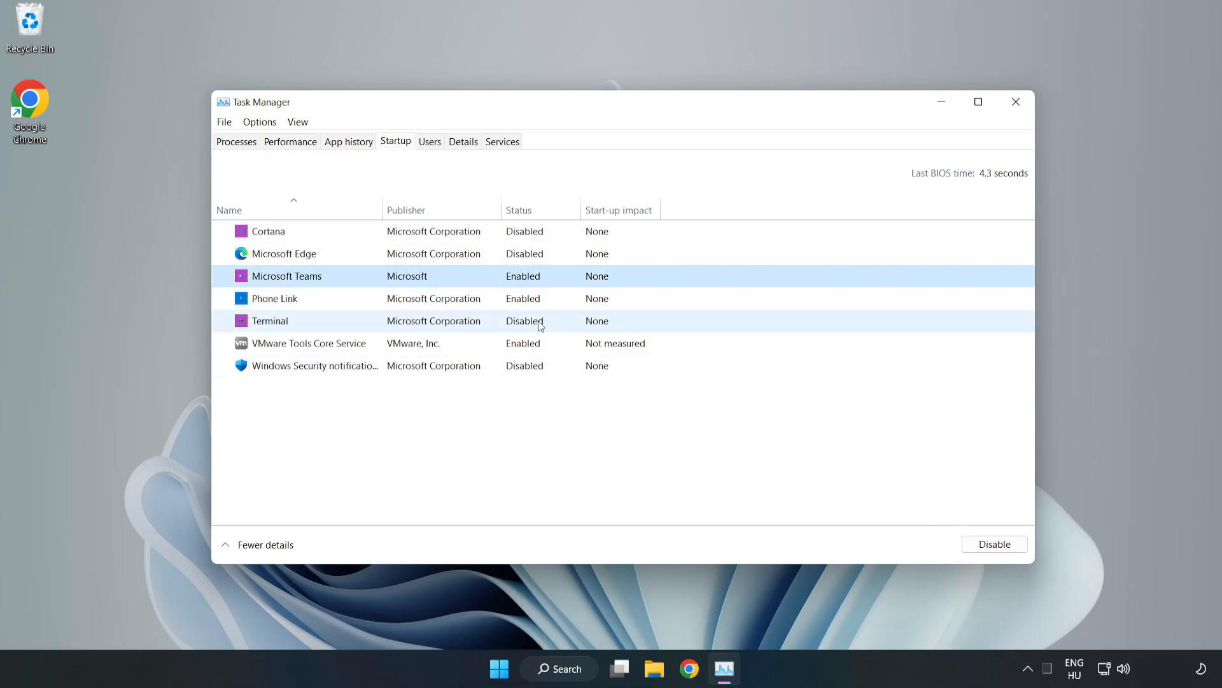
left_click(272, 298)
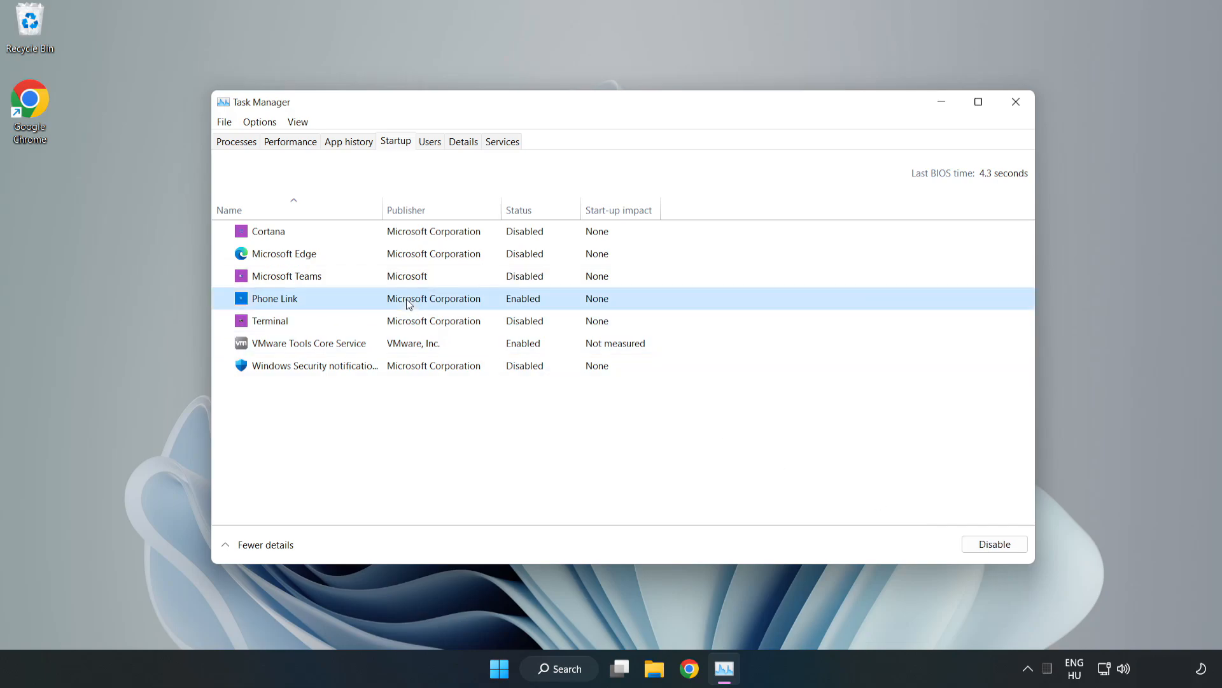
left_click(994, 544)
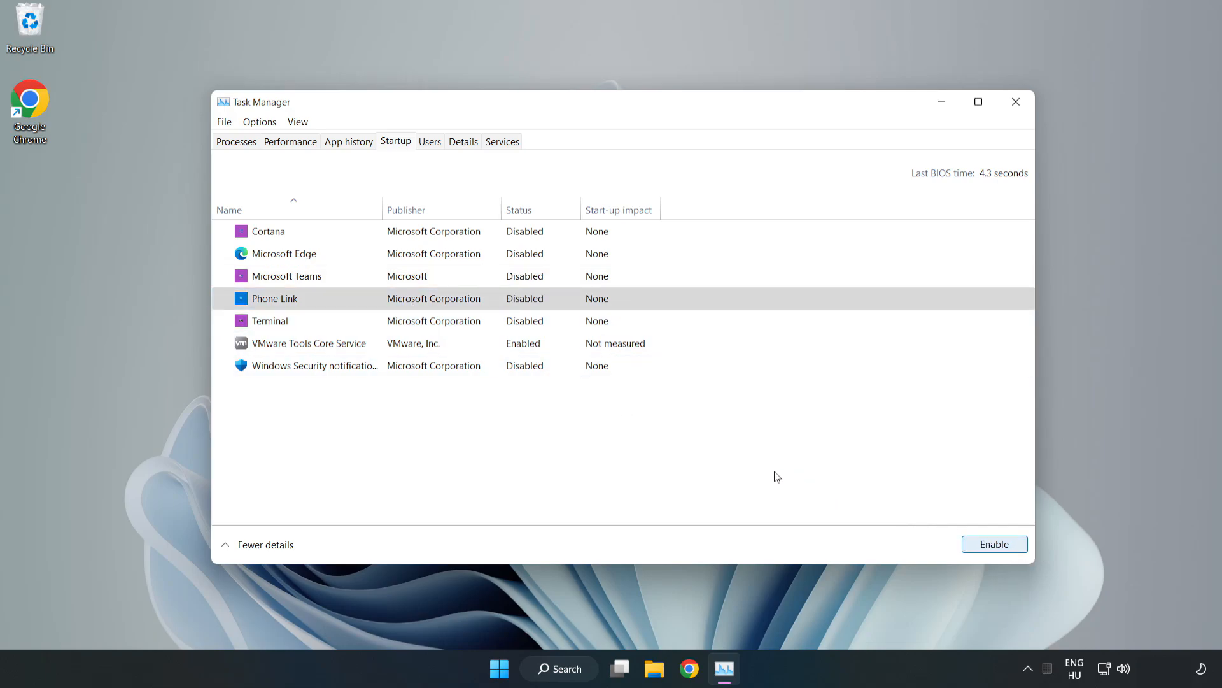
mouse_move(971, 132)
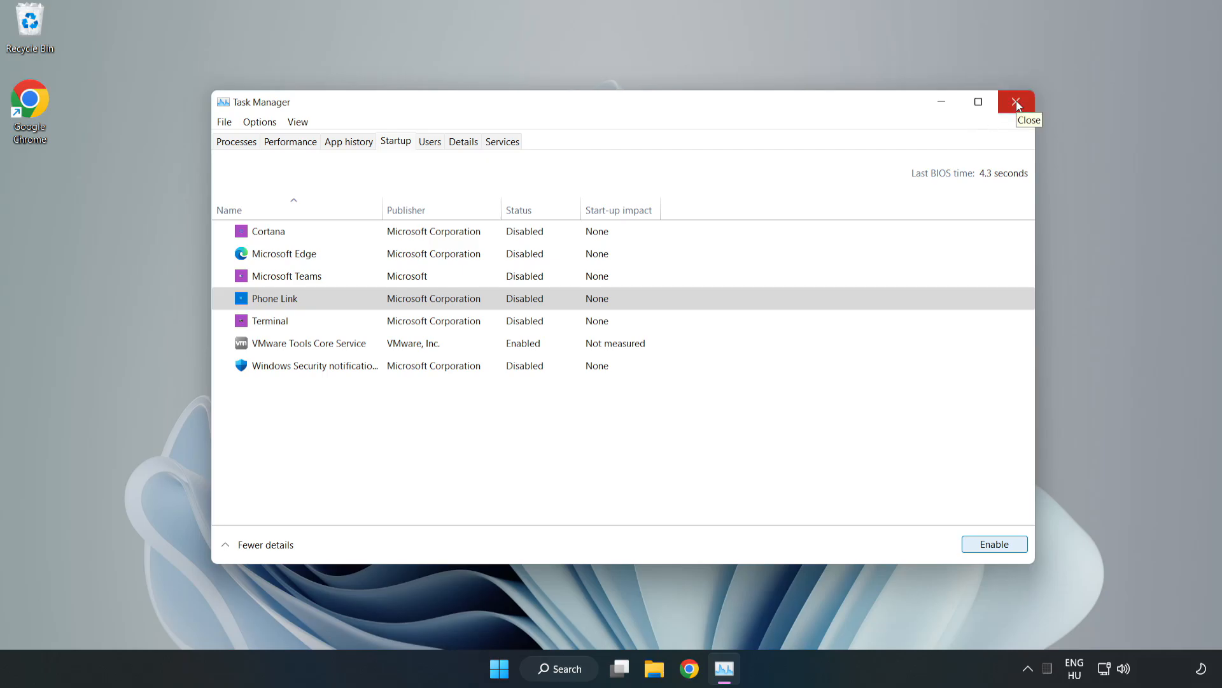
left_click(1016, 102)
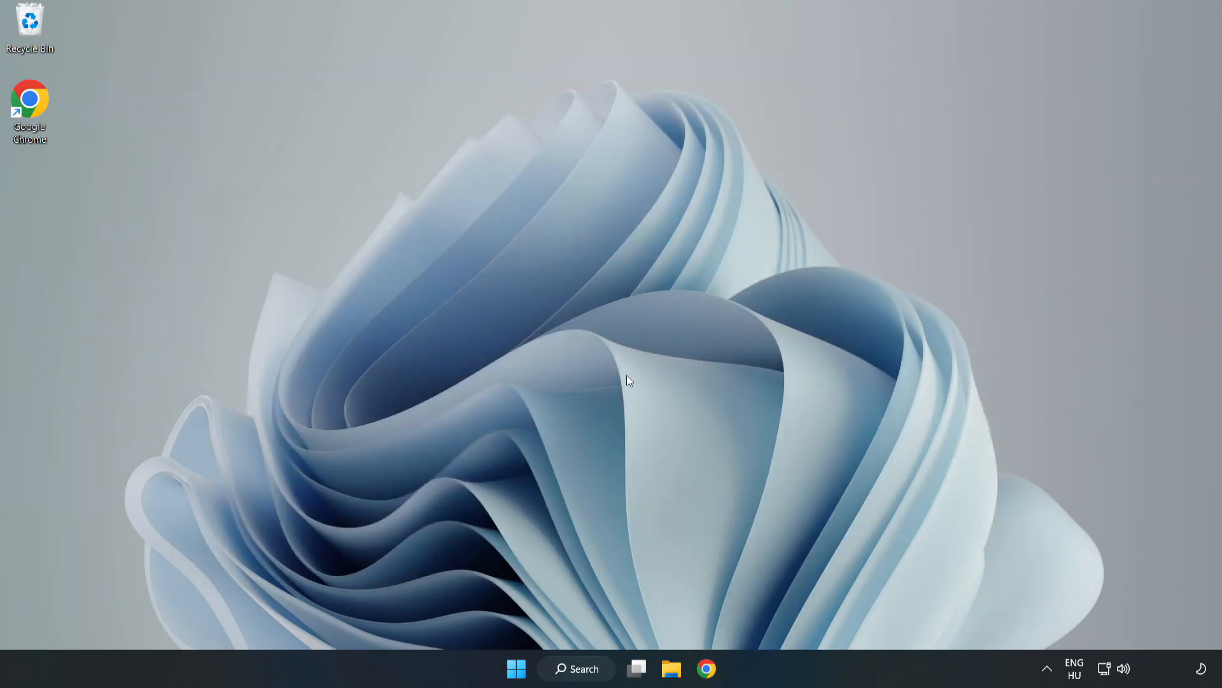
Launch Command Prompt as administrator from taskbar search for "cmd"
left_click(575, 669)
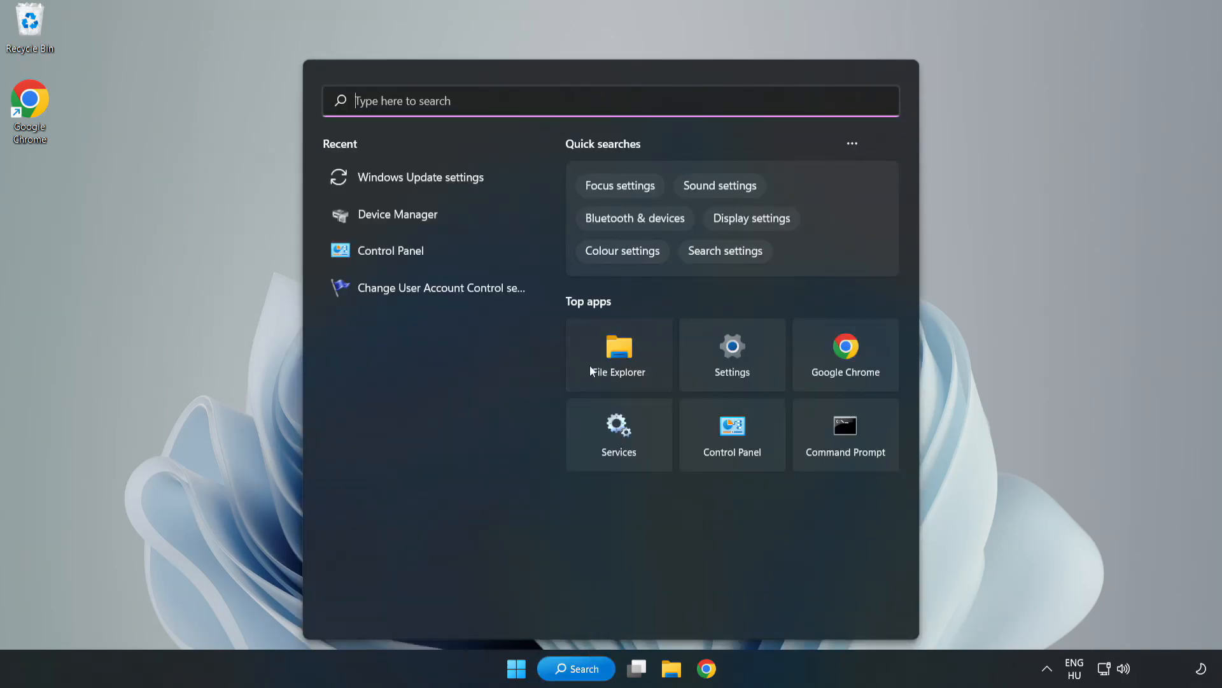
type("Control Panel")
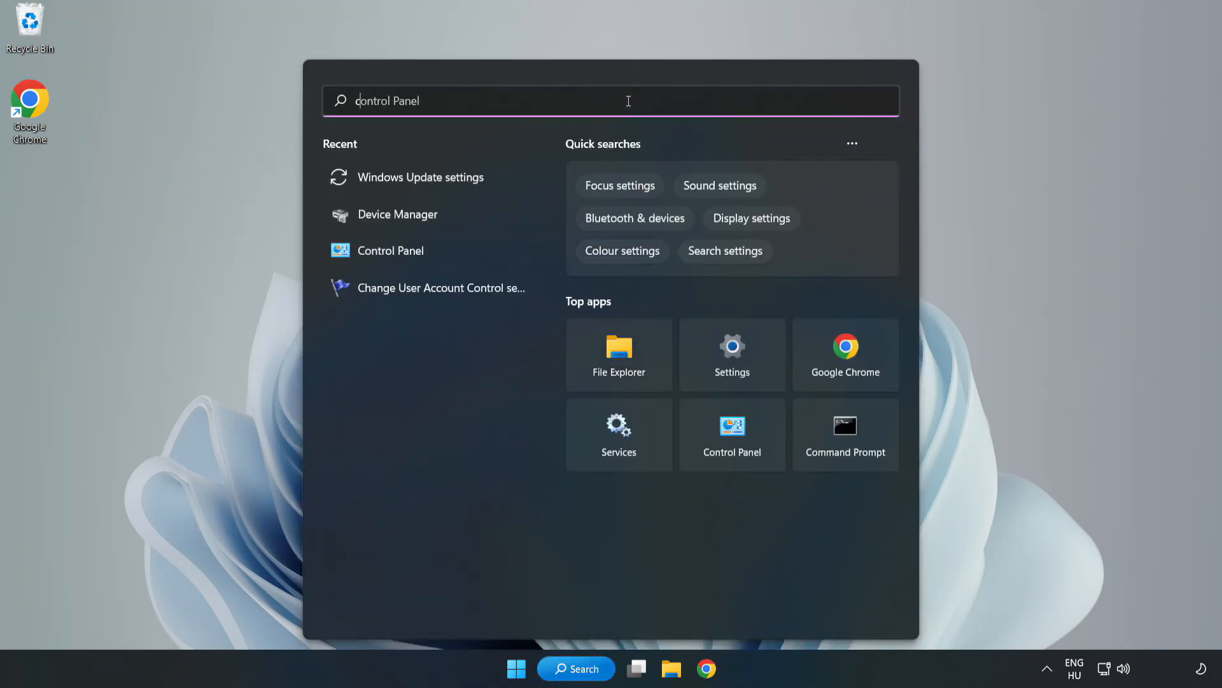
type("cmd")
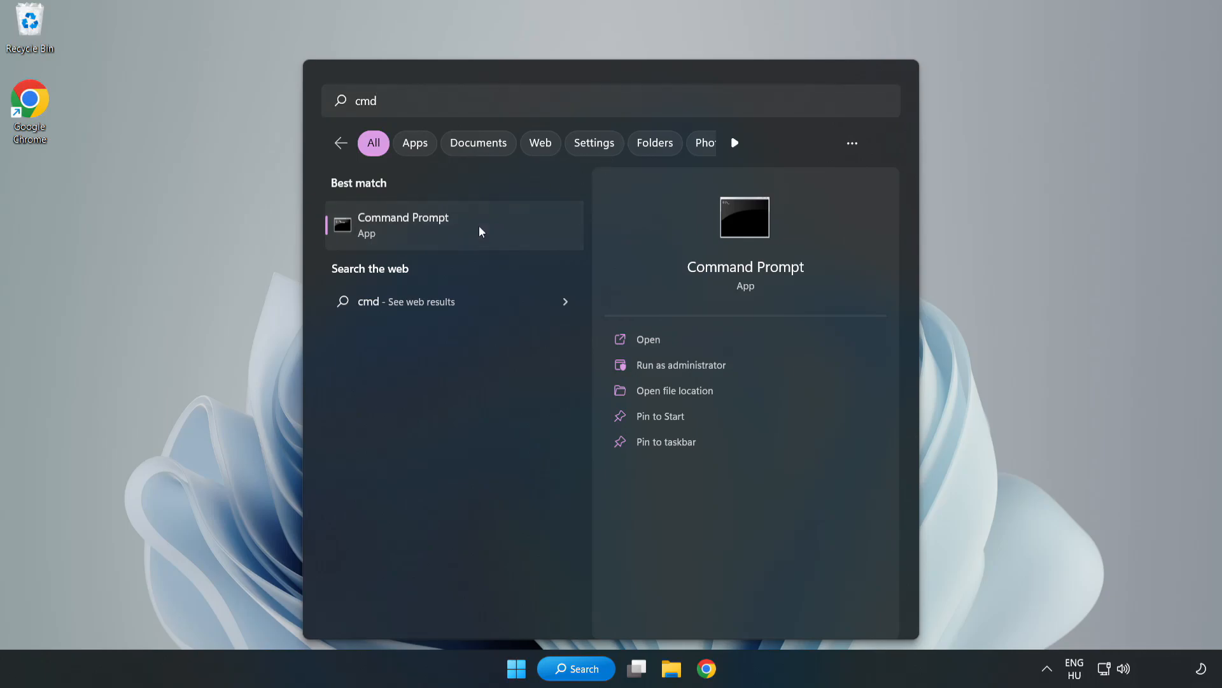
right_click(403, 224)
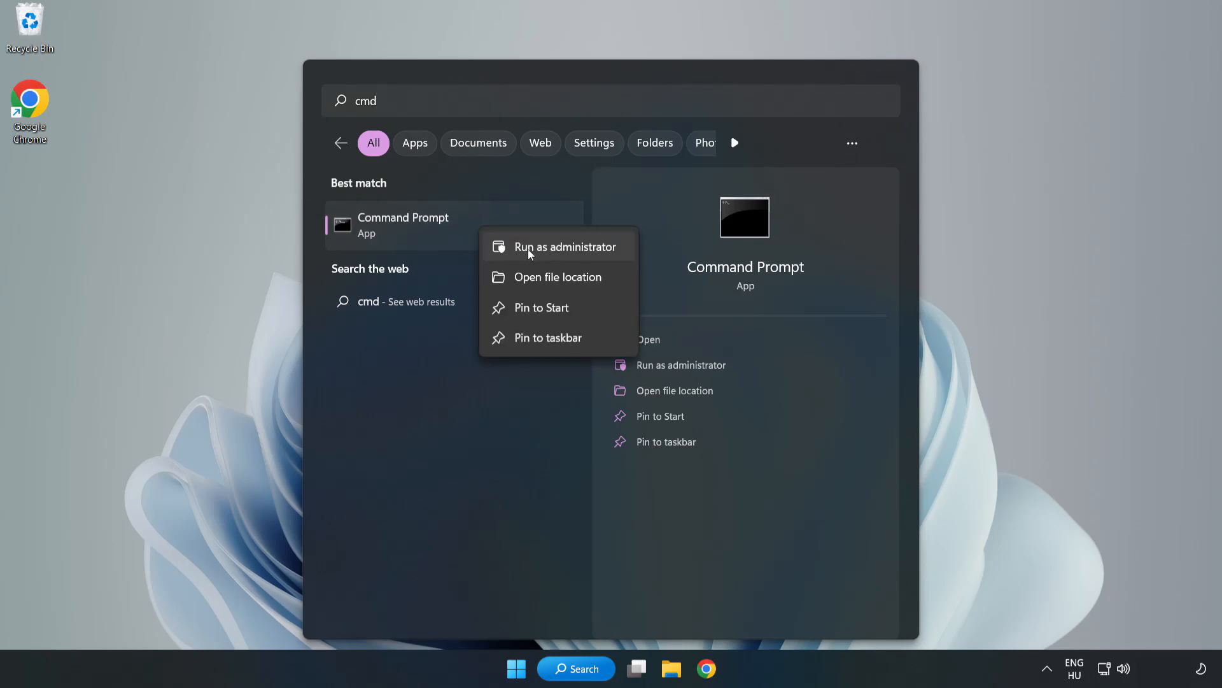
left_click(566, 246)
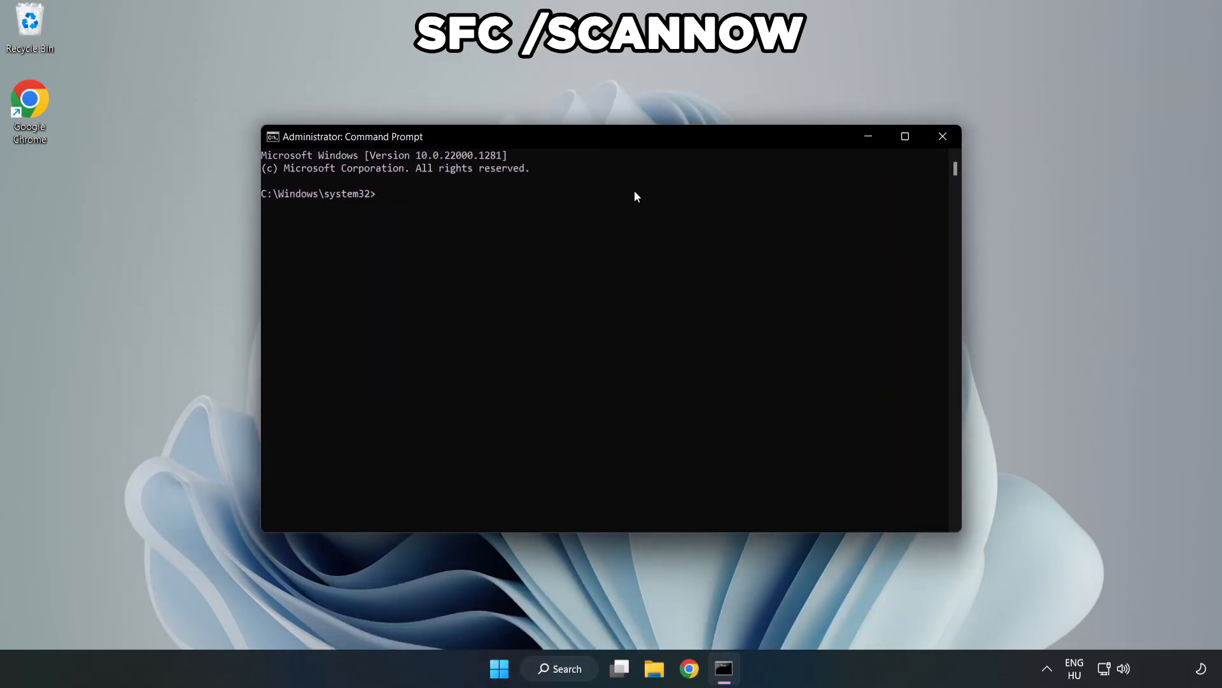
Run sfc /scannow to completion with no integrity violations, then close the window
type("sfc /")
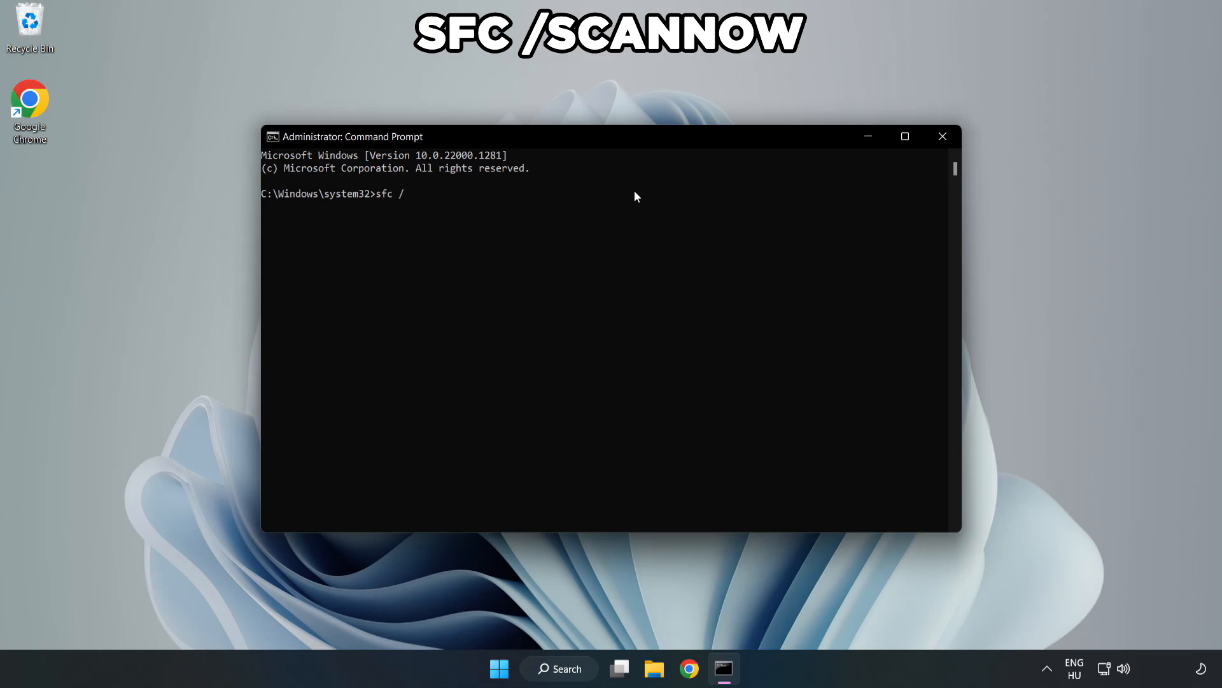
type("scannow")
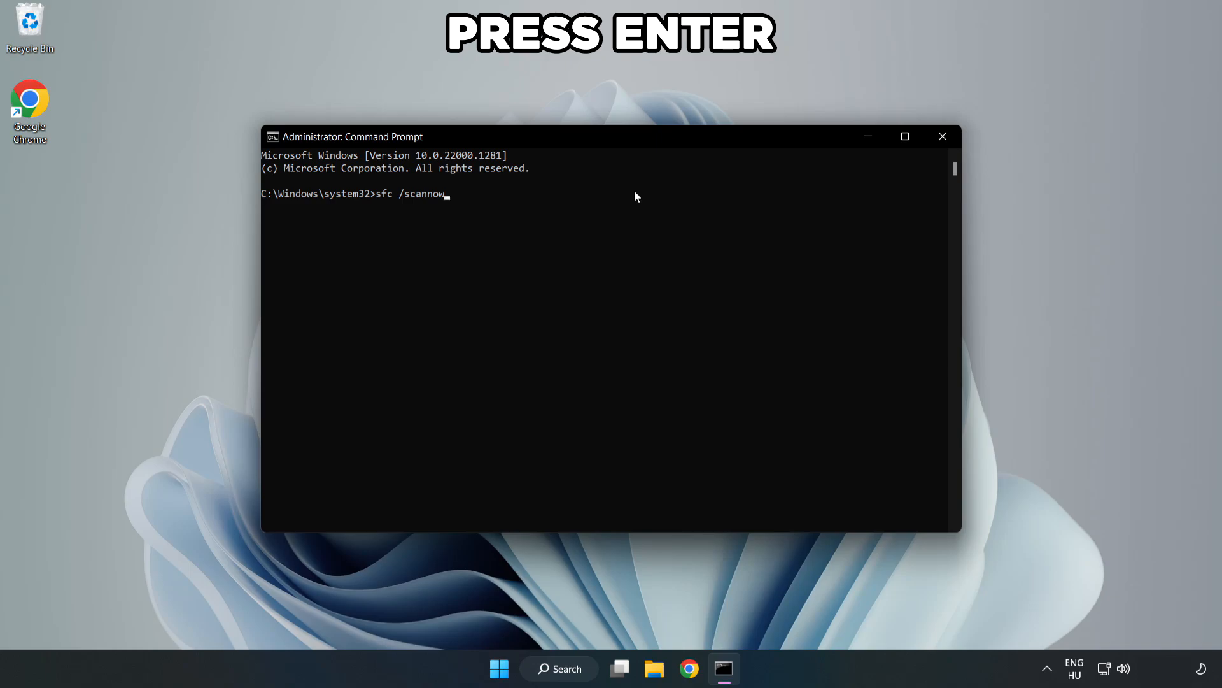
key("enter")
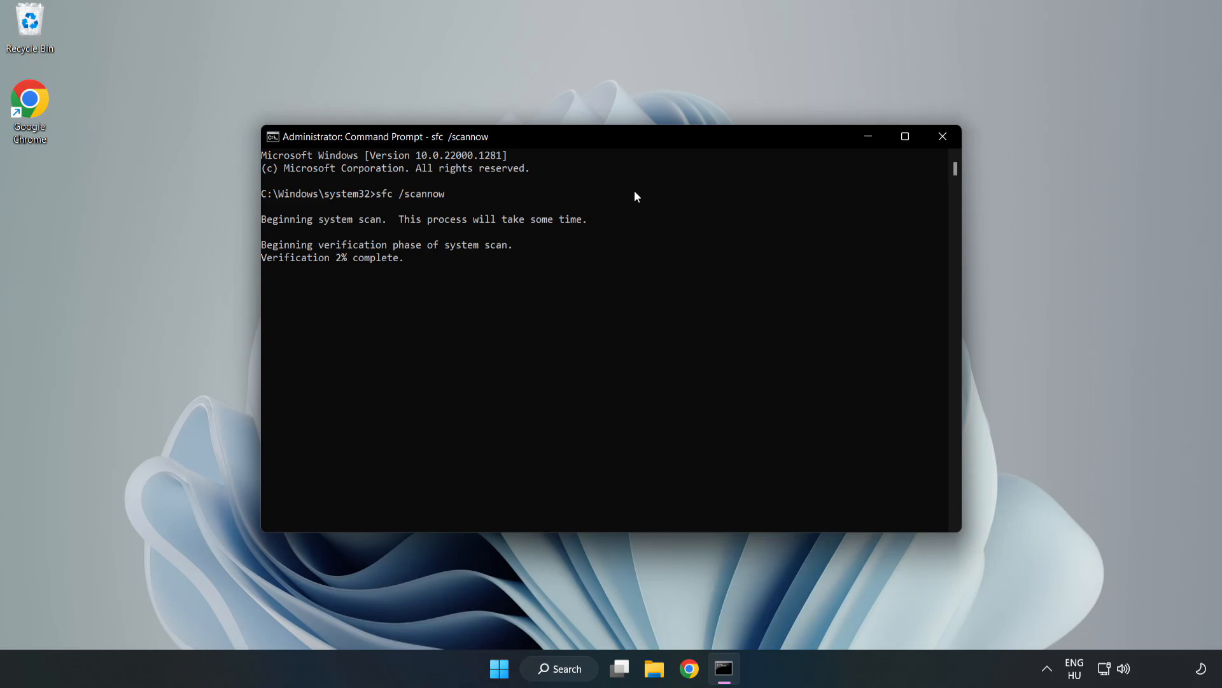
mouse_move(608, 252)
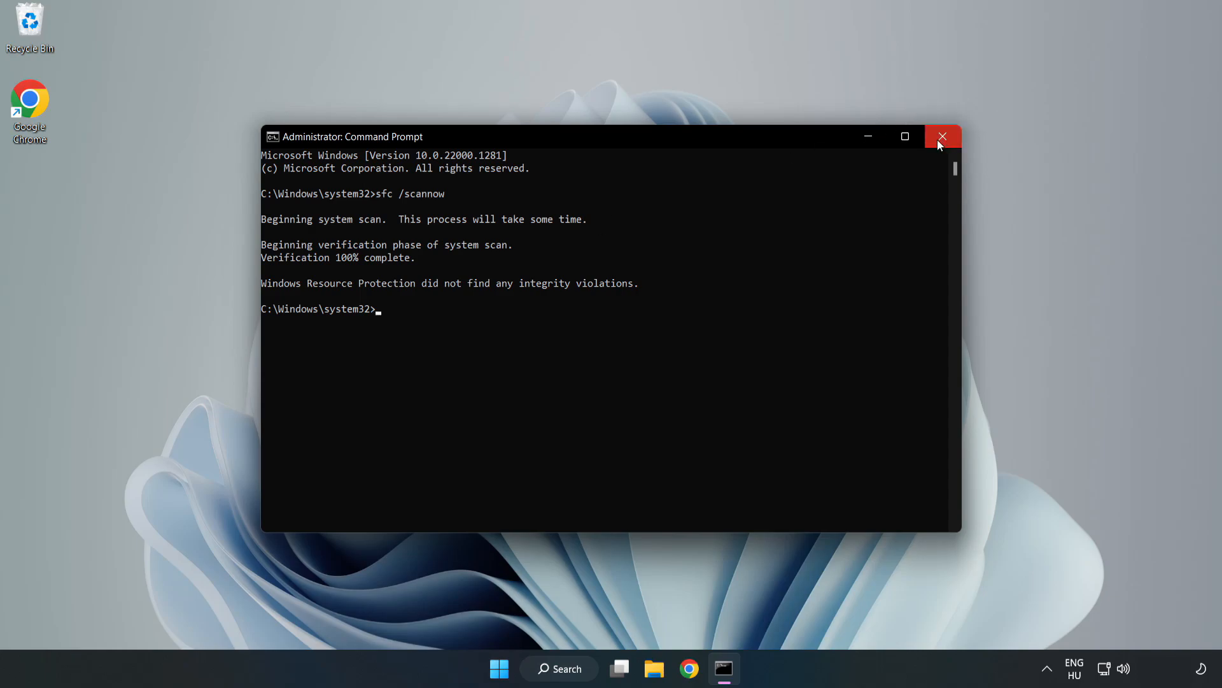
left_click(943, 137)
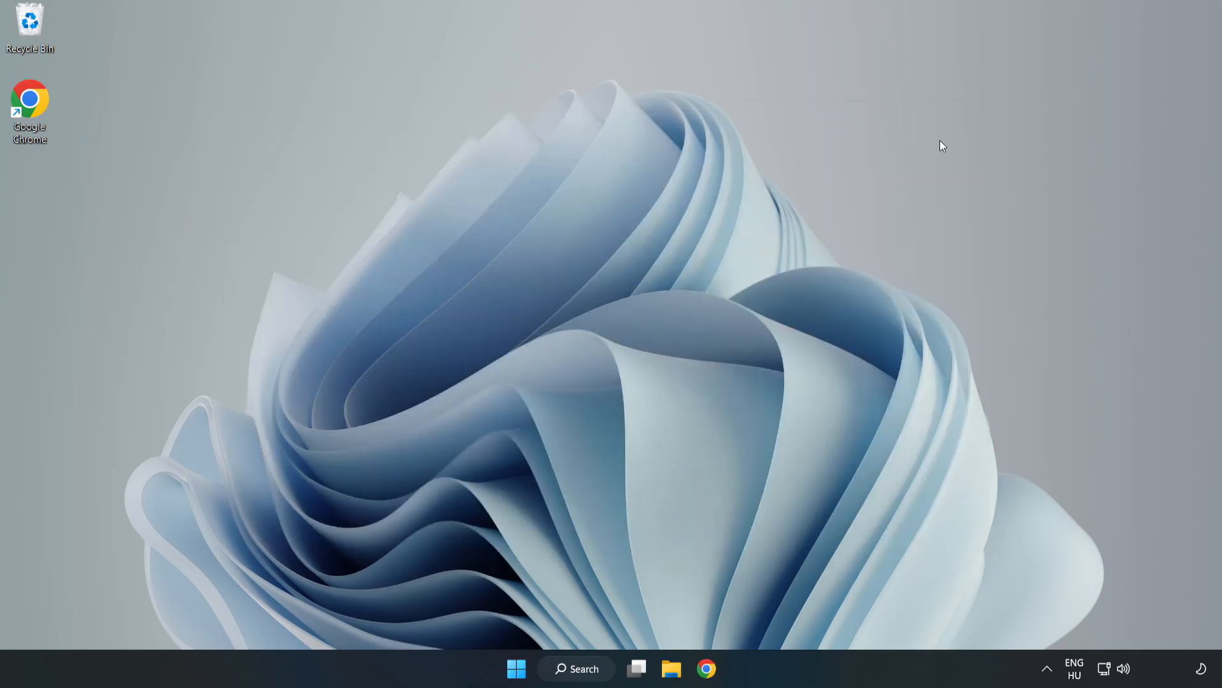
mouse_move(755, 291)
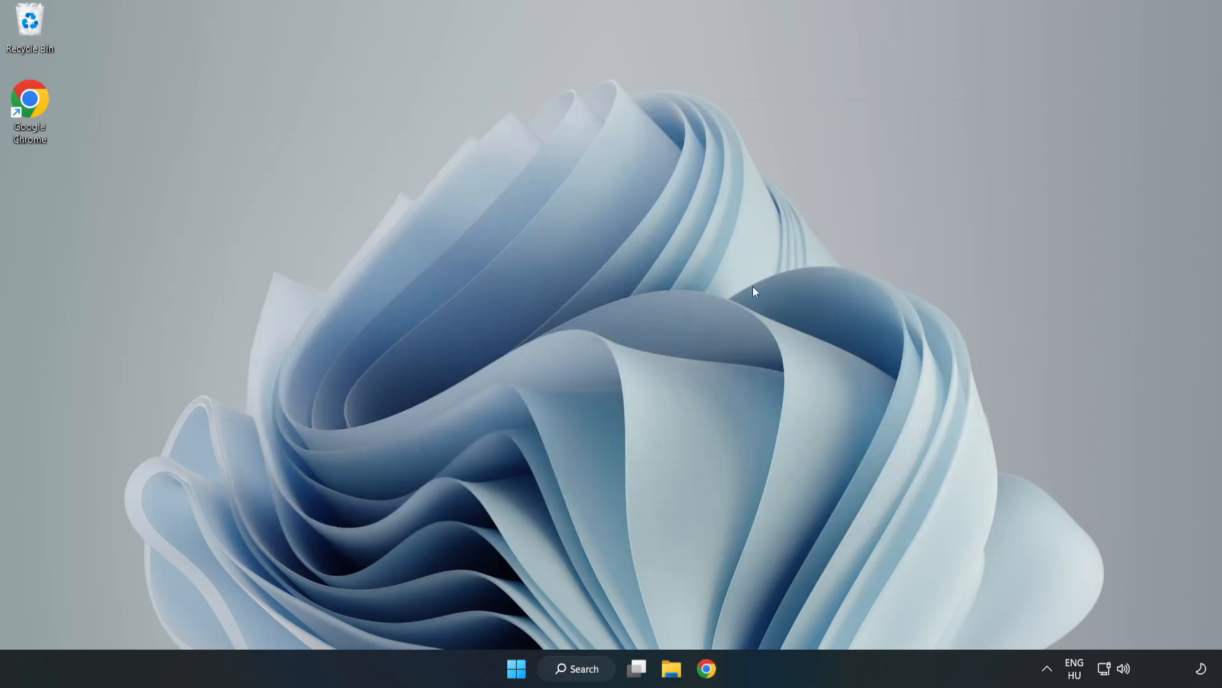
mouse_move(610, 576)
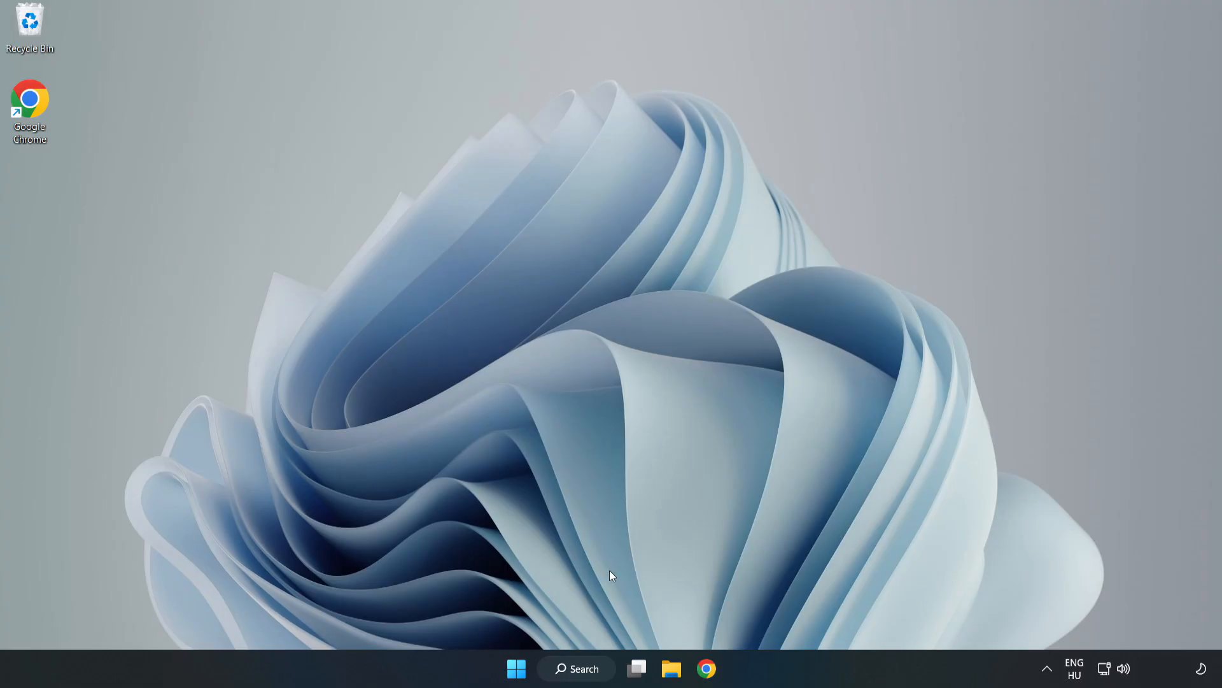
Launch Windows Security from taskbar search for "secu" to its Security at a glance page
left_click(576, 669)
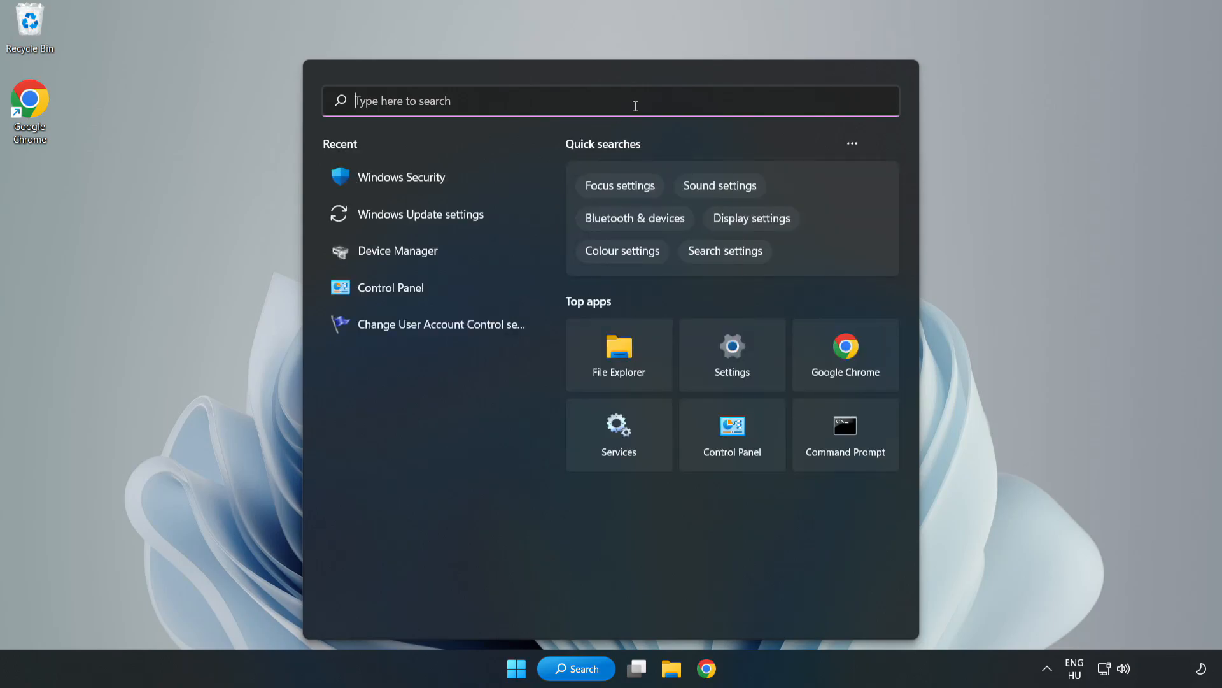
type("security")
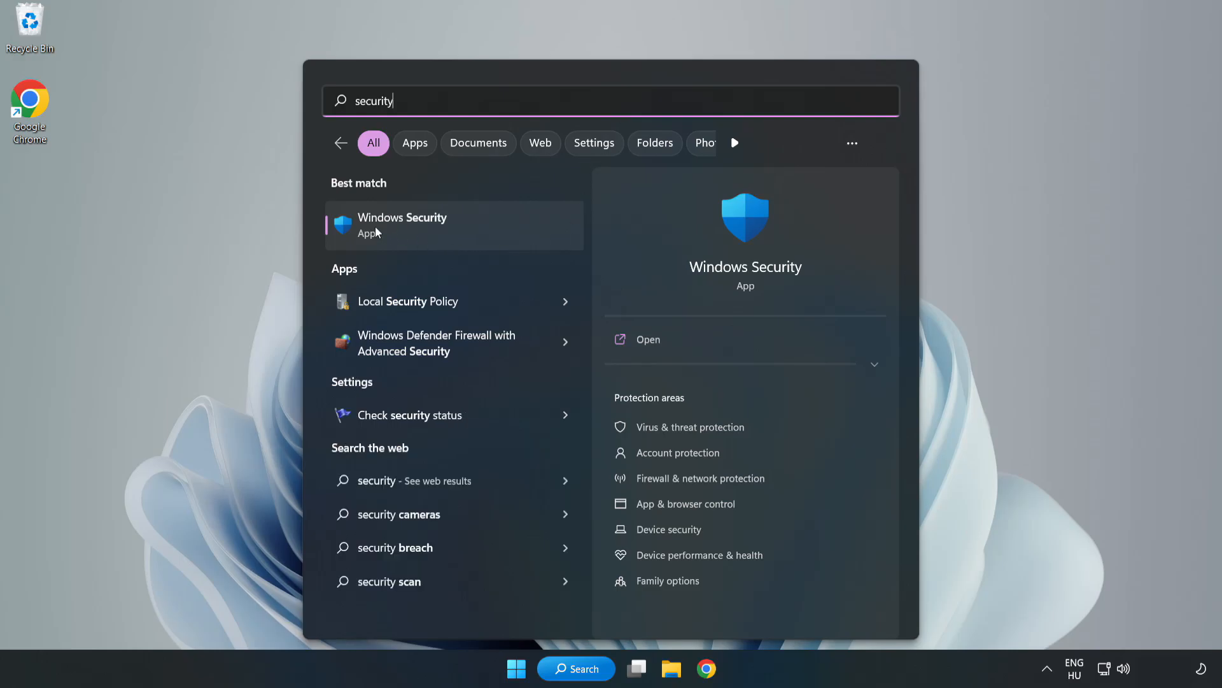
left_click(402, 224)
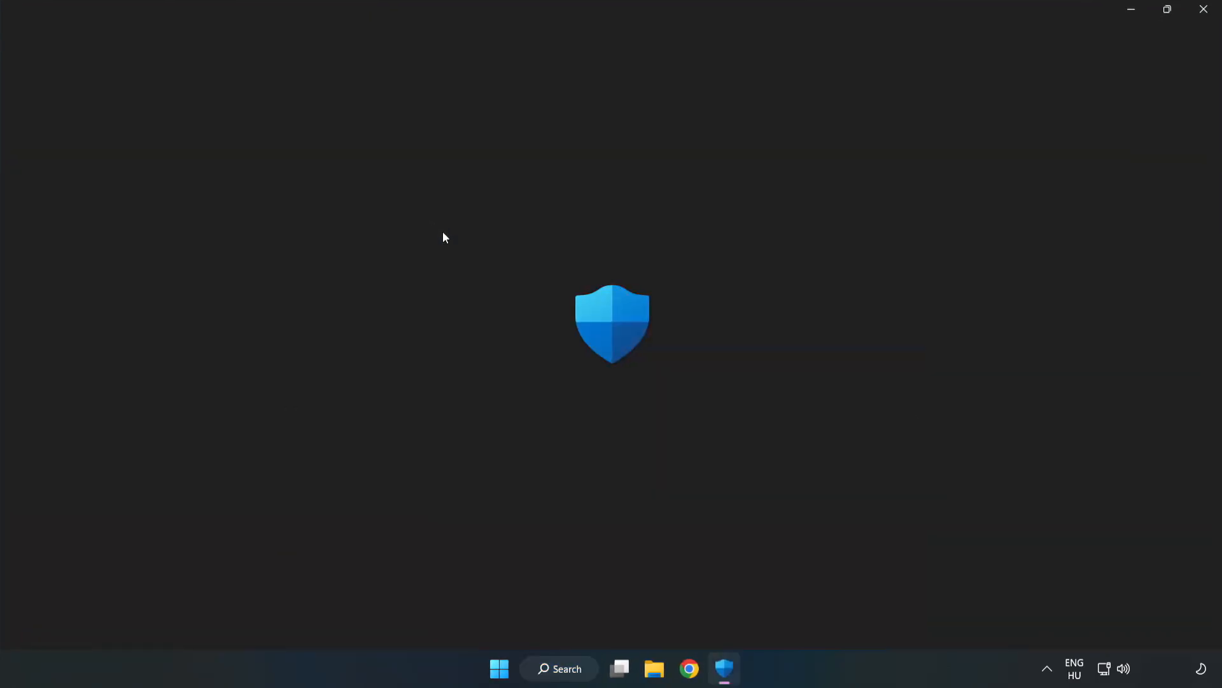
left_click(725, 668)
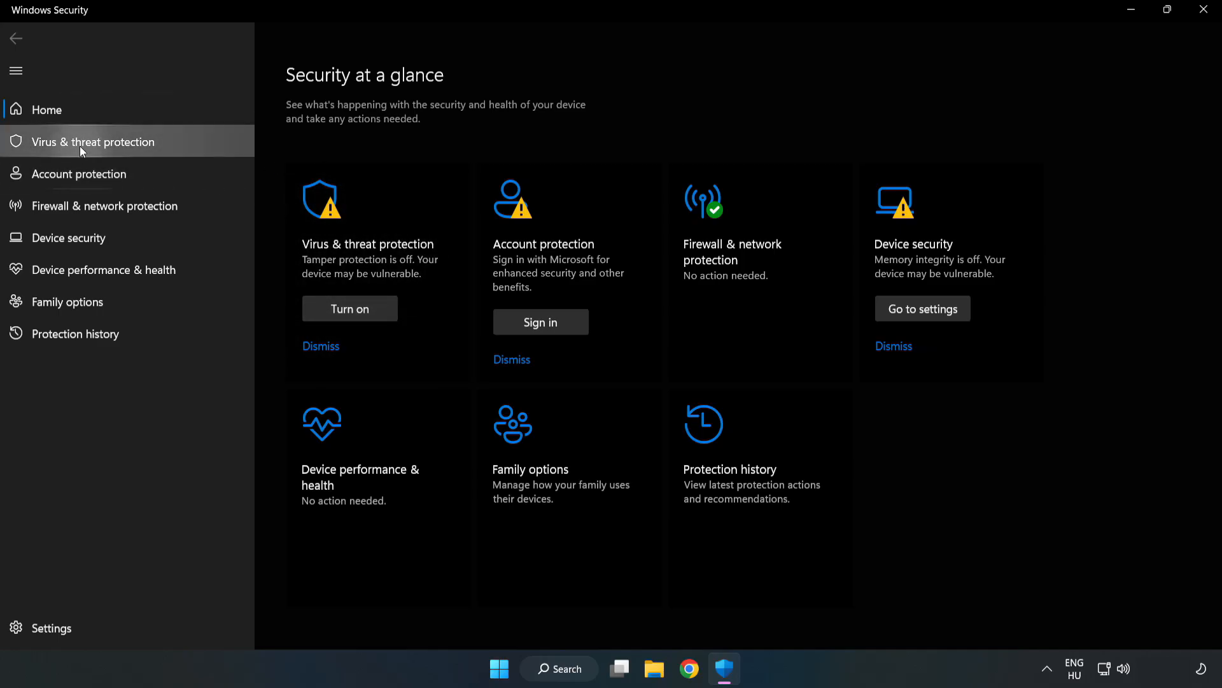
Reach the Microsoft Defender Antivirus exclusions page via Virus & threat protection settings
left_click(92, 141)
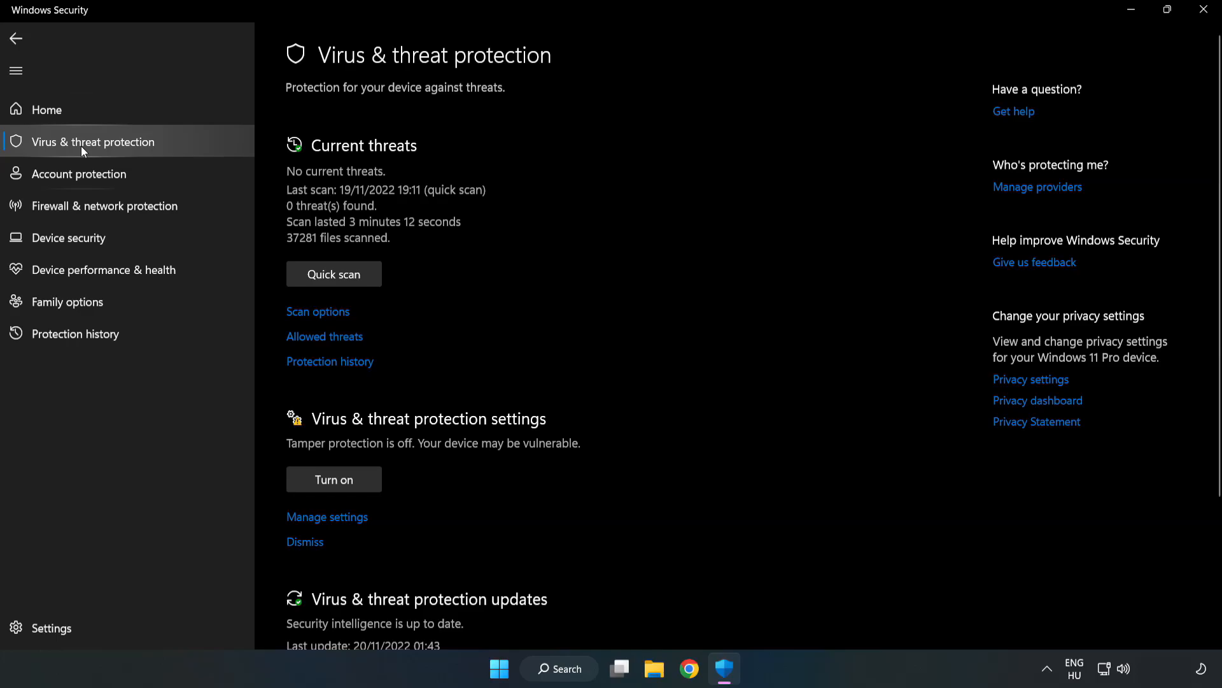
scroll("down", 3)
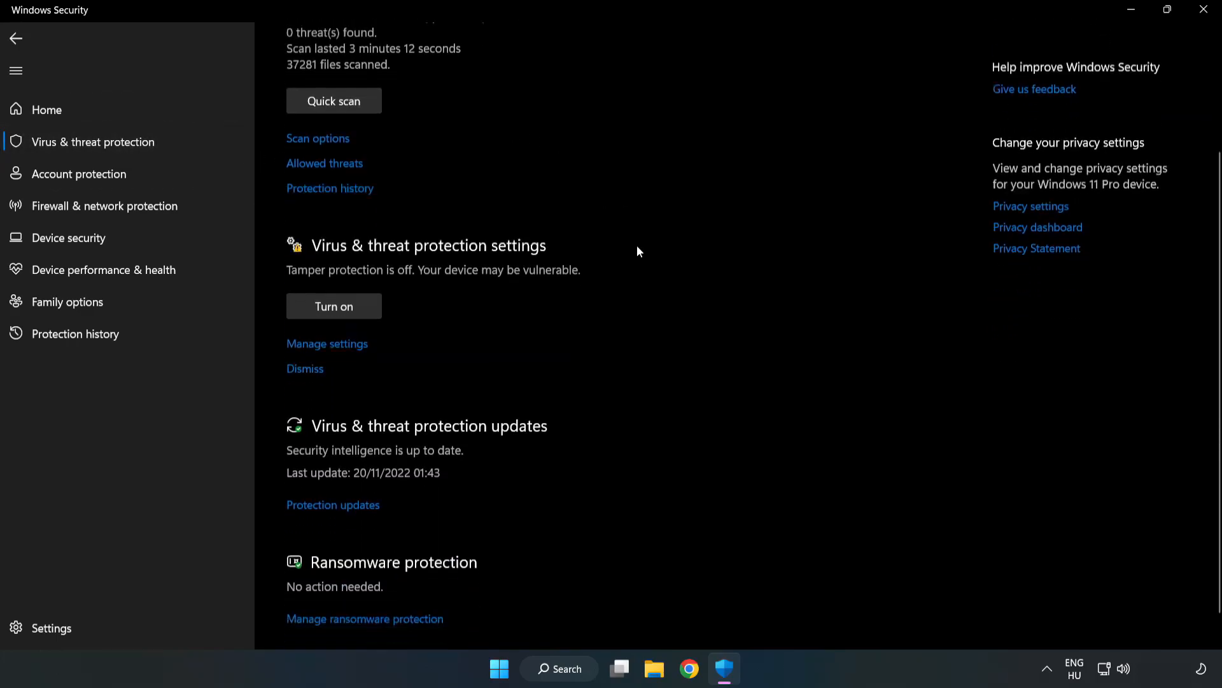
scroll("down", 3)
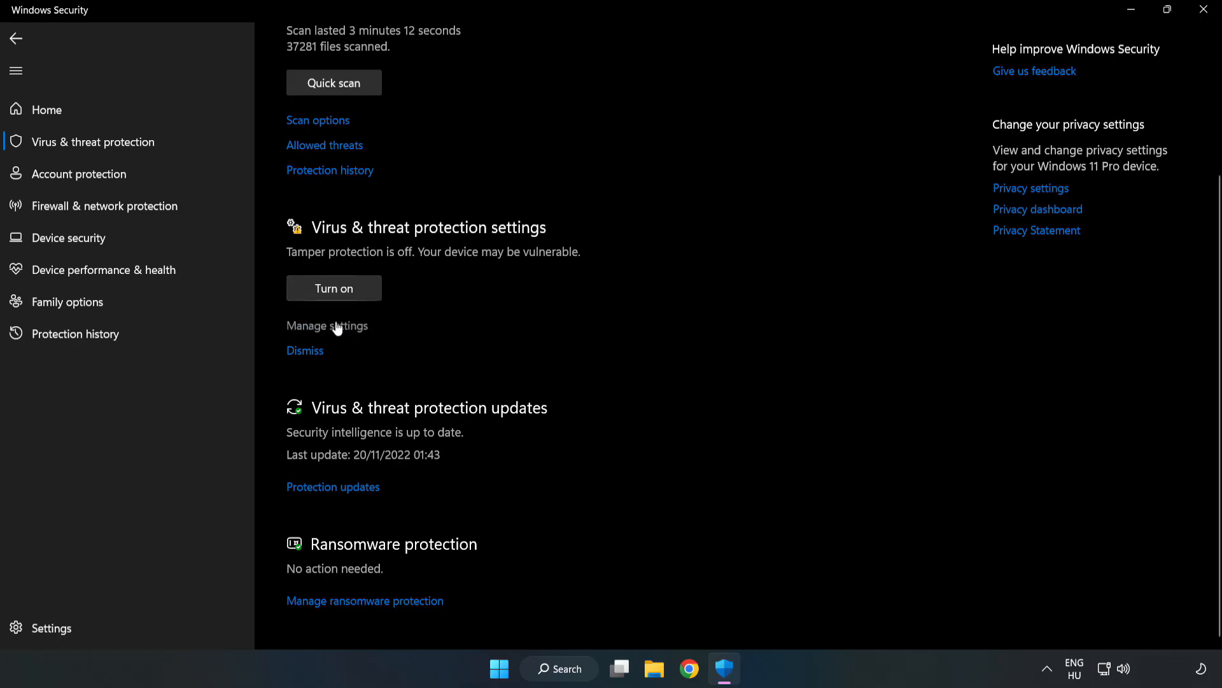
left_click(327, 325)
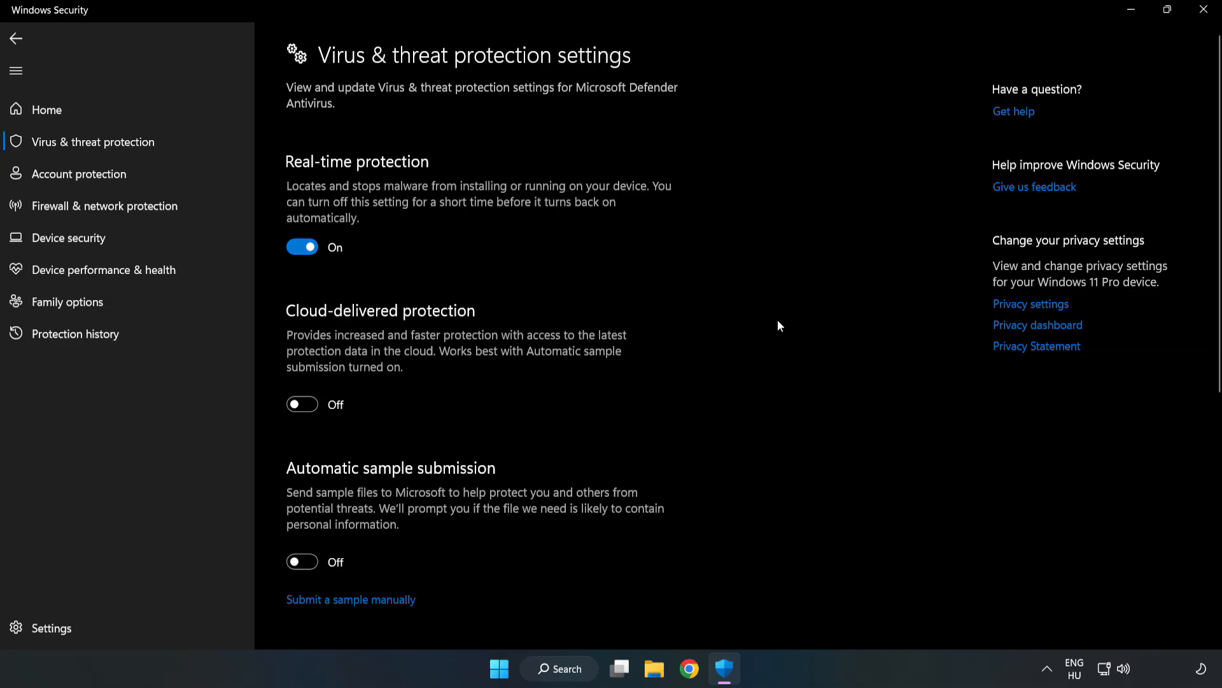
scroll("down", 3)
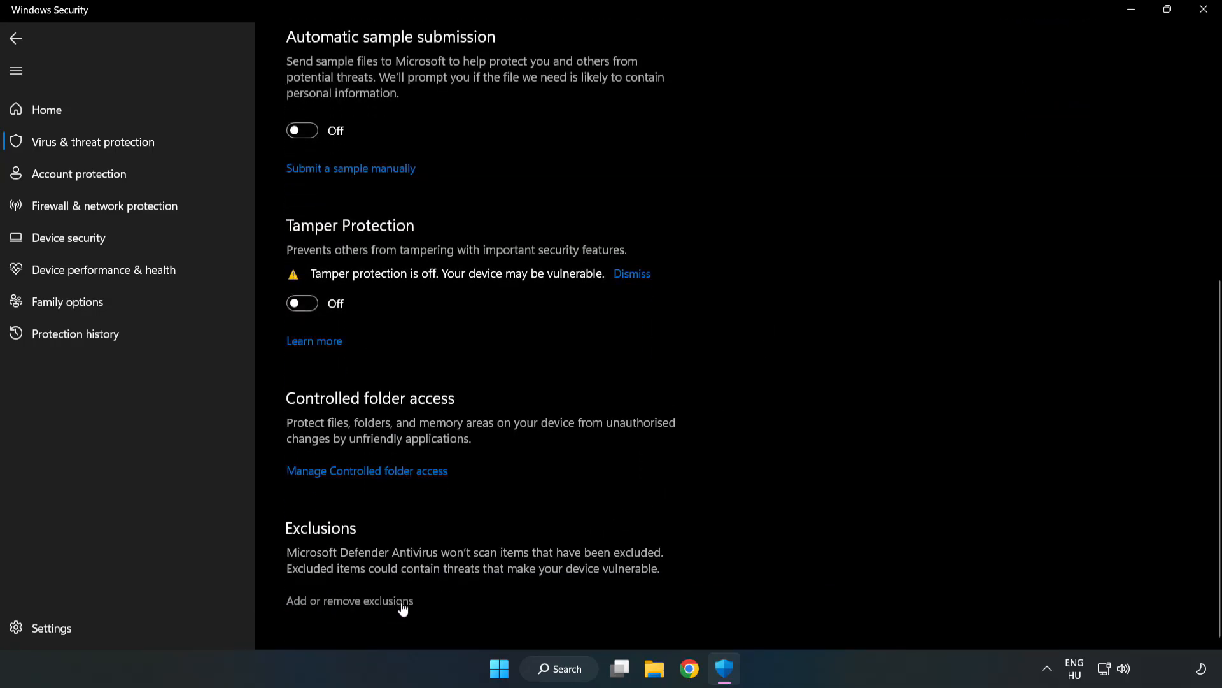
left_click(349, 600)
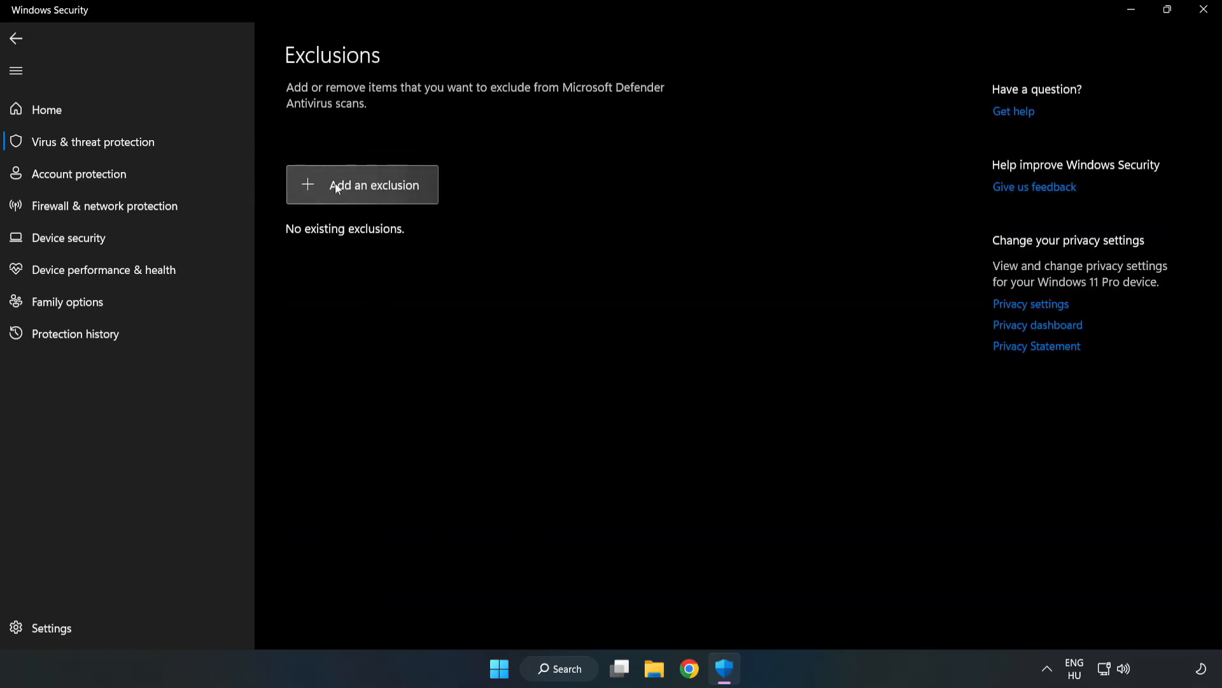
Add the NOT WORKING APP shortcut from C:\Program Files (x86) as a file exclusion
left_click(361, 185)
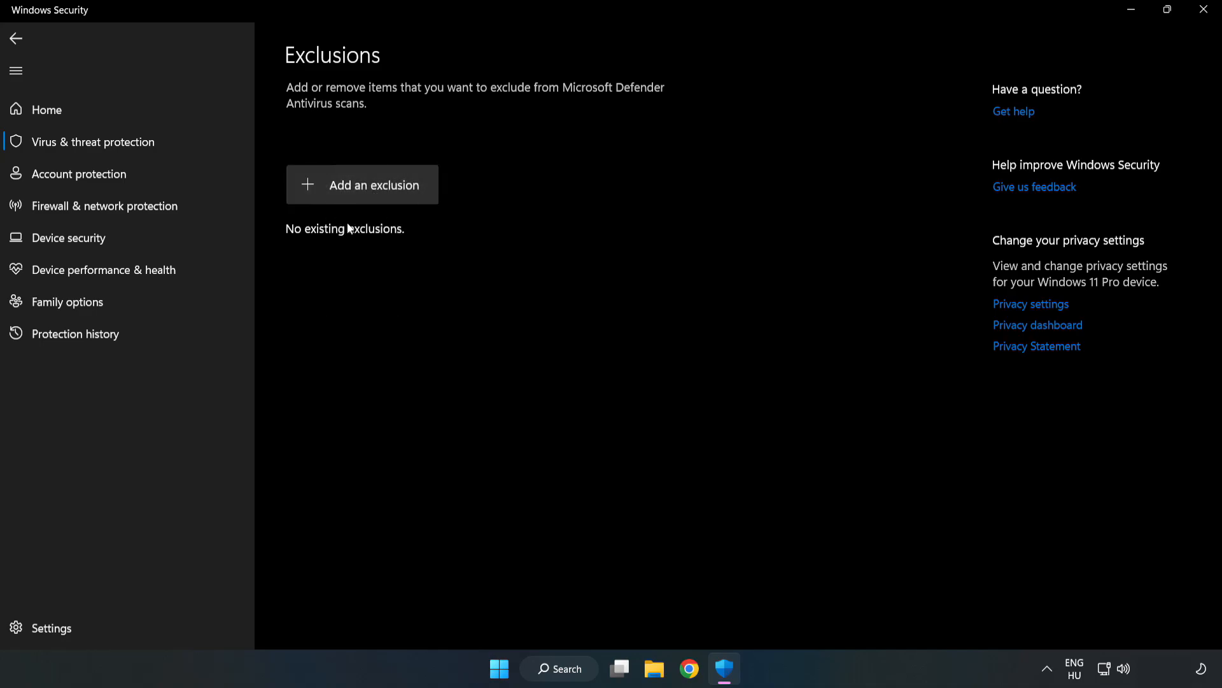
left_click(361, 185)
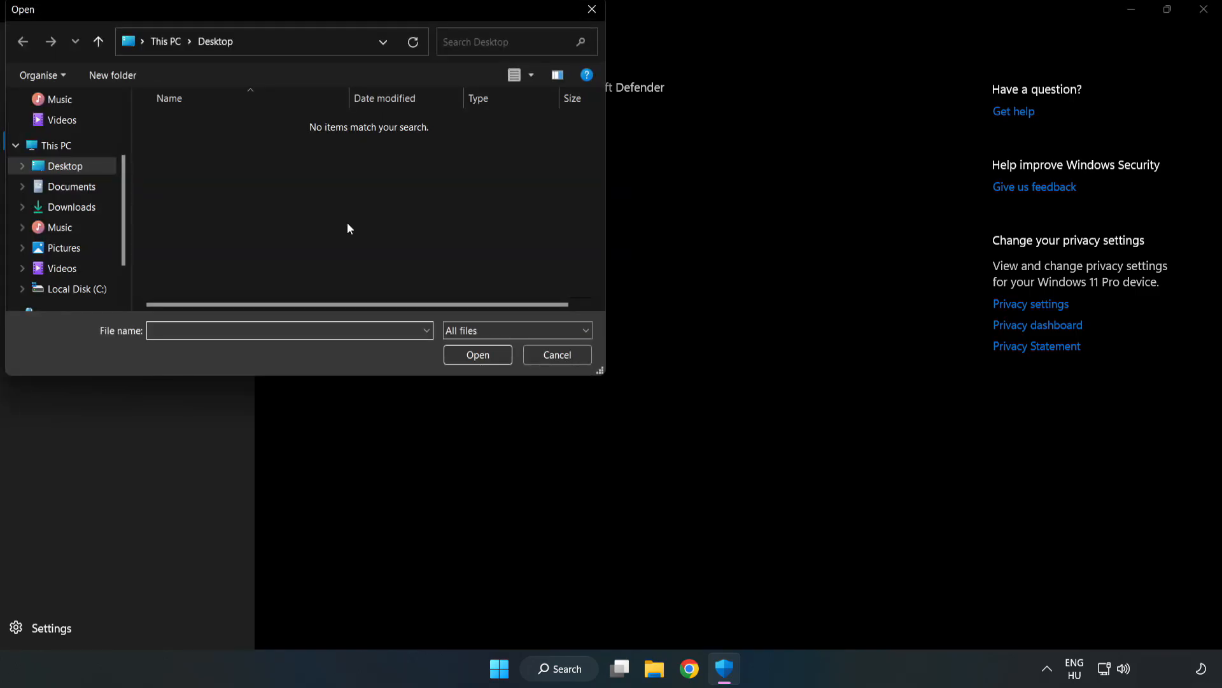
mouse_move(327, 29)
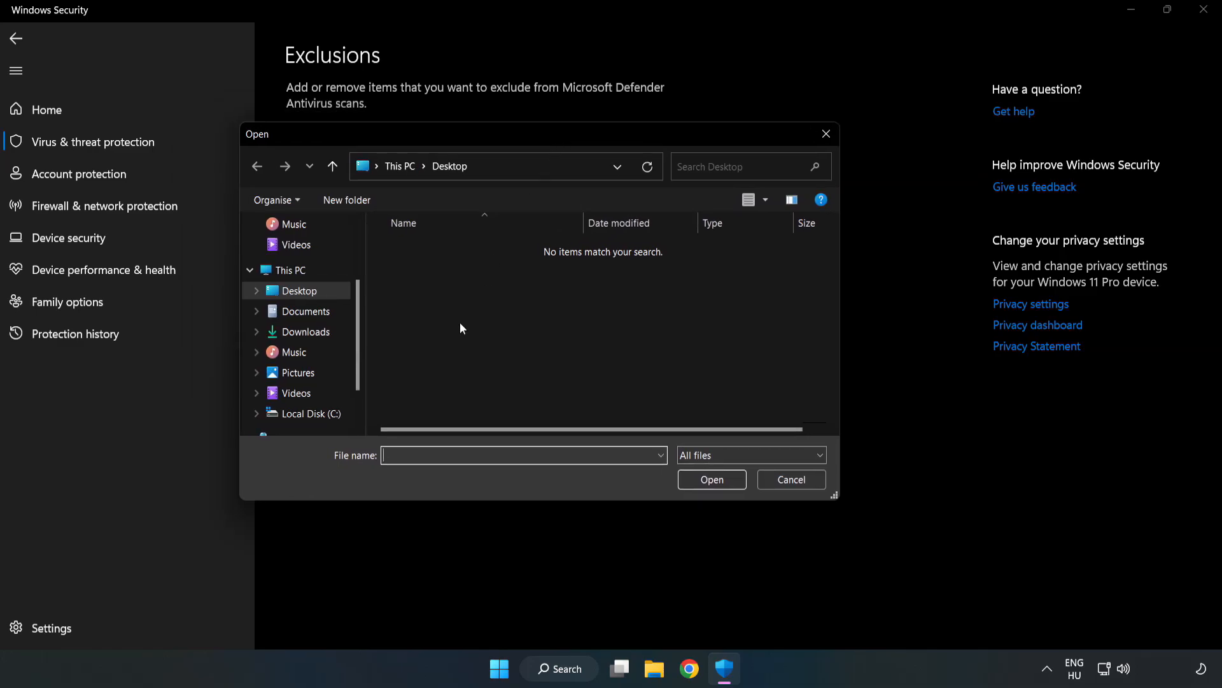
left_click(308, 413)
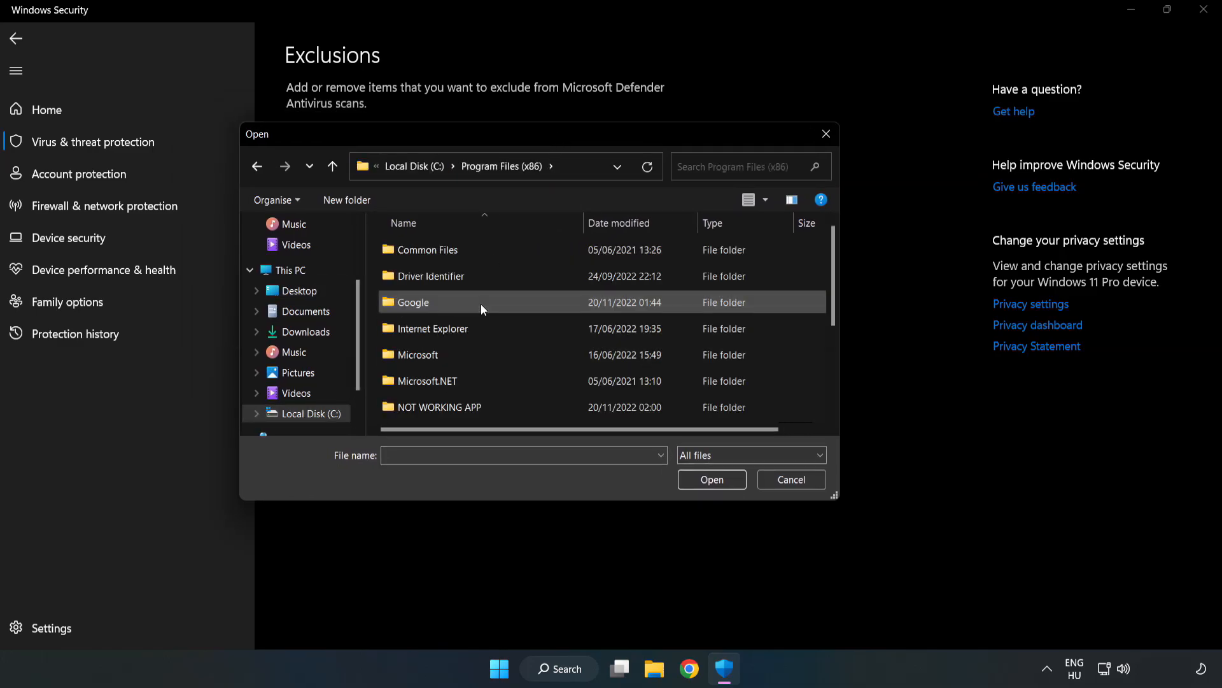
double_click(439, 407)
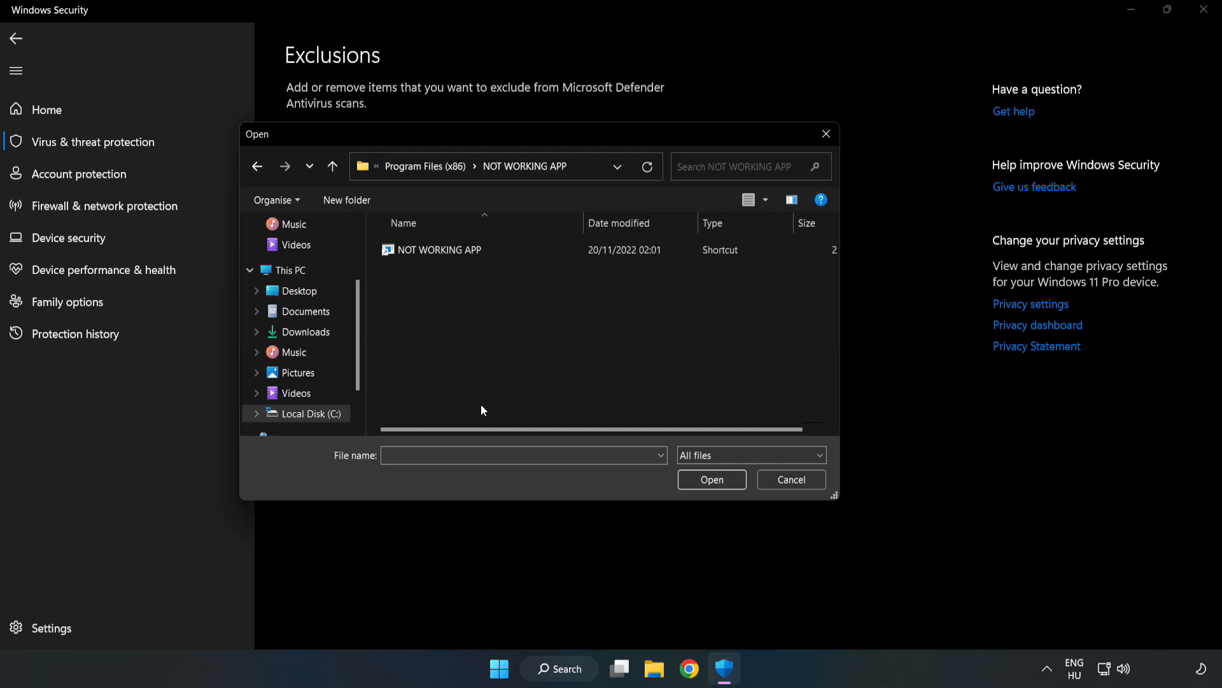
left_click(439, 249)
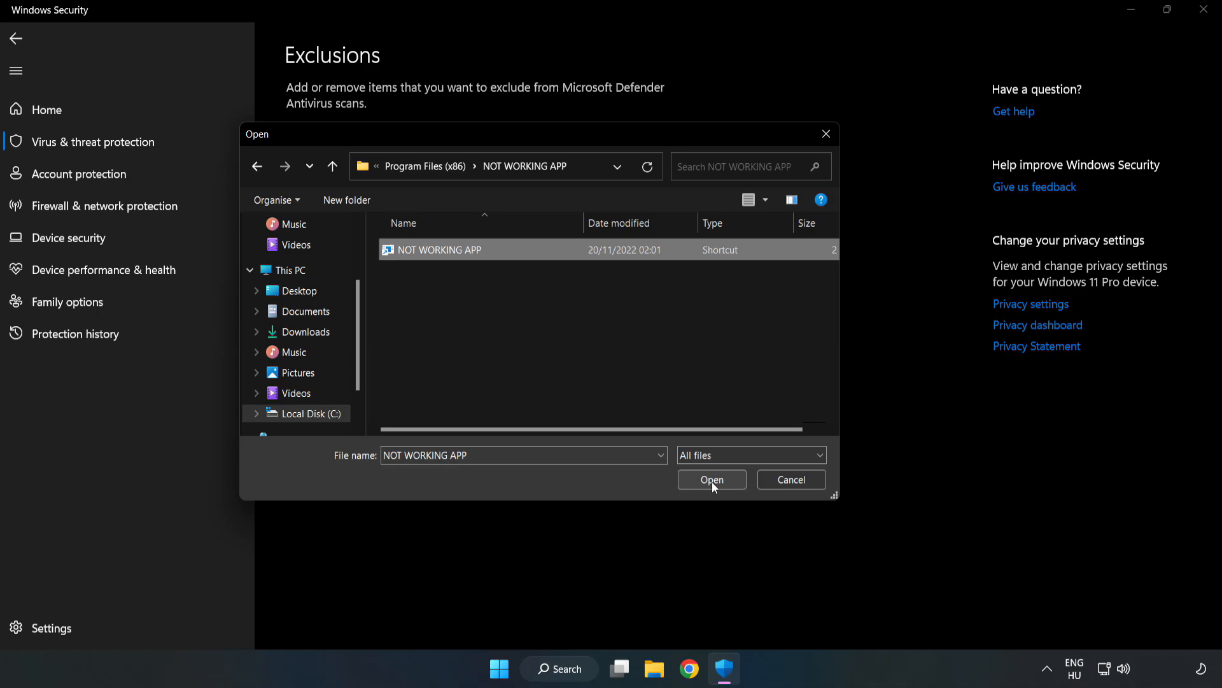
left_click(710, 479)
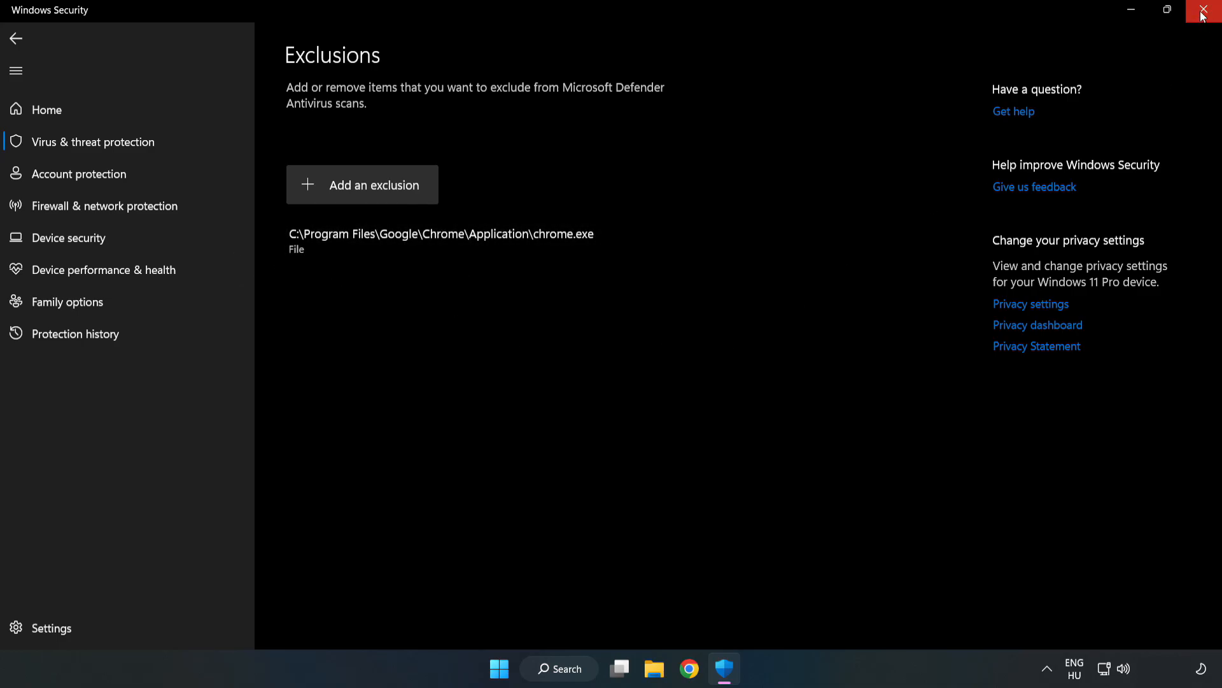
mouse_move(1204, 14)
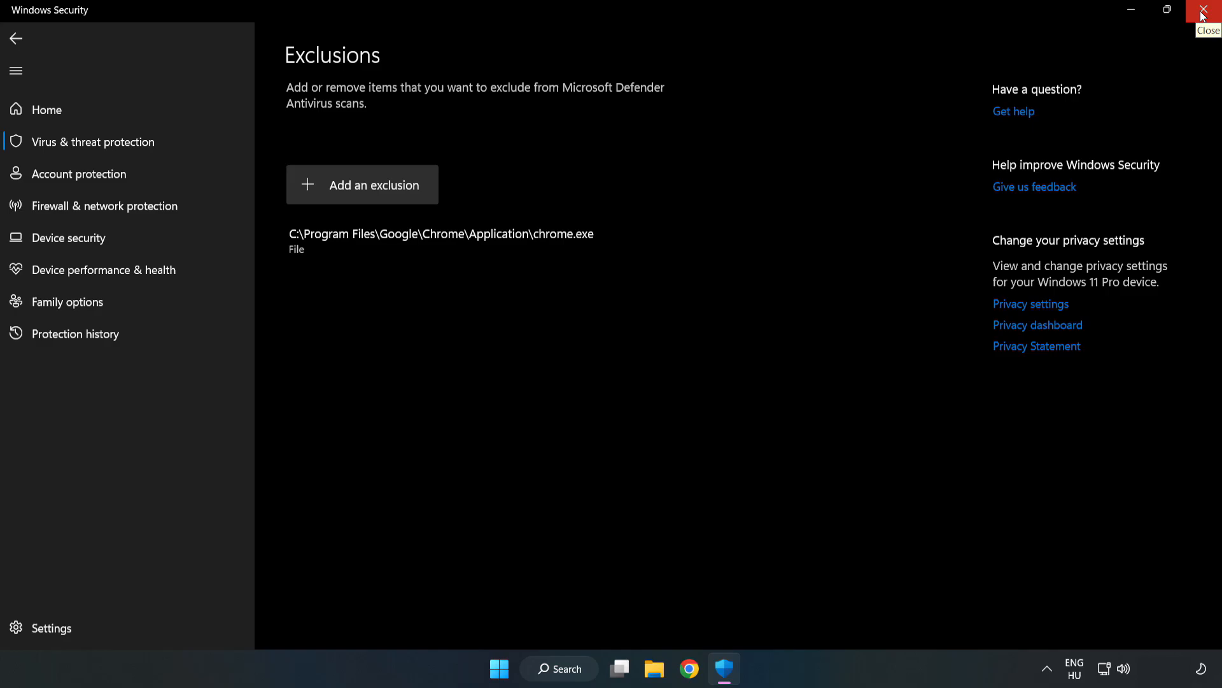
Close Windows Security, leaving chrome.exe listed as an exclusion
left_click(1206, 10)
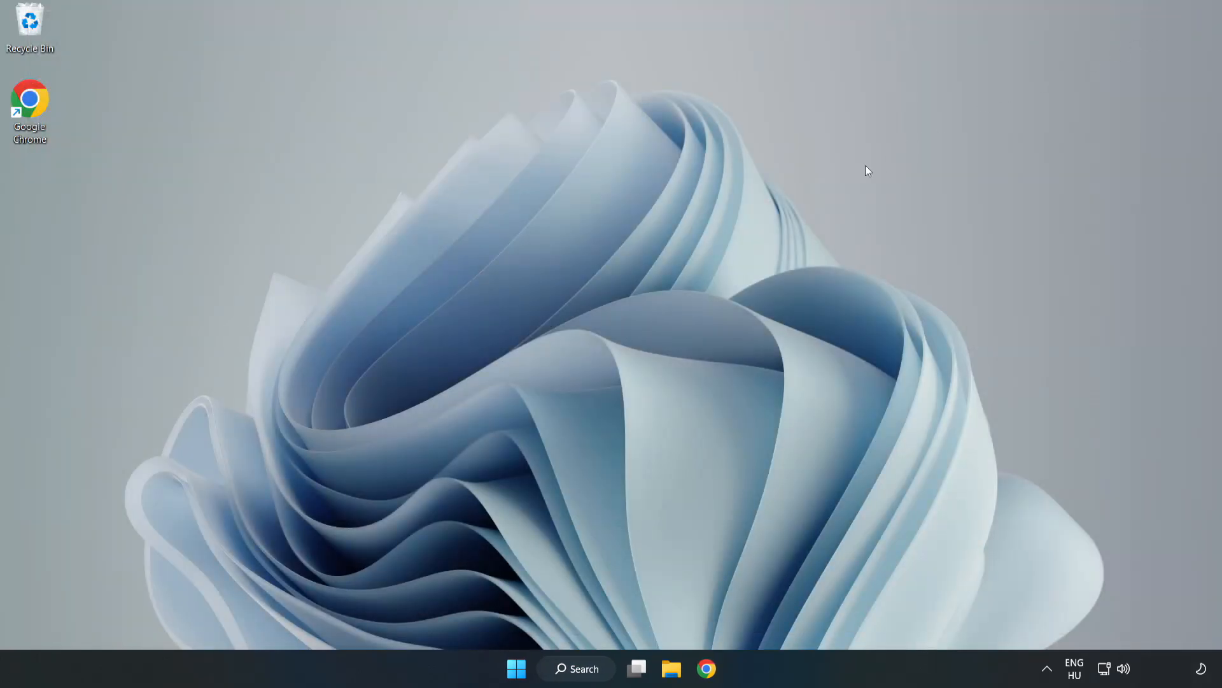
mouse_move(620, 346)
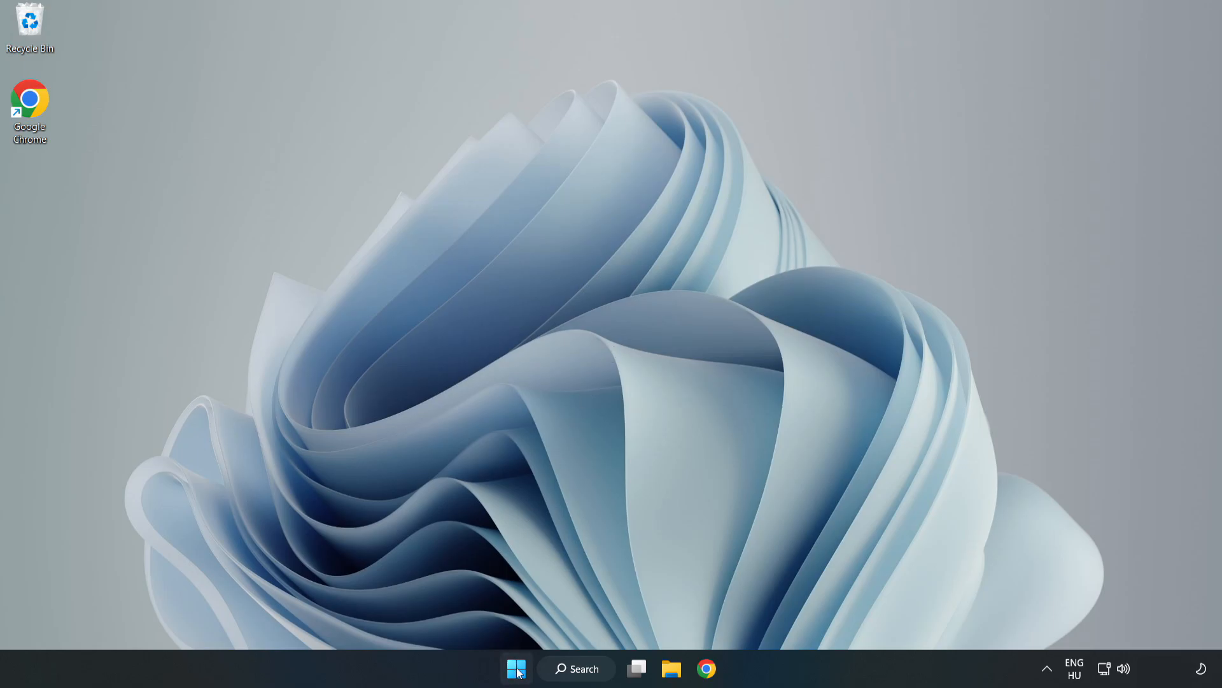
Bring up the Start menu to reach the power options for a restart
left_click(516, 668)
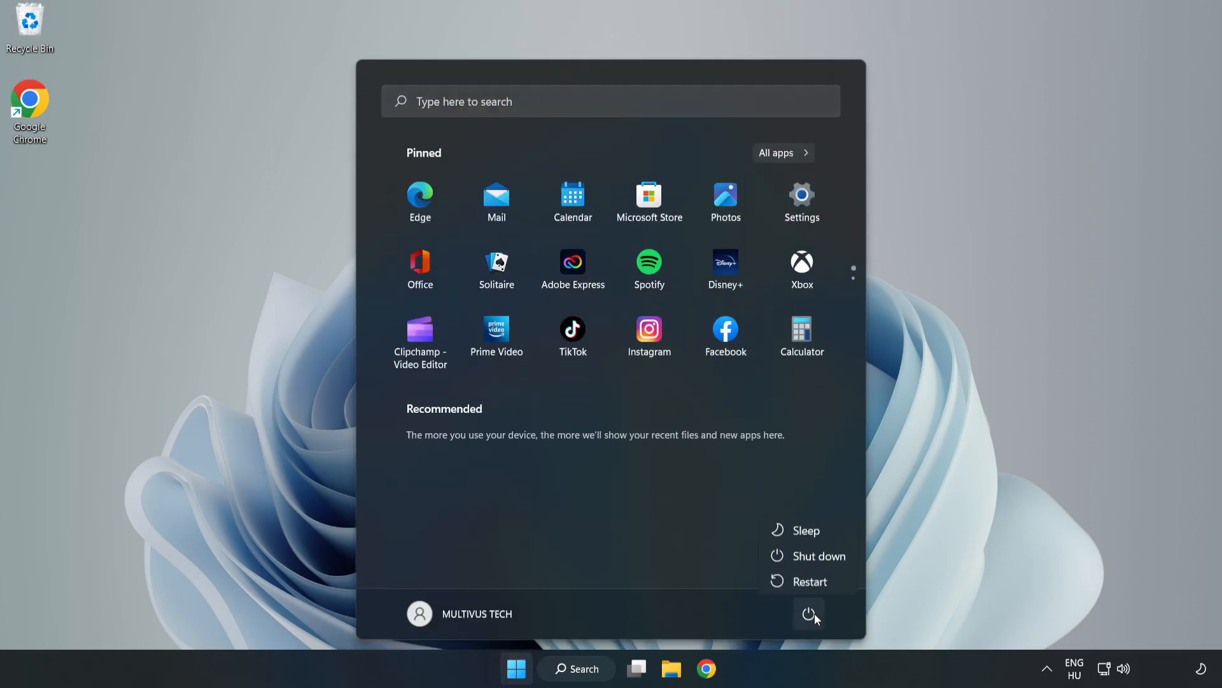
mouse_move(810, 580)
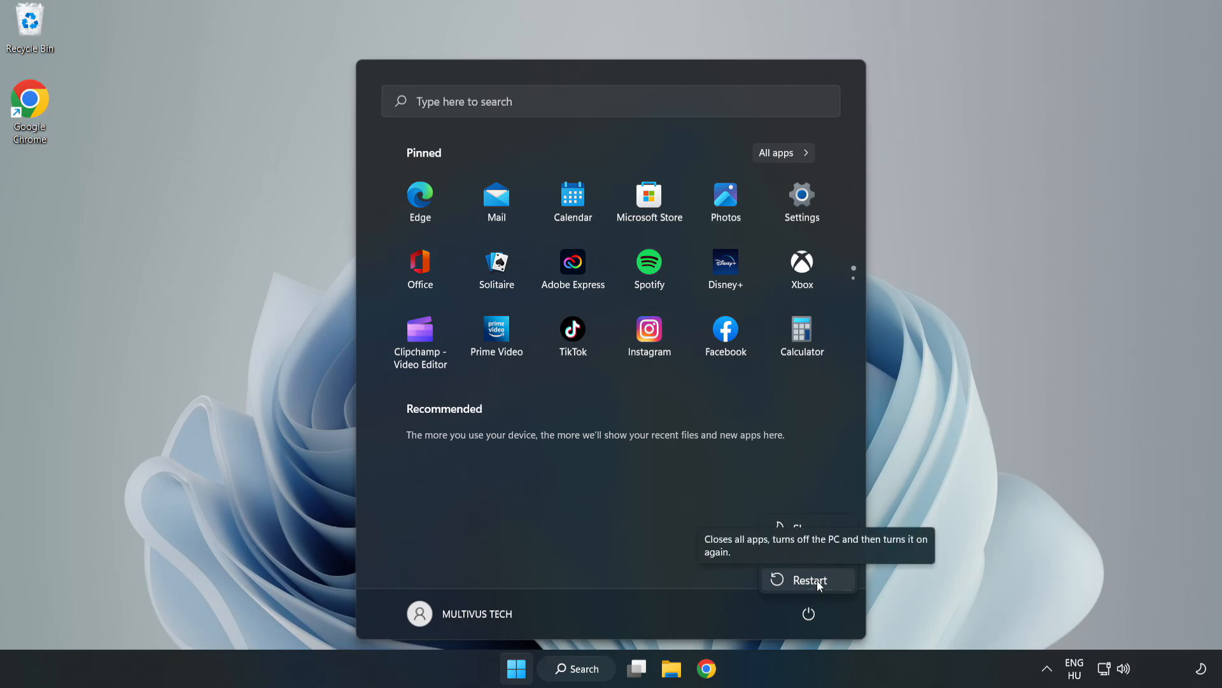